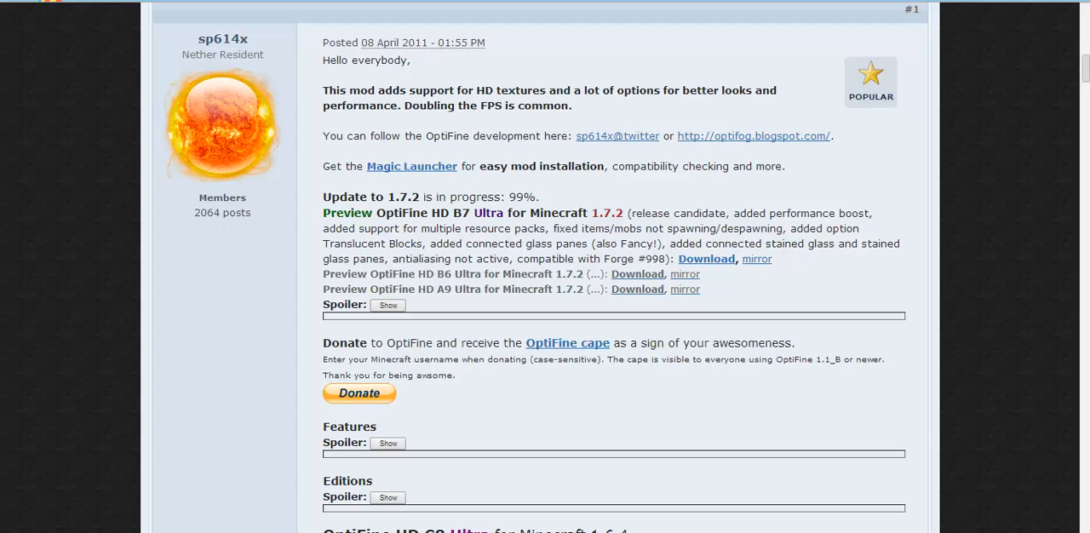
{"action": "mouse_move", "coordinate": [730, 285]}
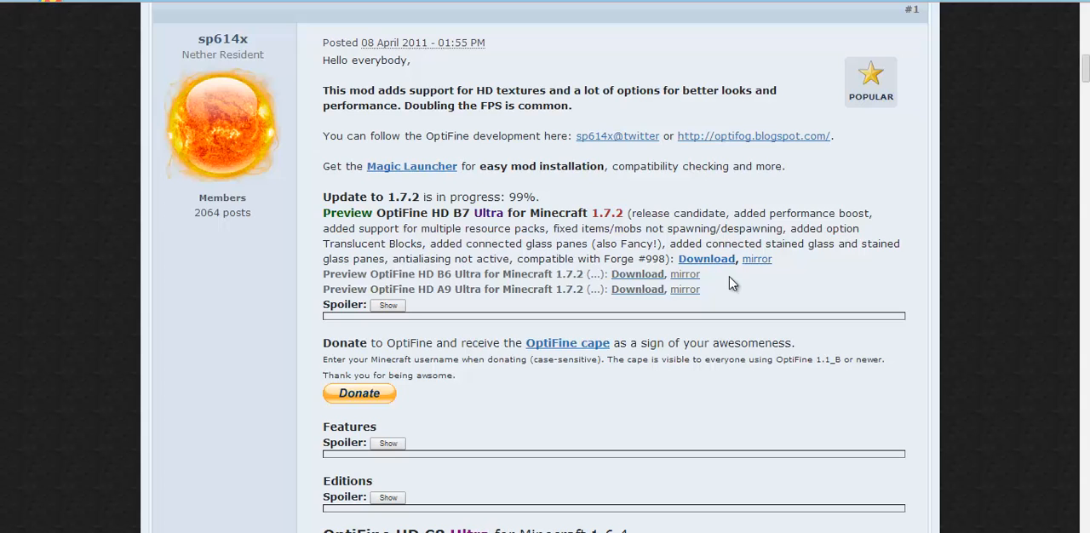
{"action": "mouse_move", "coordinate": [550, 394]}
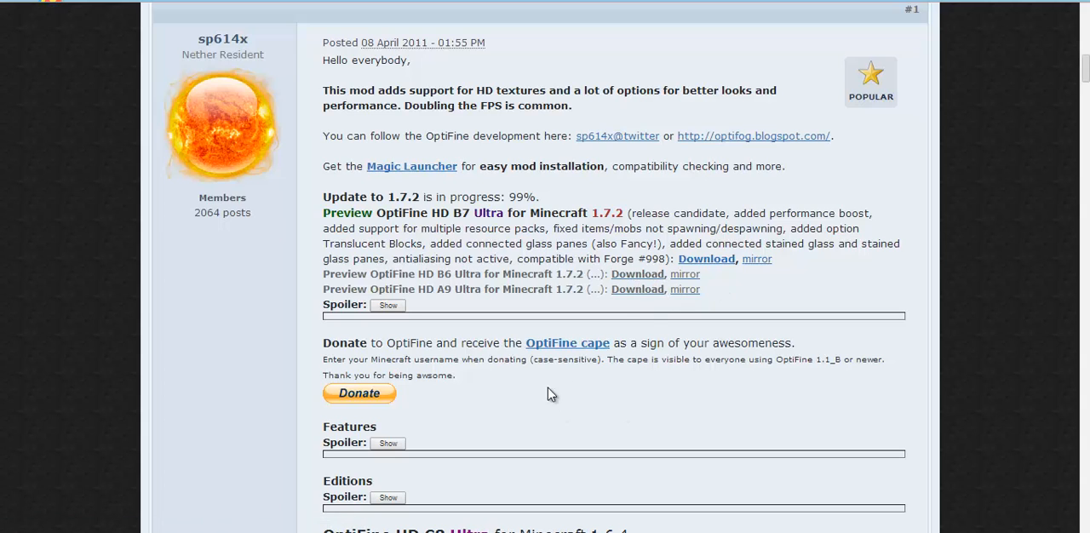
{"action": "mouse_move", "coordinate": [813, 428]}
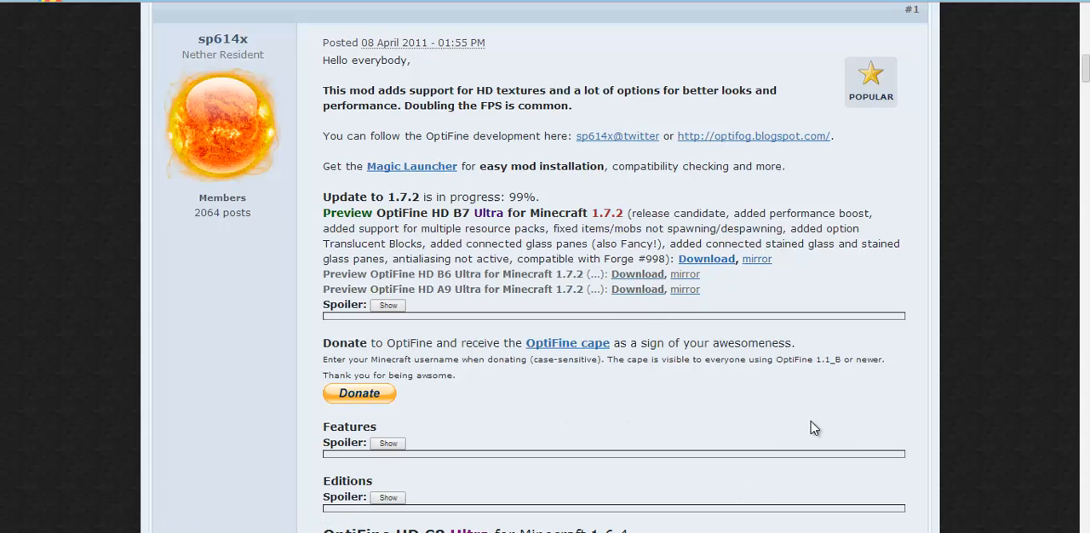
{"action": "mouse_move", "coordinate": [692, 128]}
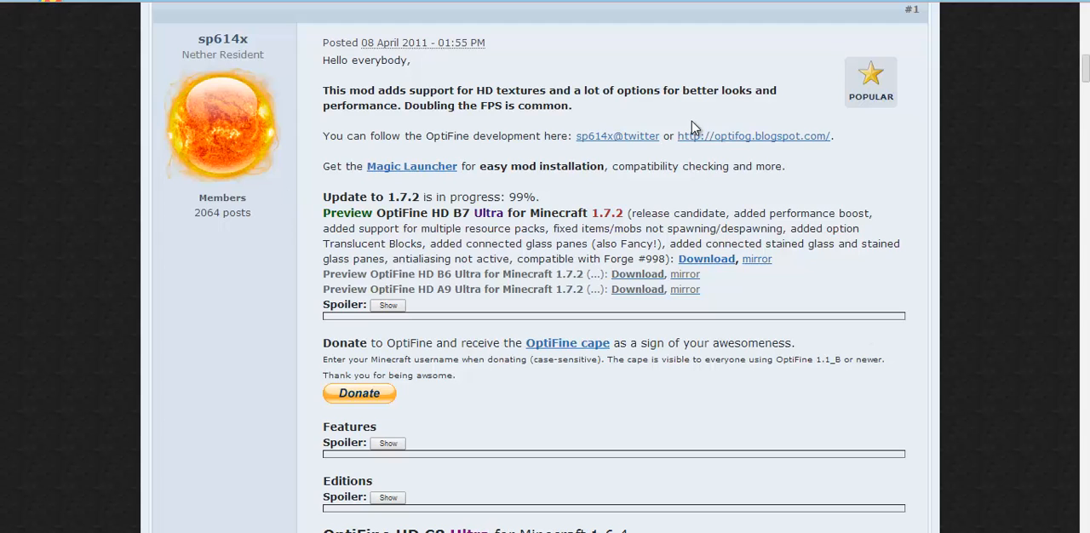
{"action": "mouse_move", "coordinate": [400, 35]}
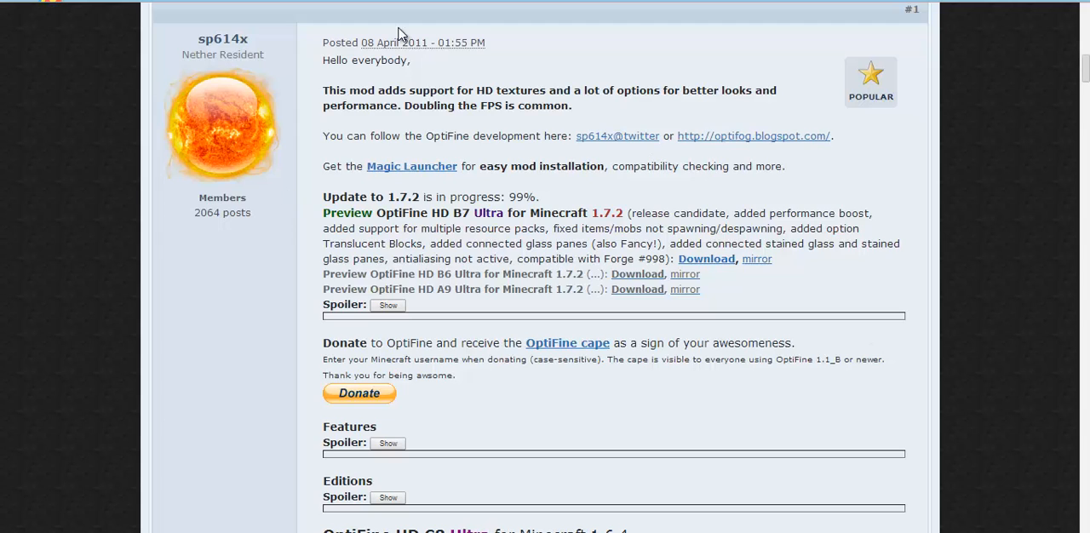
{"action": "mouse_move", "coordinate": [962, 73]}
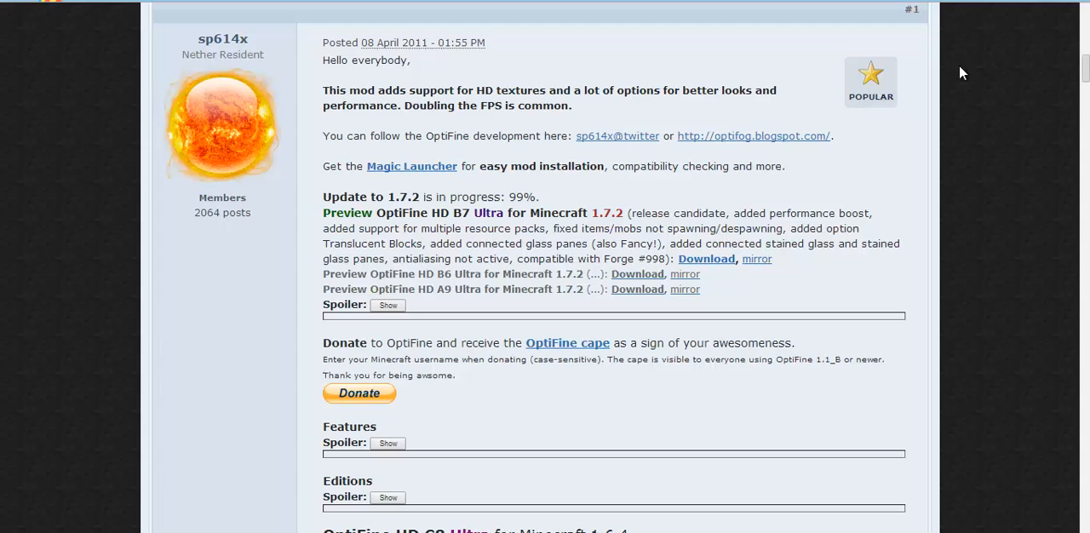
{"action": "mouse_move", "coordinate": [478, 142]}
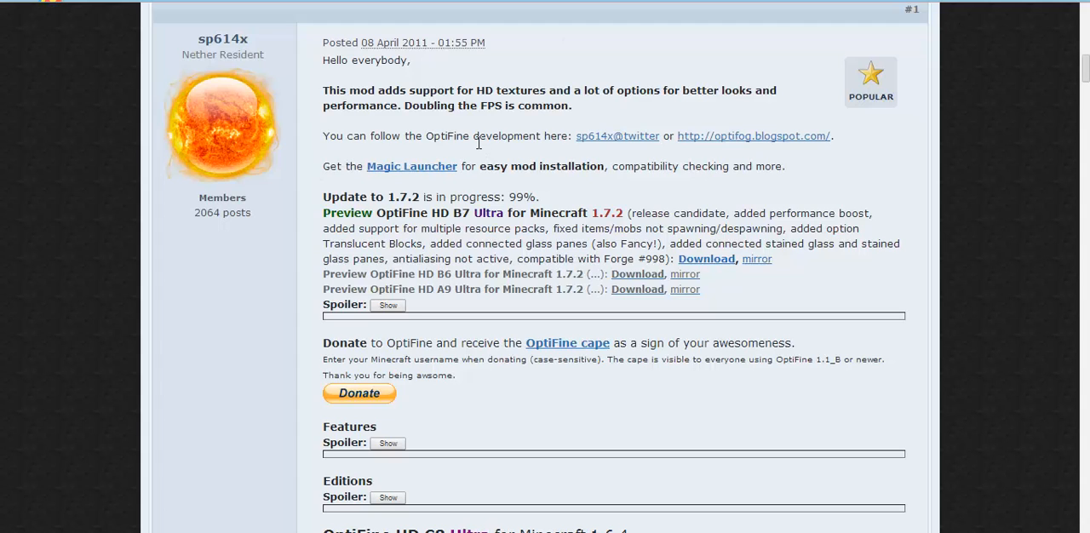
{"action": "mouse_move", "coordinate": [488, 156]}
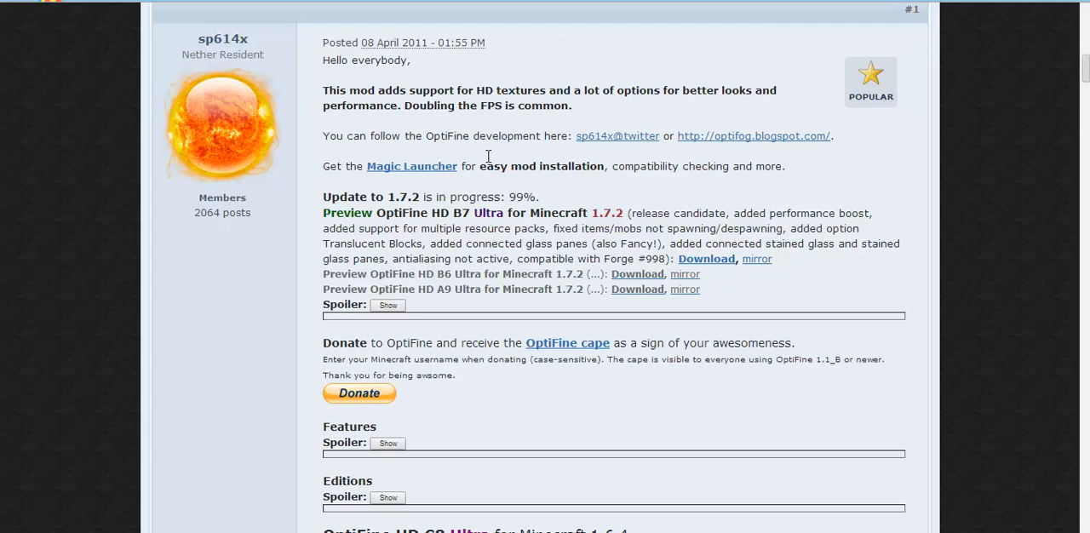
{"action": "mouse_move", "coordinate": [696, 63]}
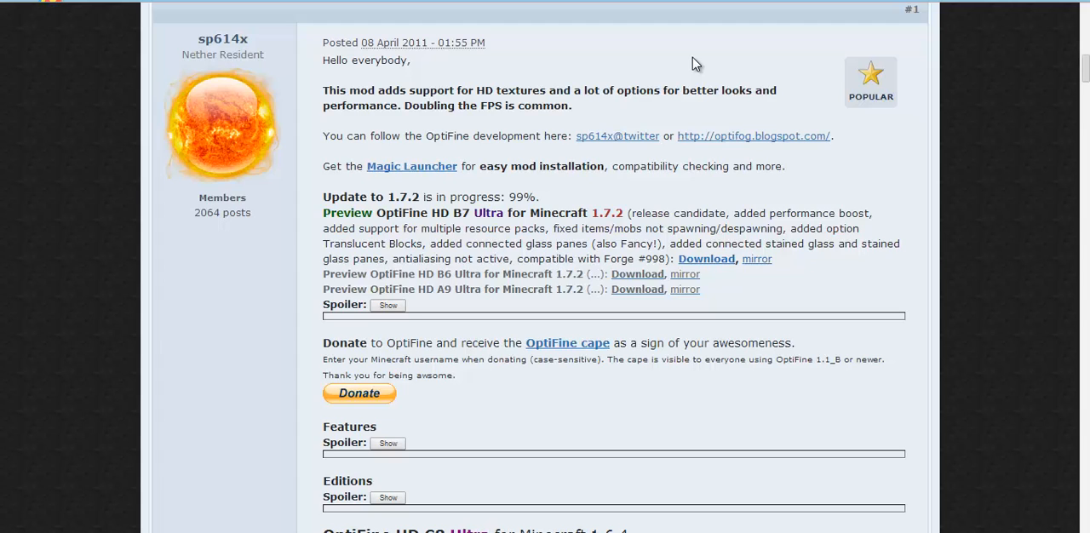
{"action": "mouse_move", "coordinate": [662, 263]}
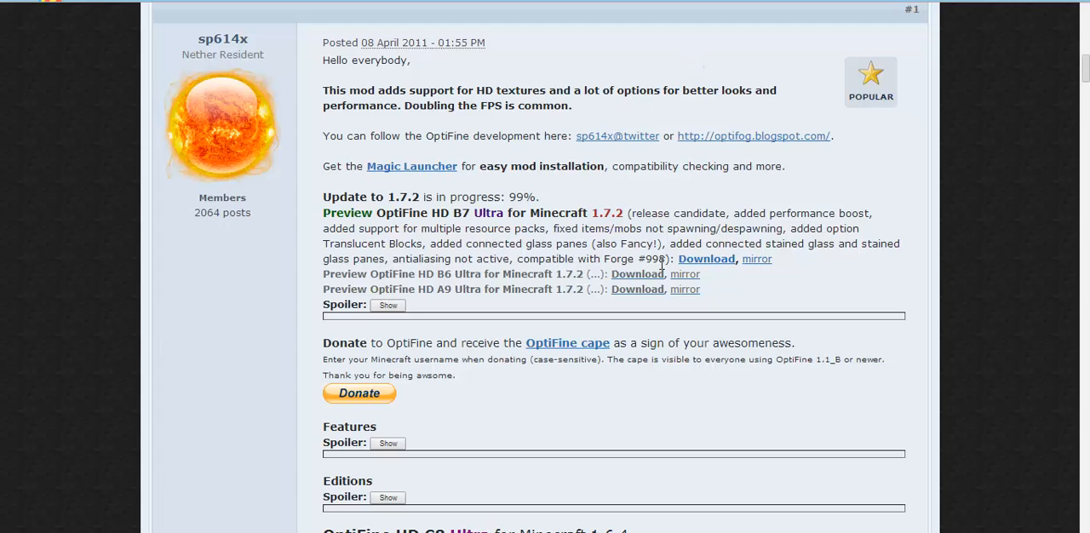
- Follow the OptiFine 1.7.2 download link and stay on the adf.ly page
{"action": "left_click", "coordinate": [706, 259]}
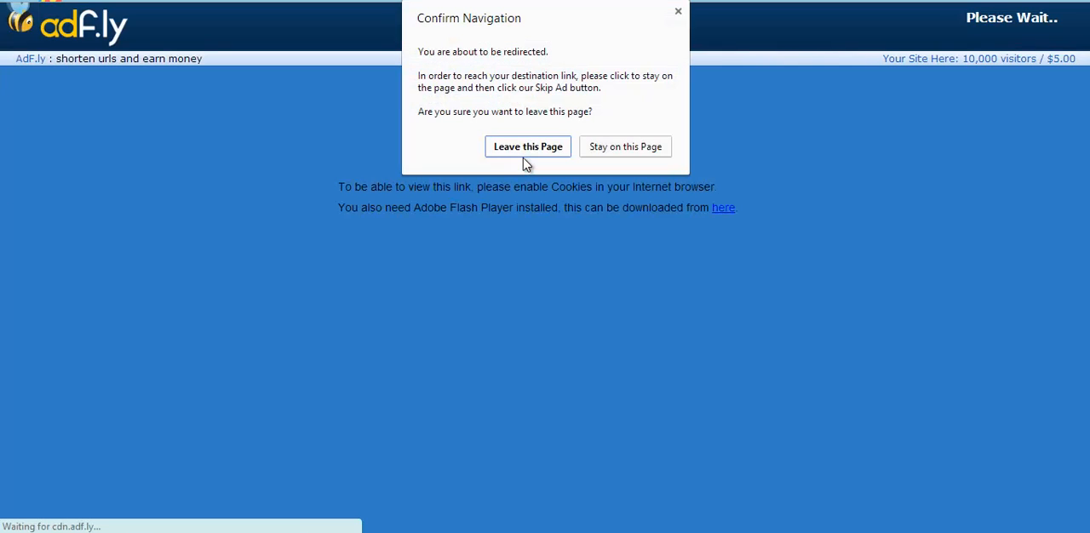
{"action": "mouse_move", "coordinate": [622, 138]}
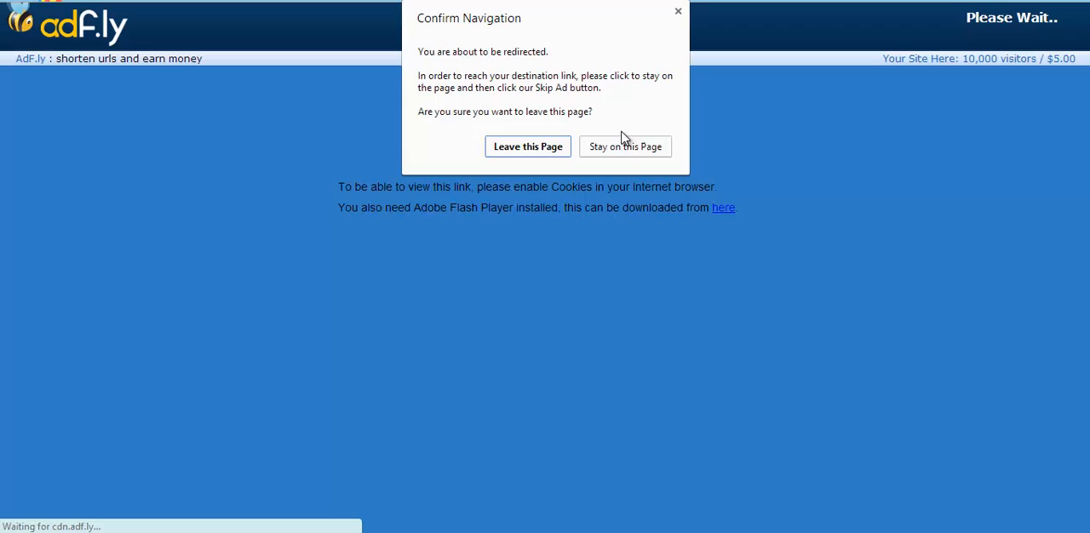
{"action": "left_click", "coordinate": [625, 145]}
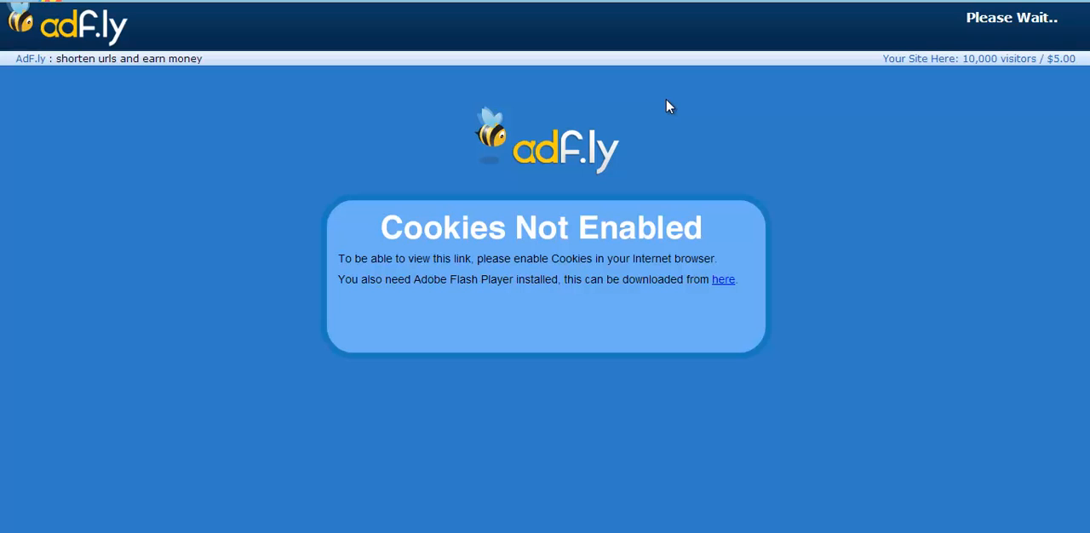
{"action": "mouse_move", "coordinate": [478, 257]}
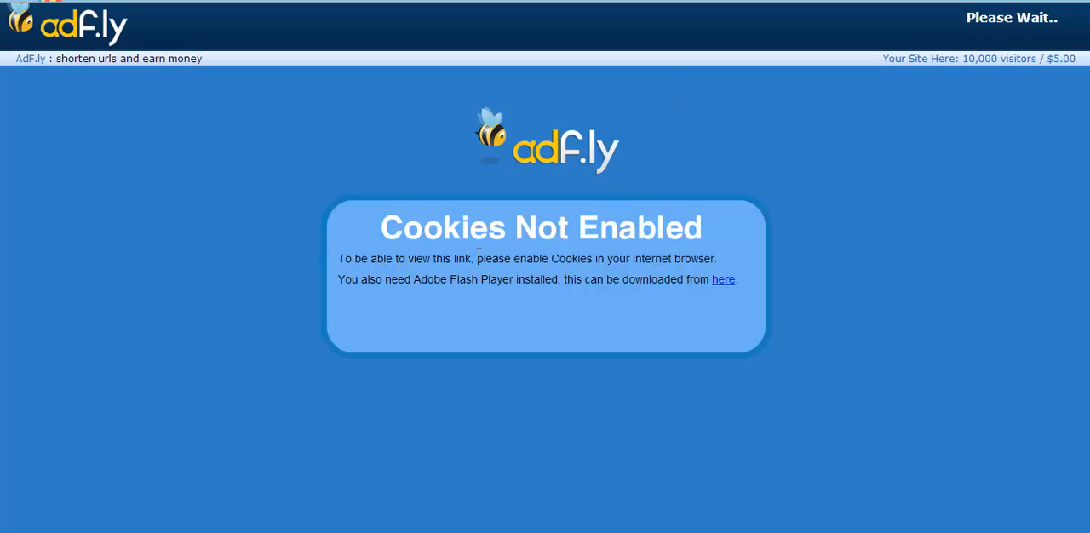
{"action": "mouse_move", "coordinate": [797, 272]}
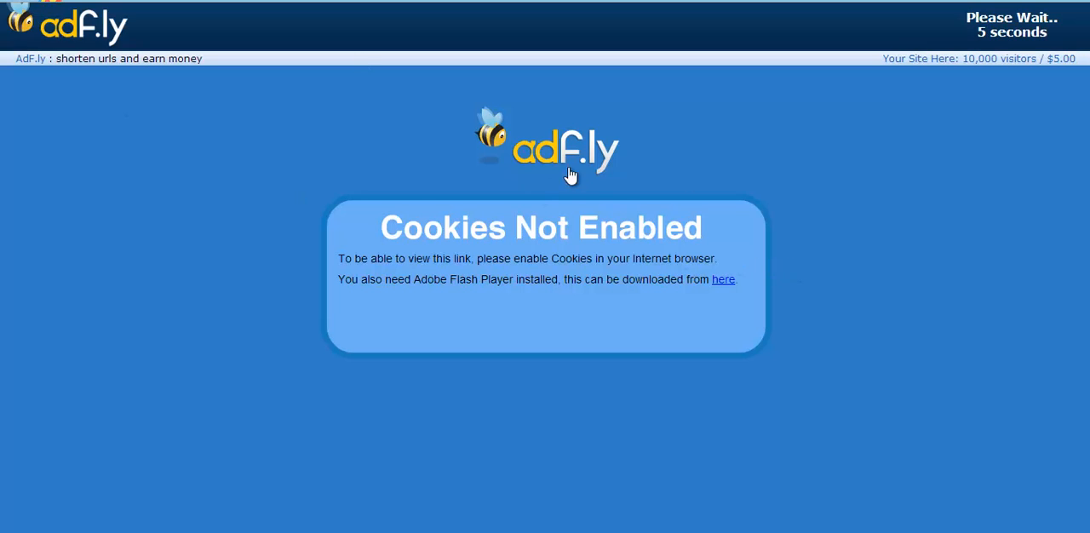
{"action": "mouse_move", "coordinate": [891, 142]}
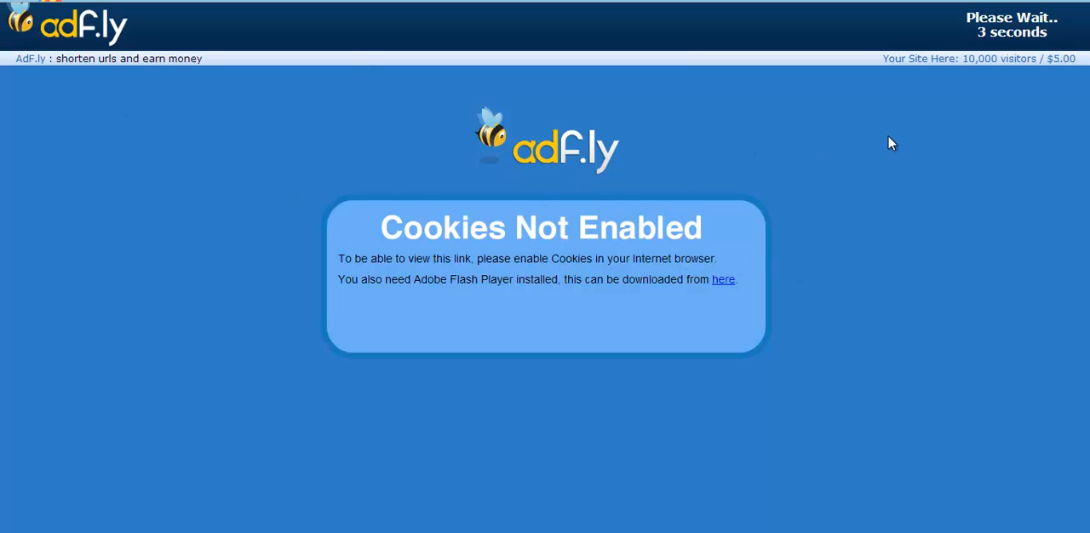
{"action": "mouse_move", "coordinate": [691, 173]}
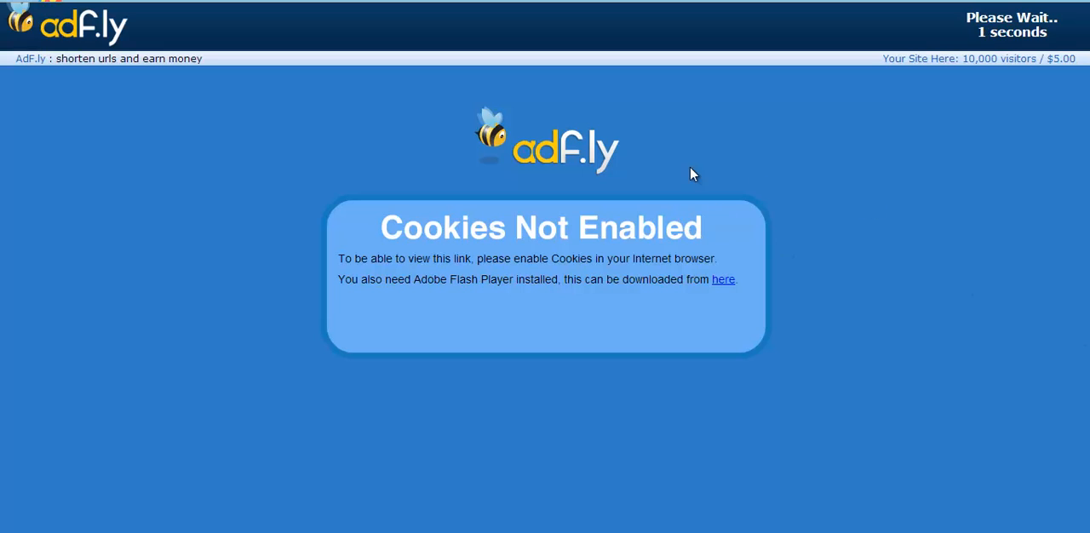
{"action": "mouse_move", "coordinate": [812, 114]}
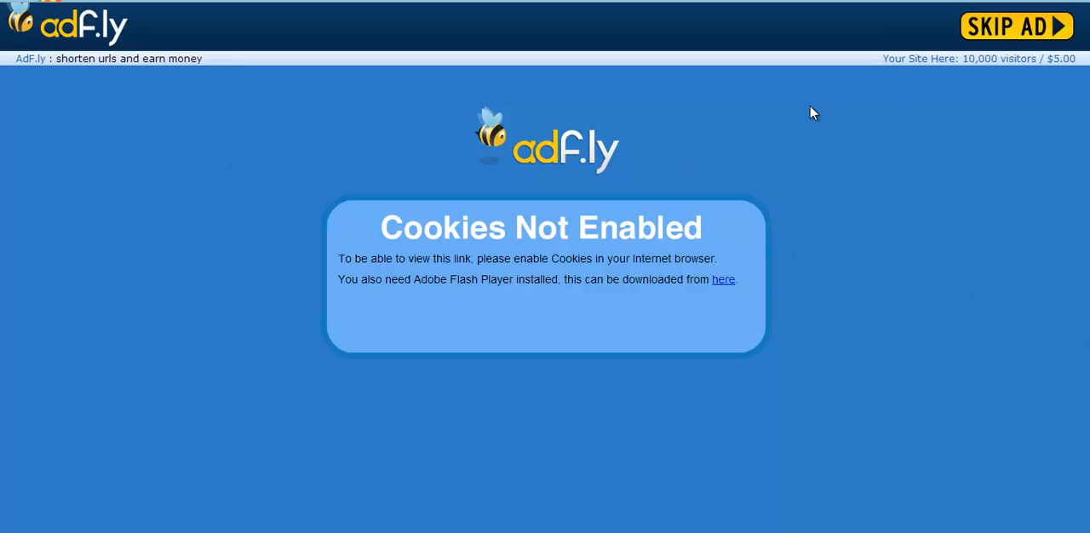
{"action": "mouse_move", "coordinate": [808, 101]}
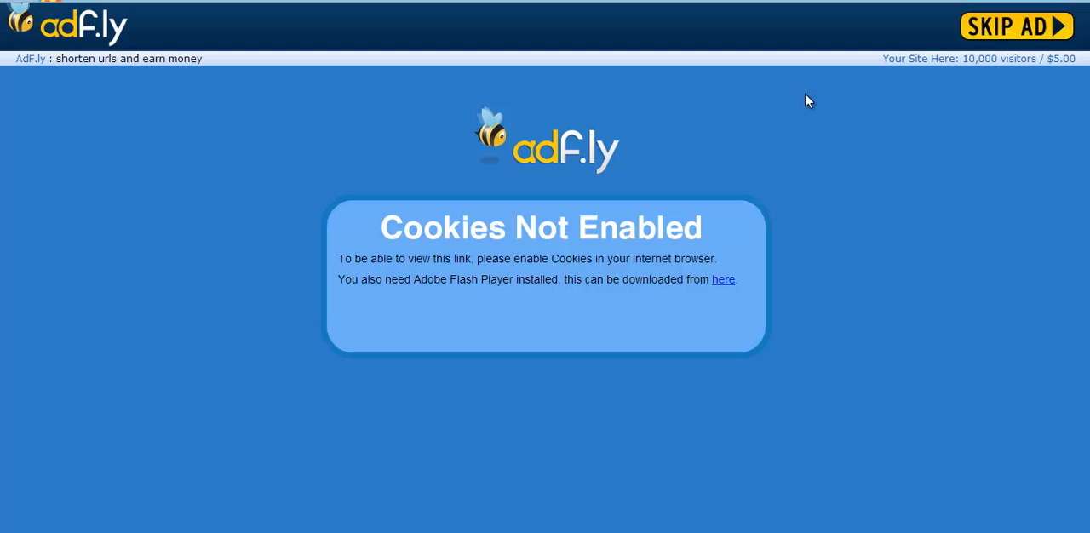
{"action": "mouse_move", "coordinate": [522, 194]}
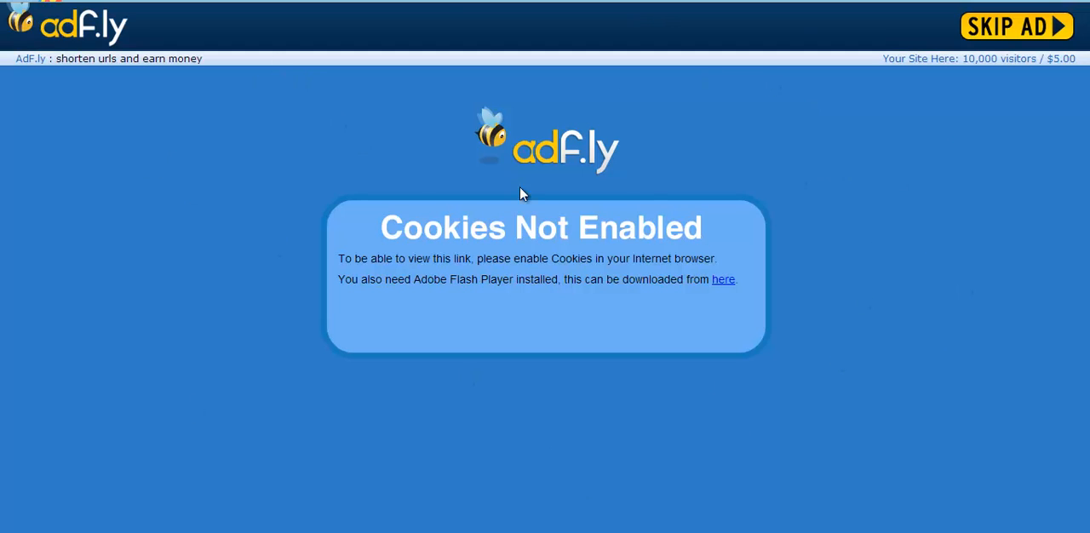
{"action": "mouse_move", "coordinate": [913, 348]}
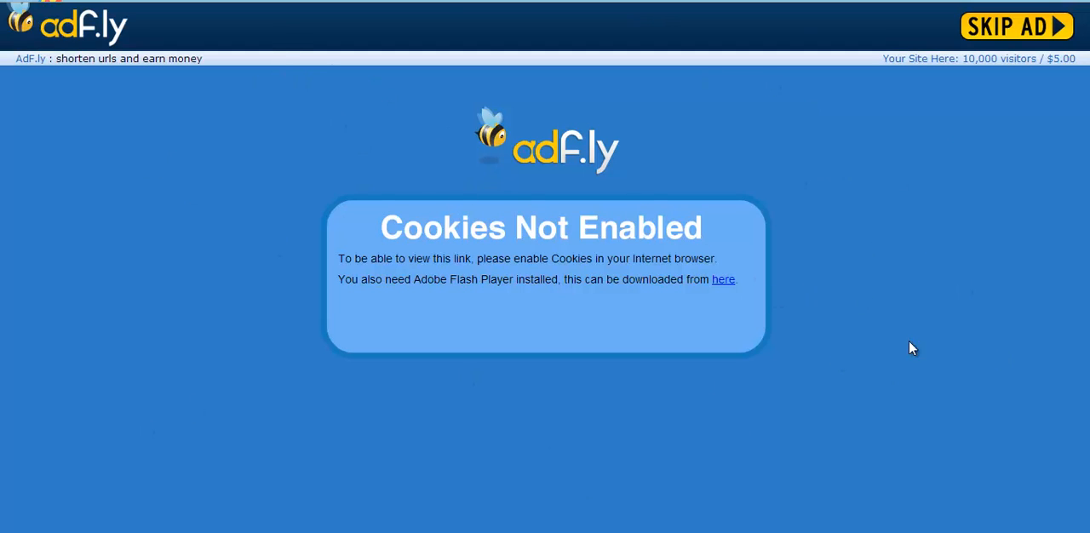
{"action": "mouse_move", "coordinate": [956, 204]}
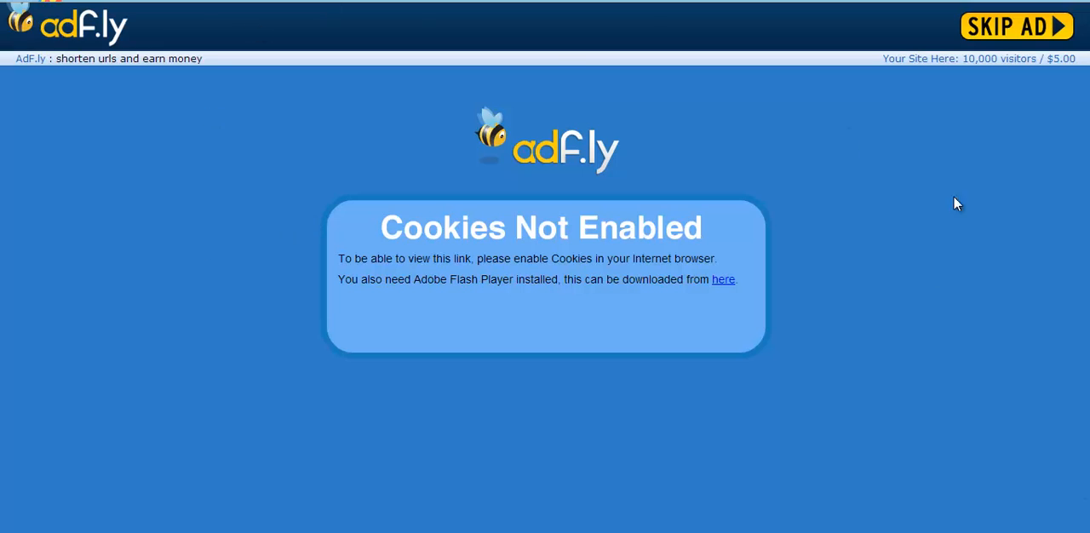
{"action": "mouse_move", "coordinate": [520, 341]}
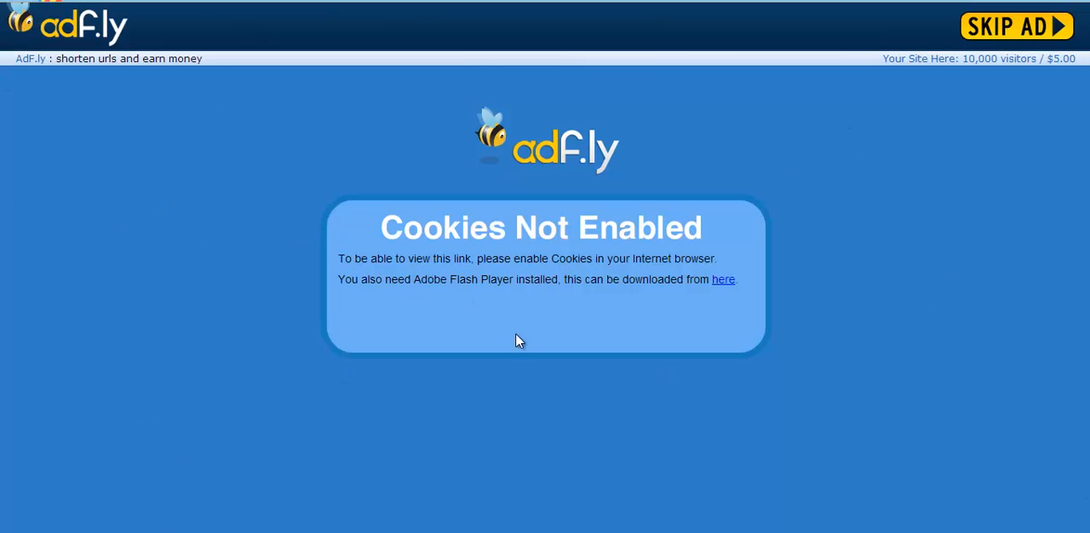
{"action": "mouse_move", "coordinate": [617, 208]}
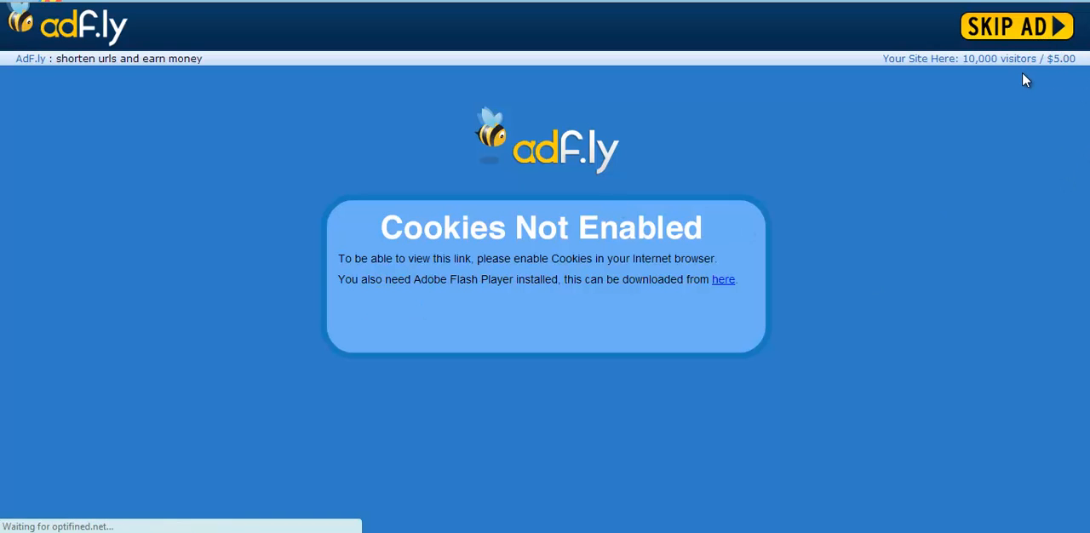
- Skip the adf.ly ad and open the OptiFine Downloads list
{"action": "left_click", "coordinate": [1017, 25]}
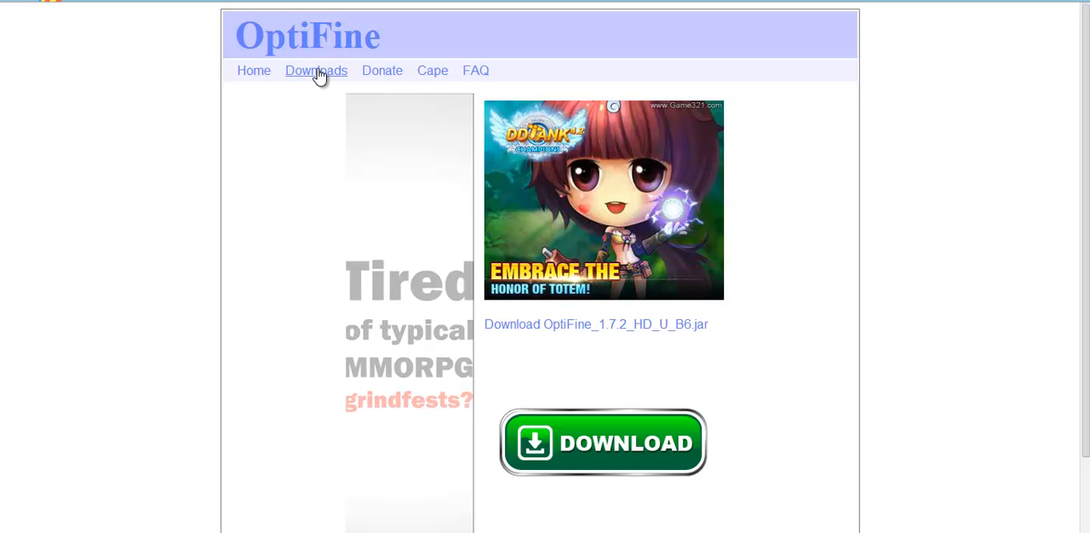
{"action": "left_click", "coordinate": [316, 70]}
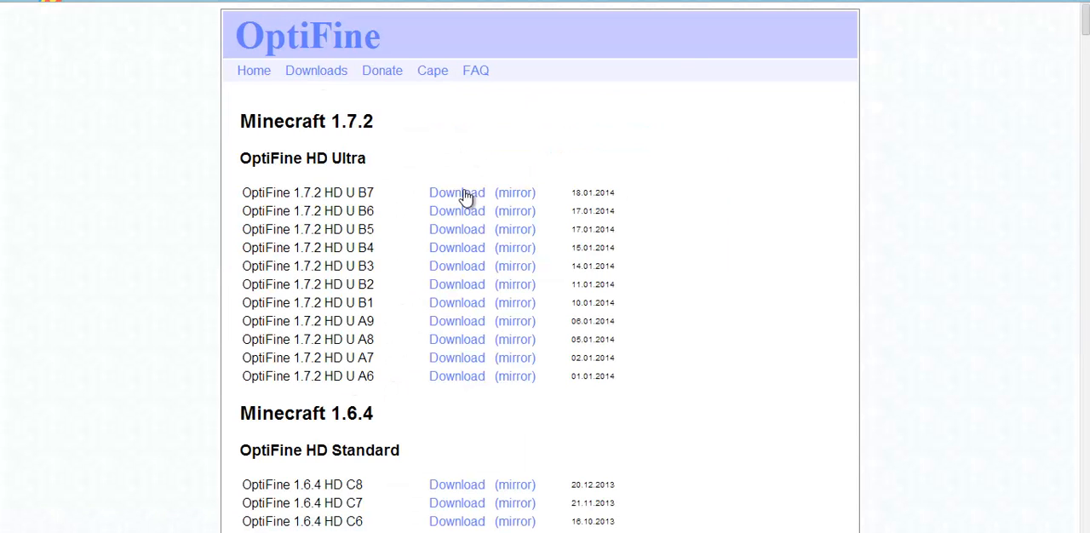
{"action": "mouse_move", "coordinate": [457, 248]}
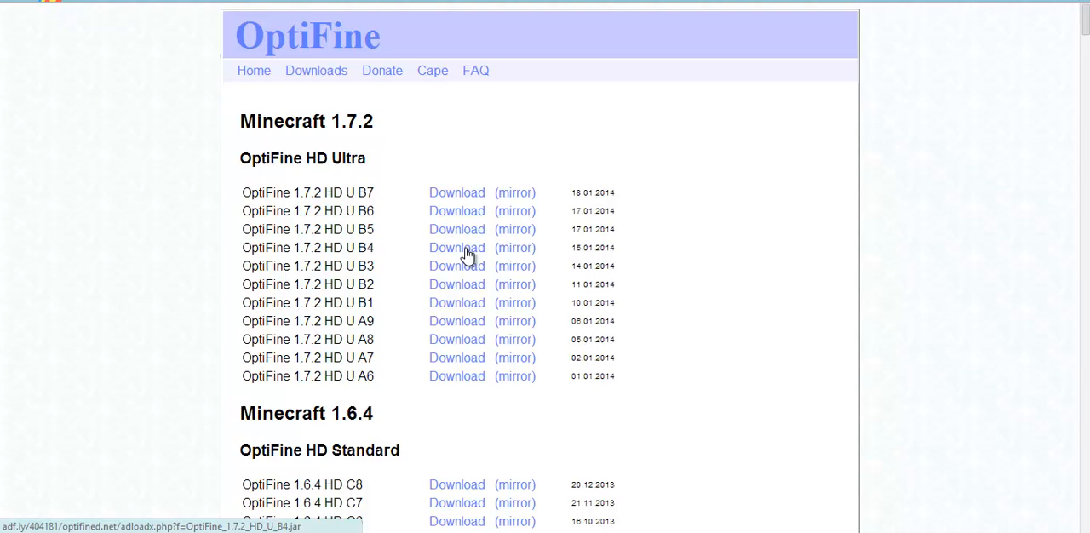
{"action": "mouse_move", "coordinate": [458, 284]}
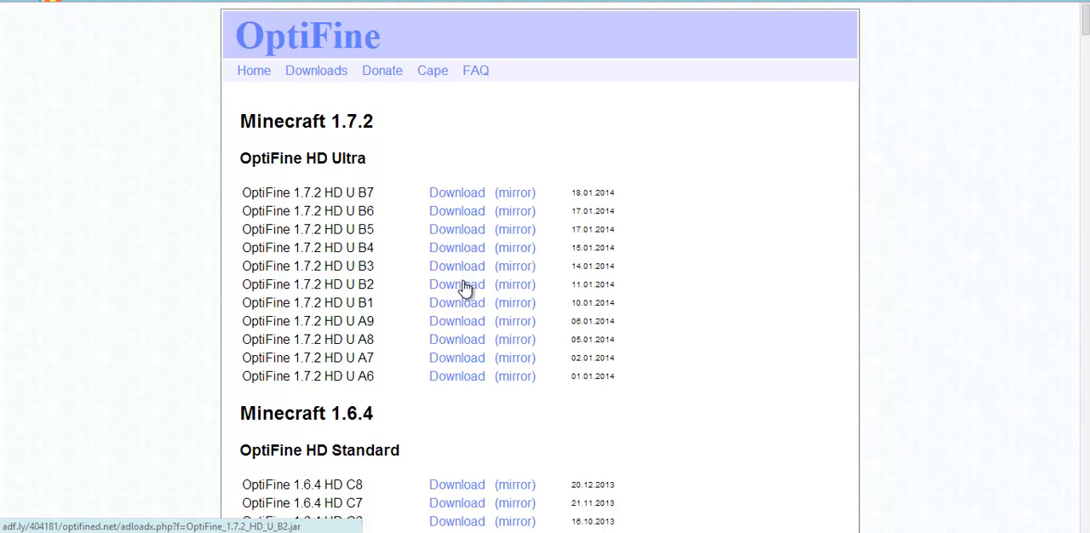
{"action": "mouse_move", "coordinate": [514, 285]}
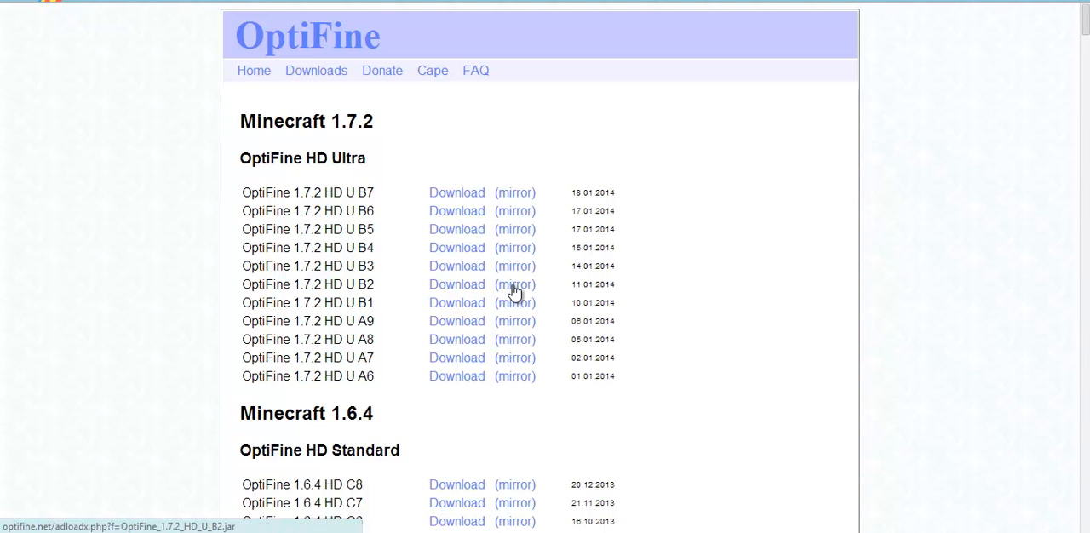
{"action": "mouse_move", "coordinate": [514, 303]}
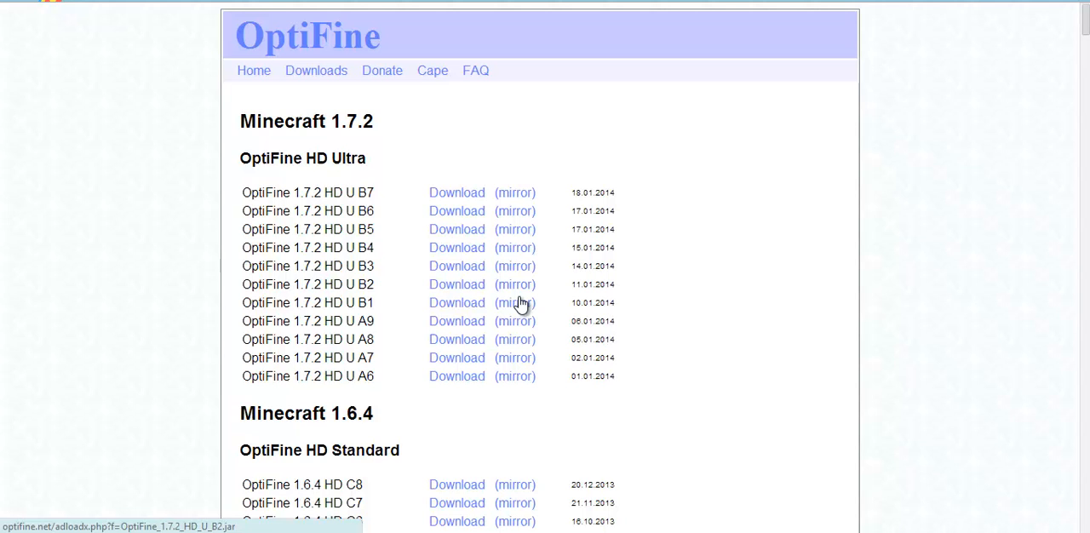
- Open the 1.7.2 HD U B1 mirror page and download OptiFine_1.7.2_HD_U_B1.jar
{"action": "left_click", "coordinate": [457, 302]}
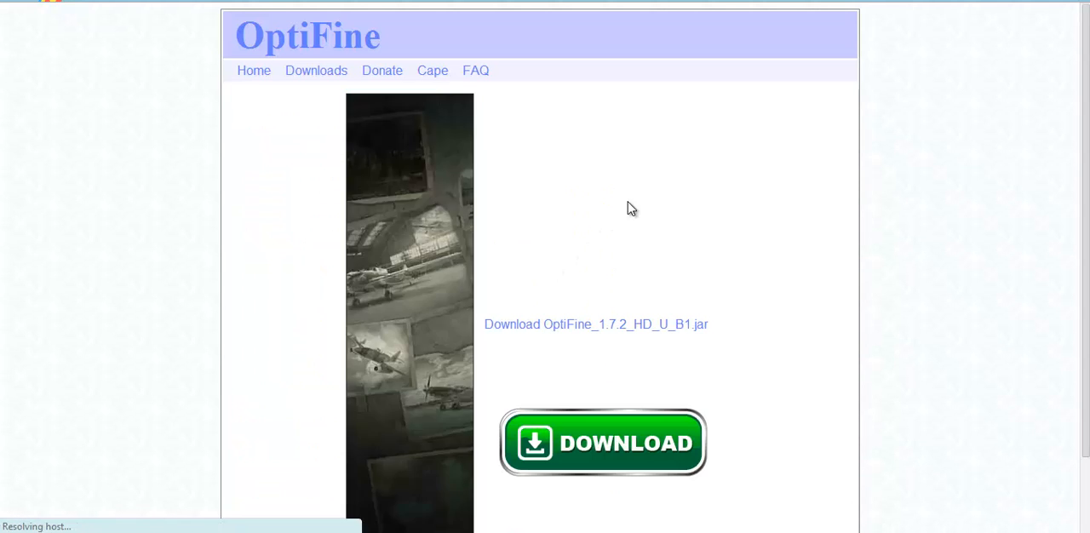
{"action": "scroll", "scroll_direction": "down", "scroll_amount": 3}
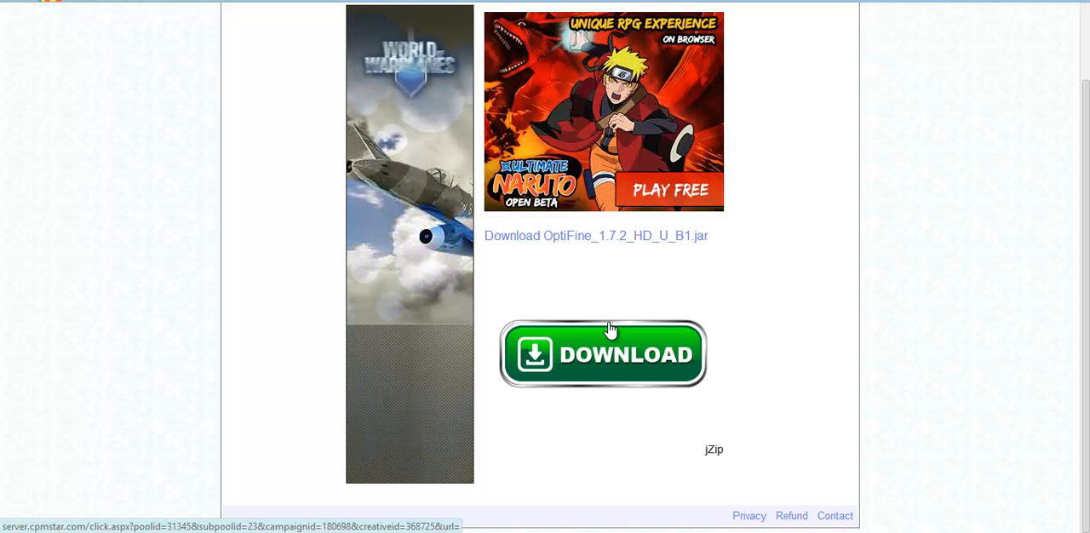
{"action": "mouse_move", "coordinate": [610, 353]}
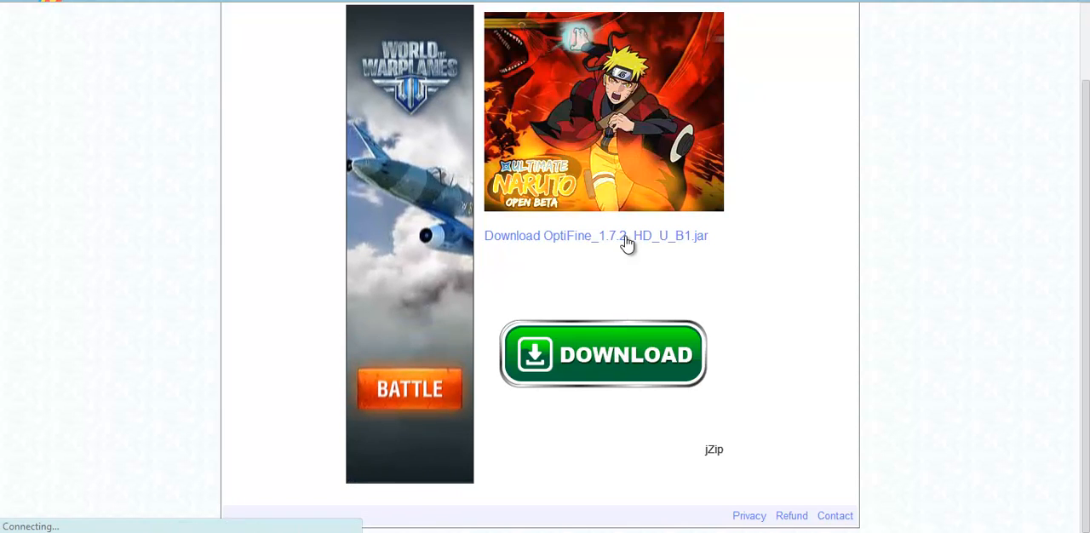
{"action": "left_click", "coordinate": [596, 236]}
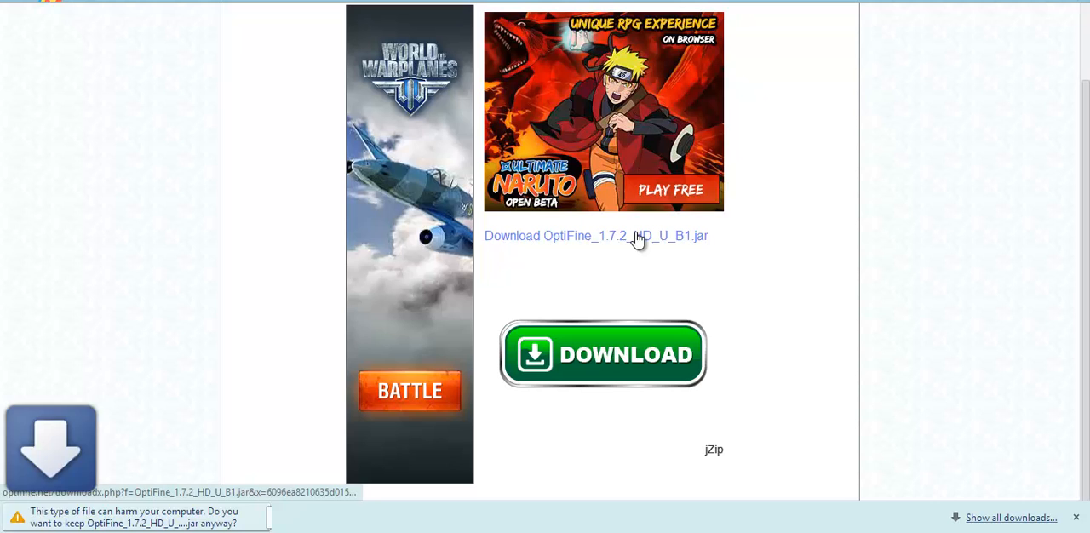
{"action": "left_click", "coordinate": [596, 236]}
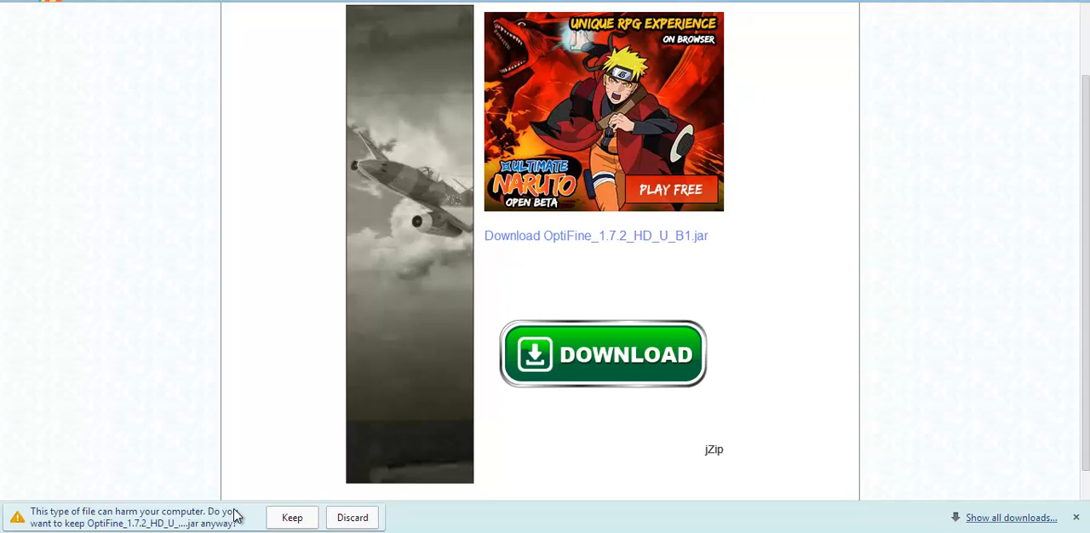
{"action": "mouse_move", "coordinate": [179, 196]}
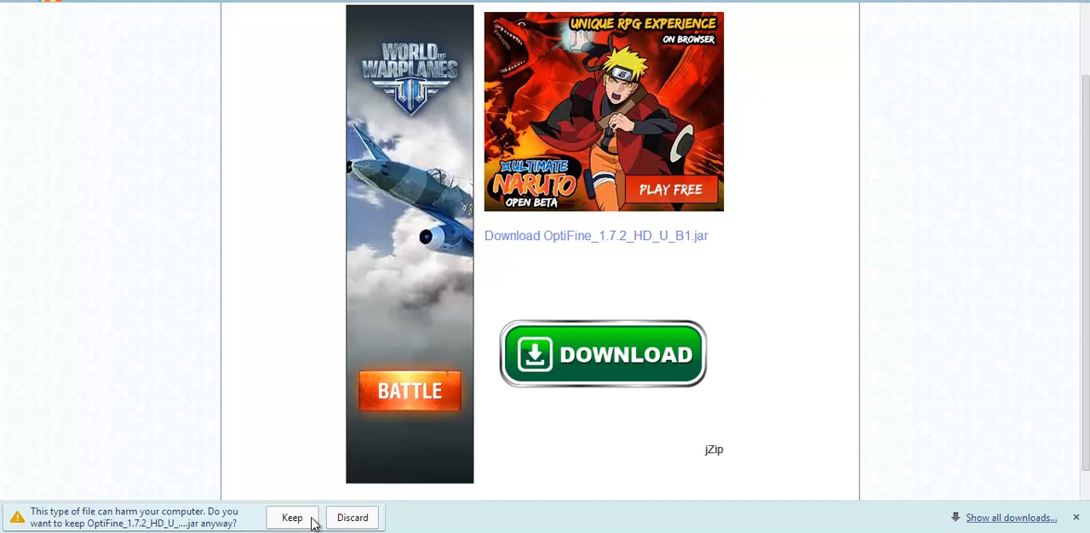
- Keep the OptiFine_1.7.2_HD_U_B1 jar and open its context menu in Downloads
{"action": "left_click", "coordinate": [291, 517]}
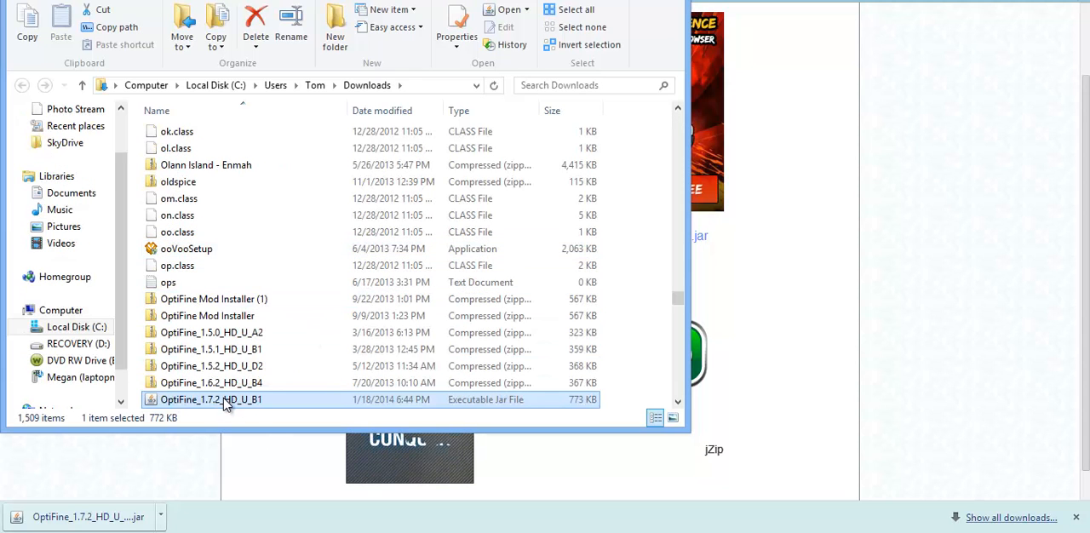
{"action": "right_click", "coordinate": [211, 399]}
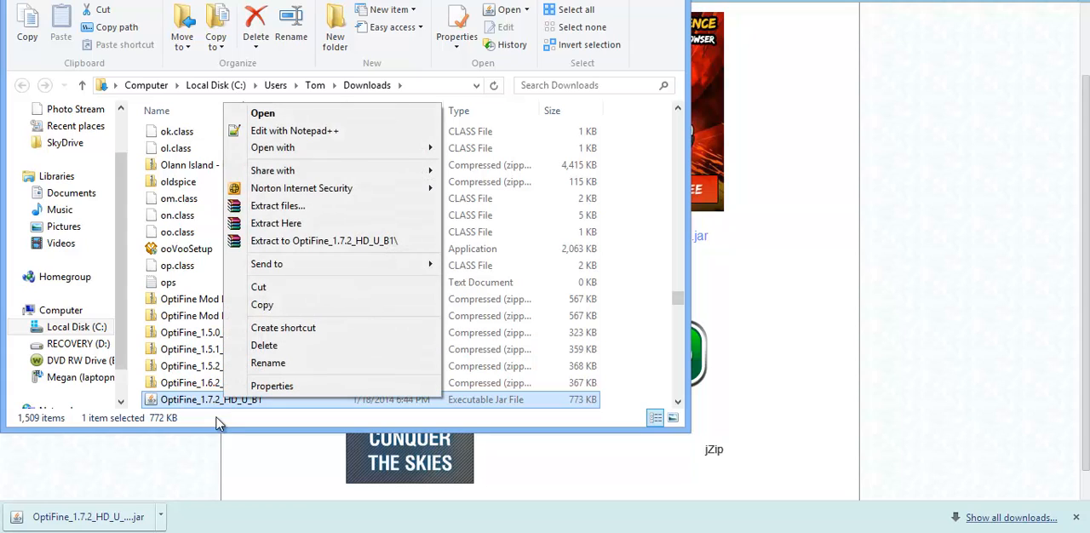
{"action": "mouse_move", "coordinate": [276, 224]}
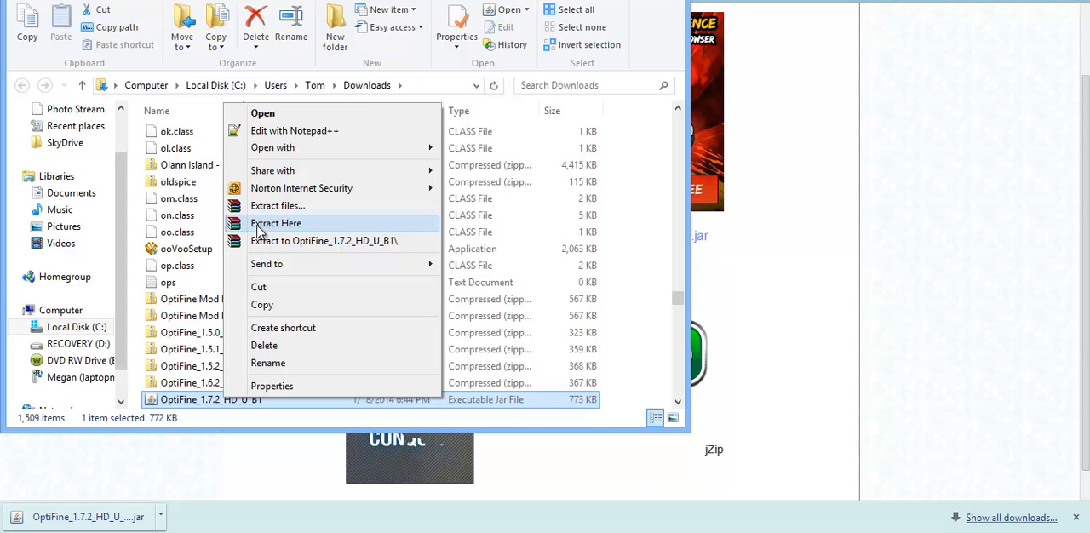
{"action": "mouse_move", "coordinate": [331, 170]}
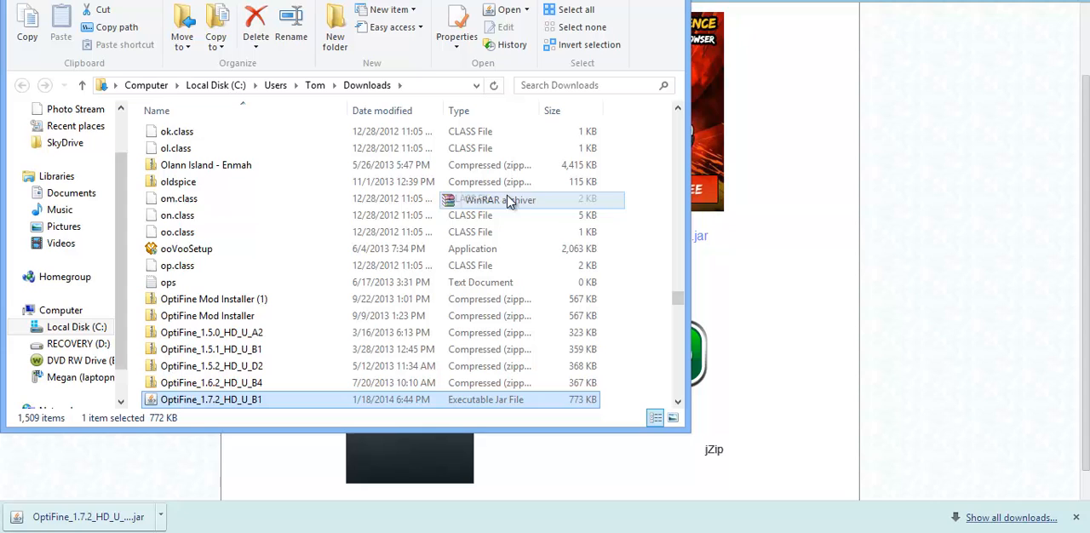
{"action": "mouse_move", "coordinate": [929, 66]}
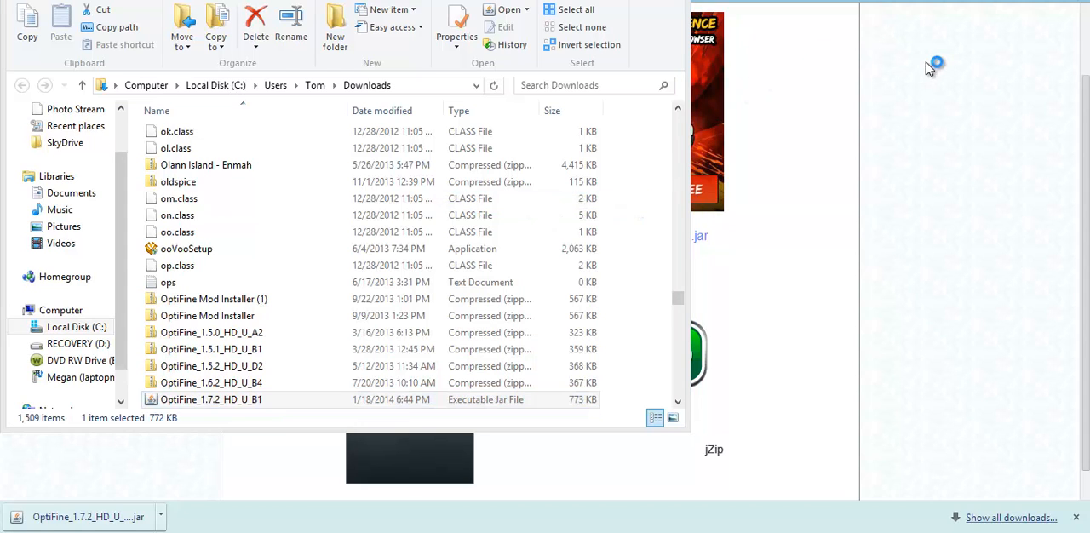
- Open the OptiFine jar in WinRAR, dismiss the license nag, maximize and scroll
{"action": "double_click", "coordinate": [210, 400]}
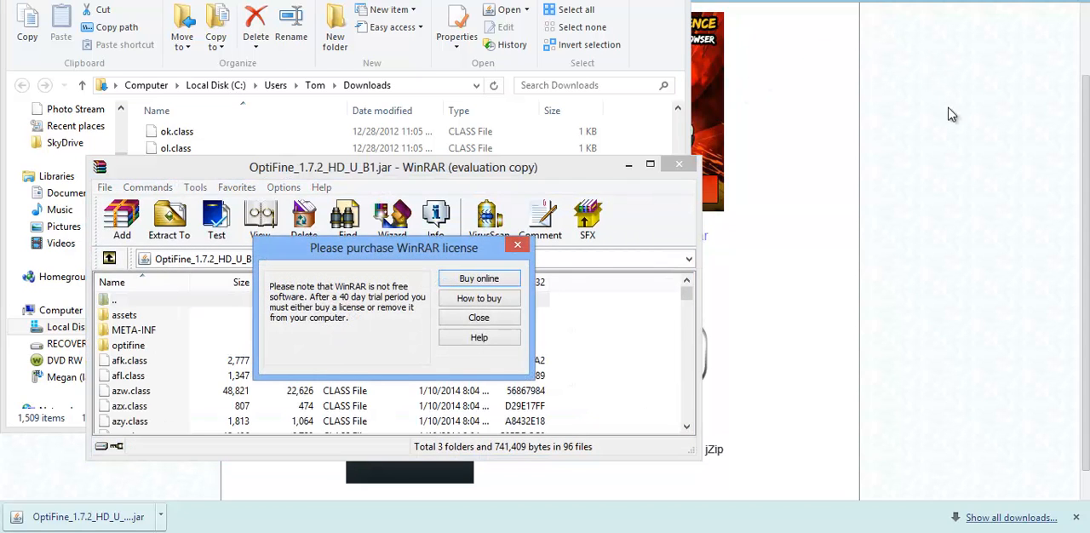
{"action": "left_click", "coordinate": [478, 317]}
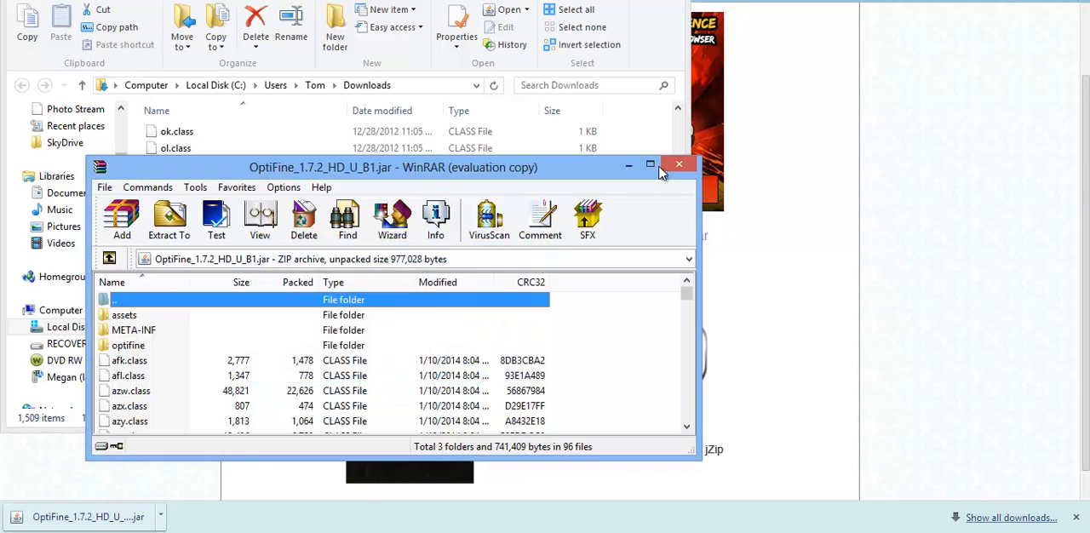
{"action": "left_click", "coordinate": [650, 163]}
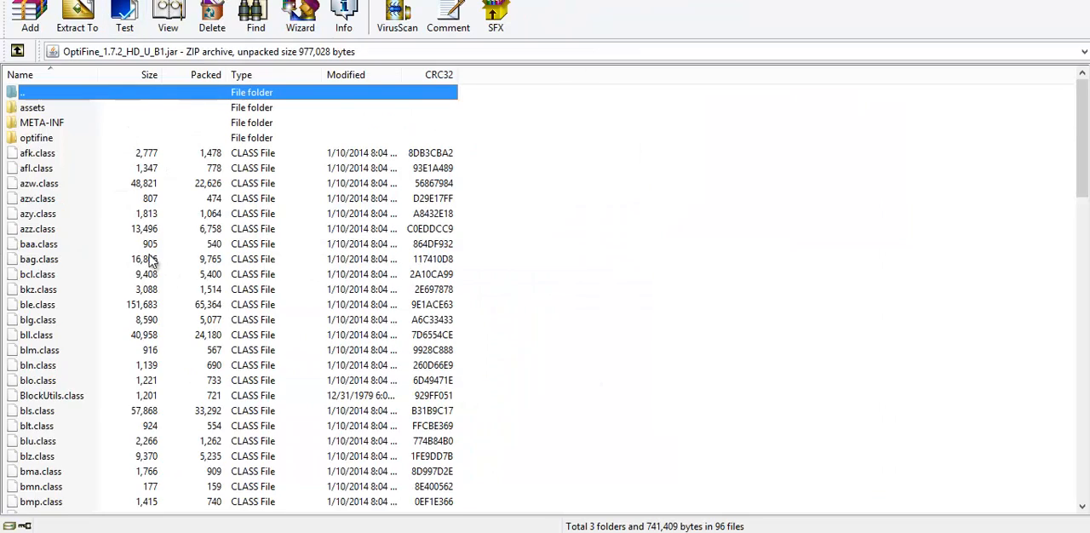
{"action": "scroll", "scroll_direction": "down", "scroll_amount": 3}
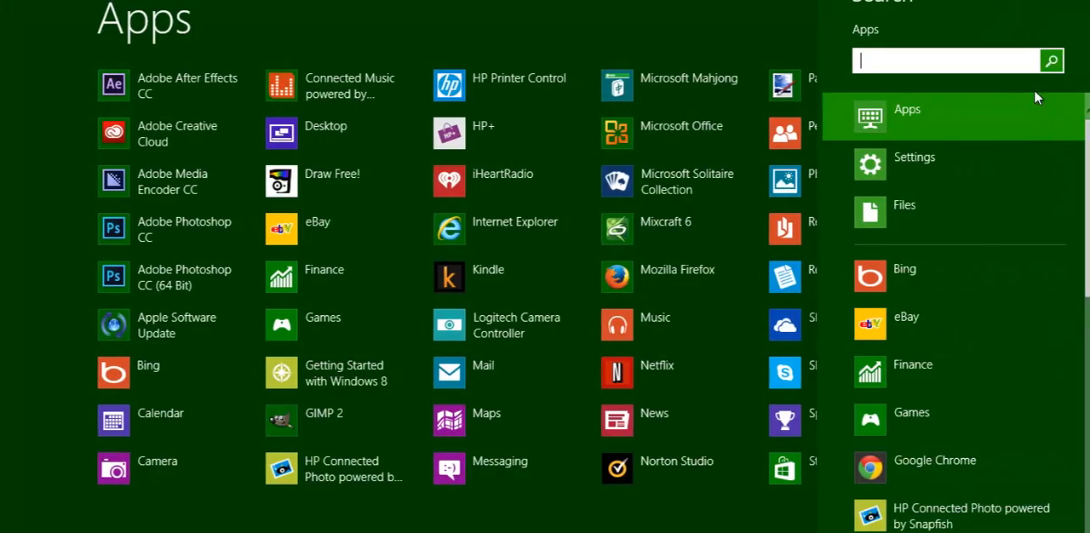
- Use Run with %appdata% to reach Roaming and open .minecraft
{"action": "type", "text": "run"}
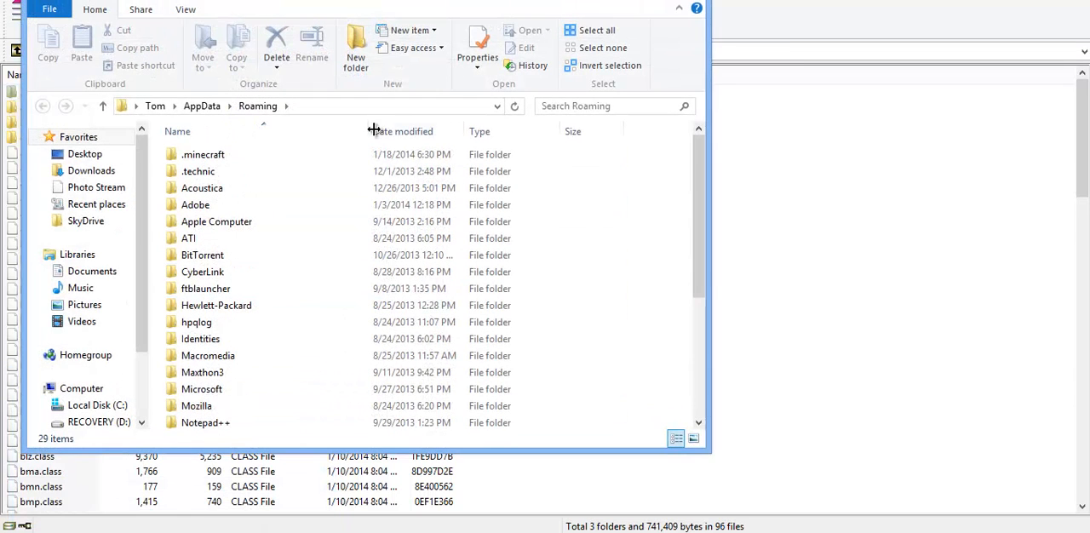
{"action": "double_click", "coordinate": [203, 155]}
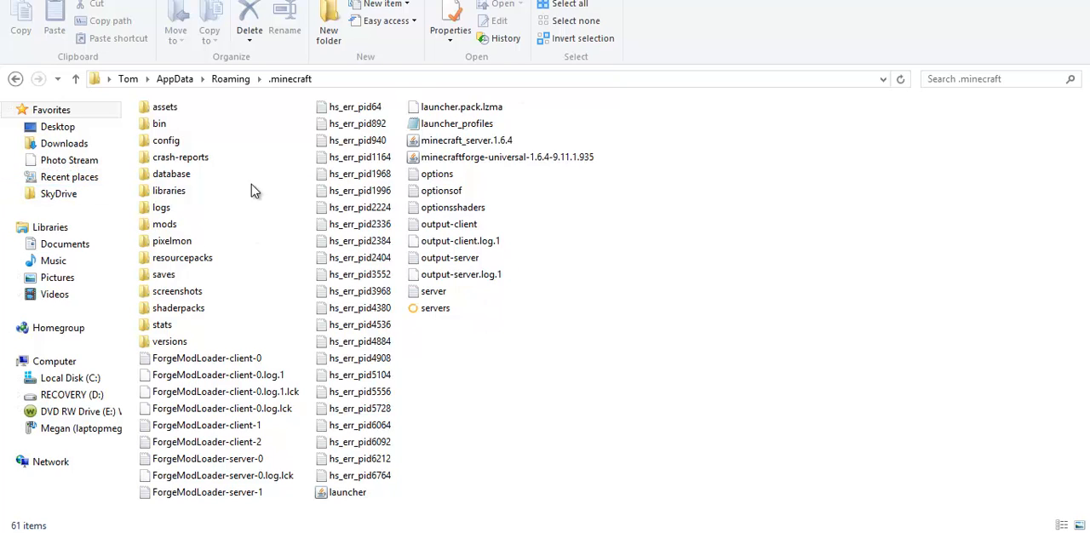
{"action": "double_click", "coordinate": [159, 123]}
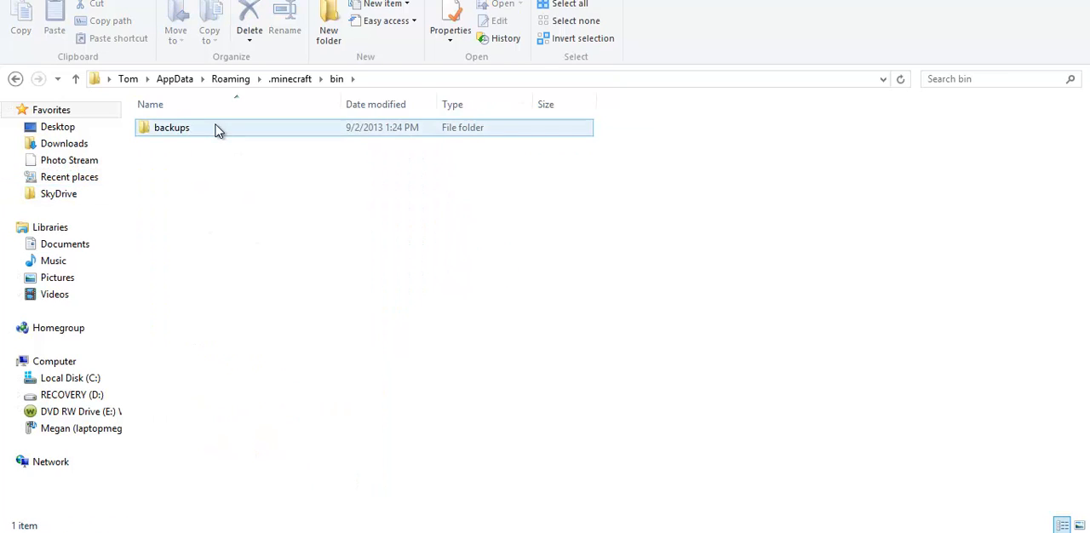
{"action": "double_click", "coordinate": [171, 127]}
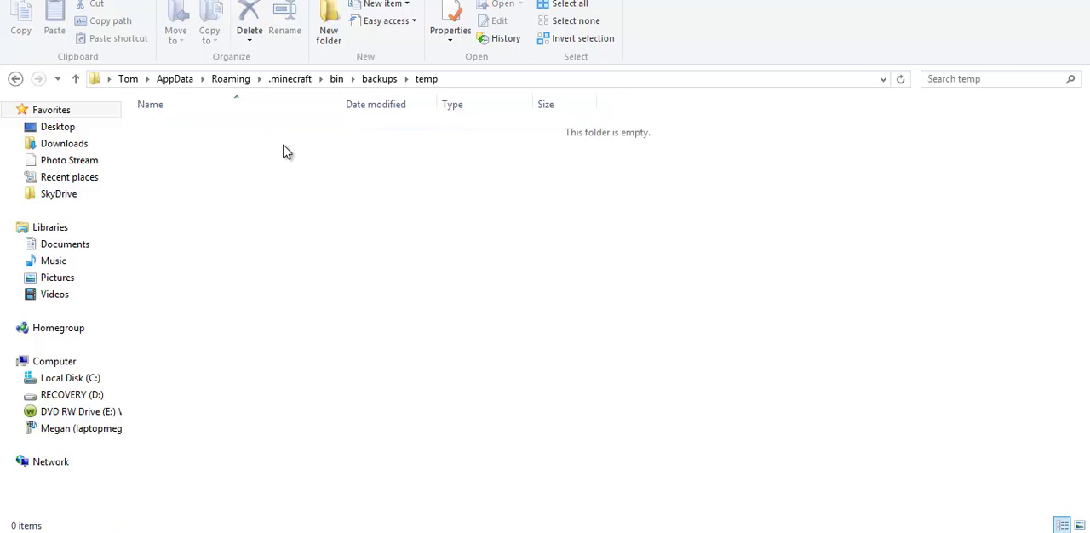
{"action": "left_click", "coordinate": [290, 79]}
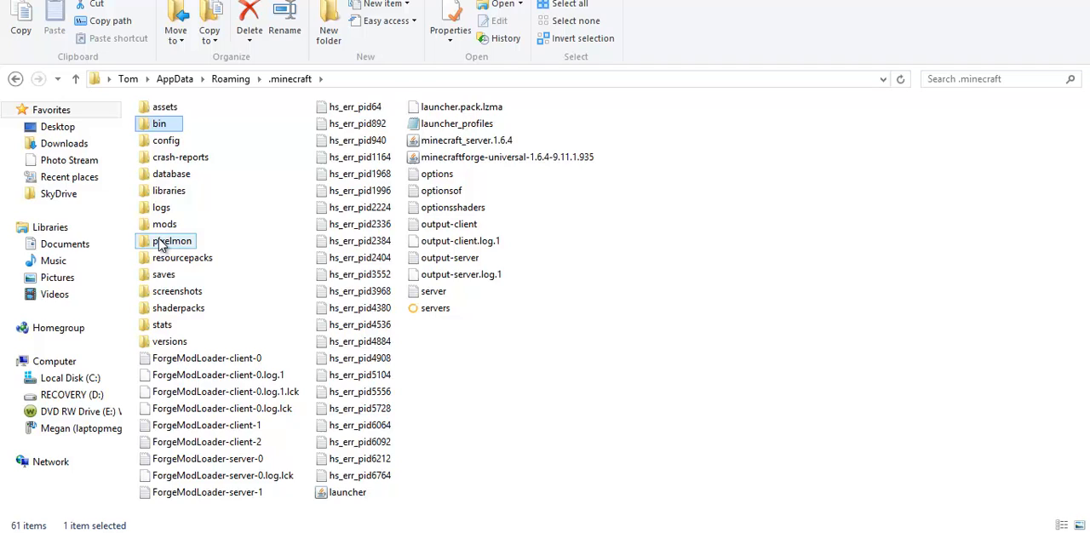
{"action": "double_click", "coordinate": [165, 223]}
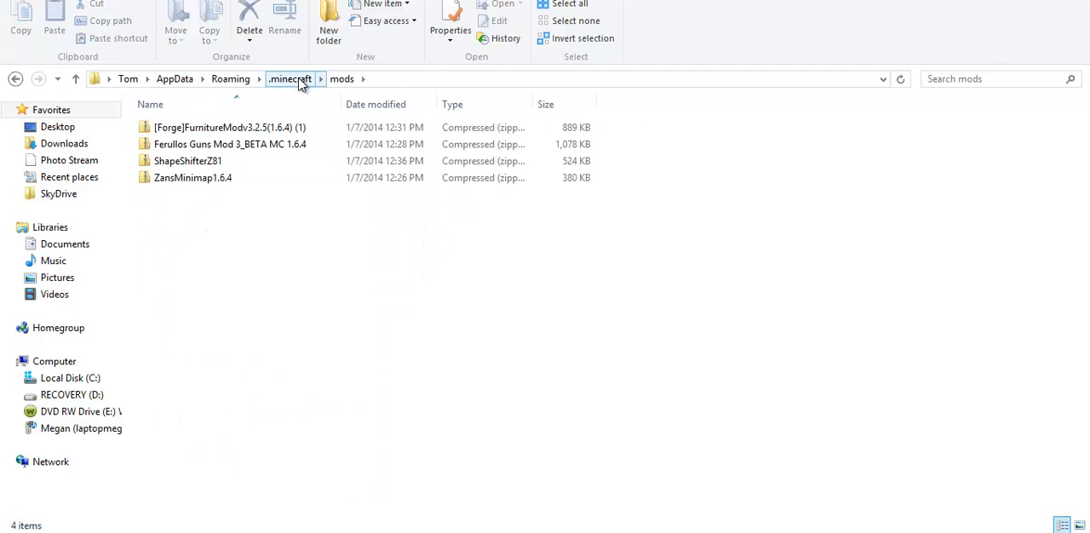
{"action": "left_click", "coordinate": [193, 177]}
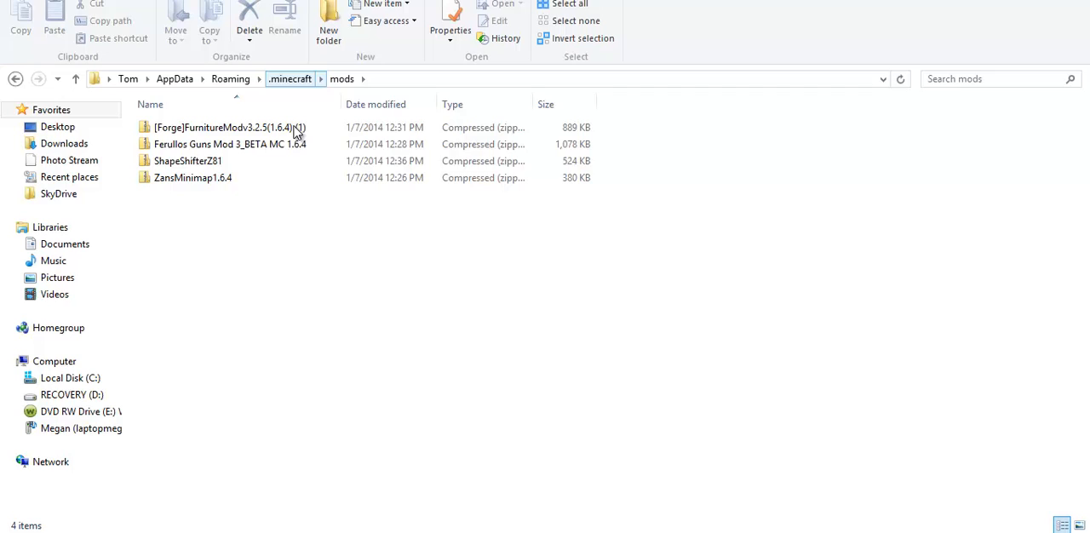
{"action": "left_click", "coordinate": [290, 78]}
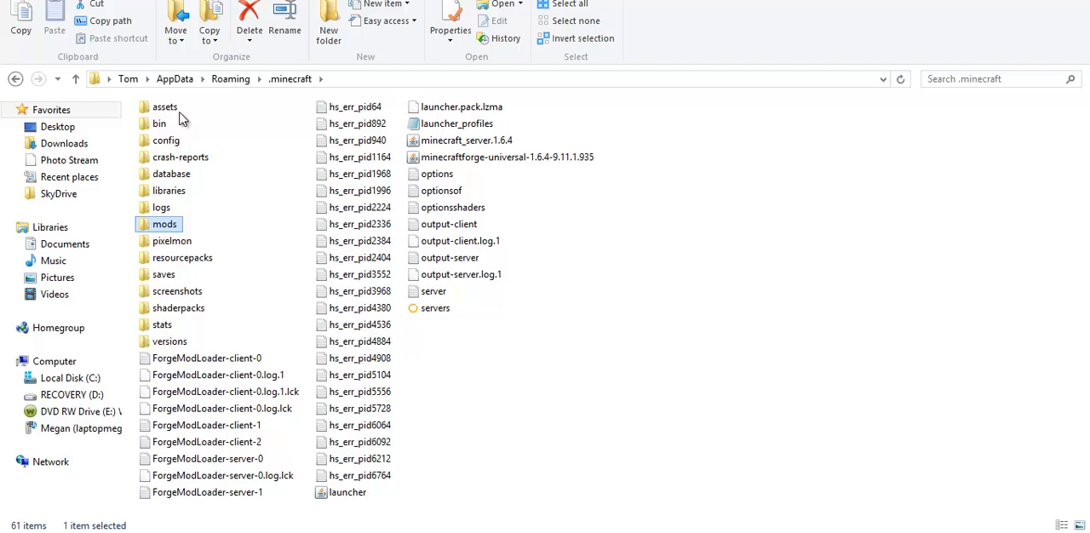
{"action": "double_click", "coordinate": [165, 107]}
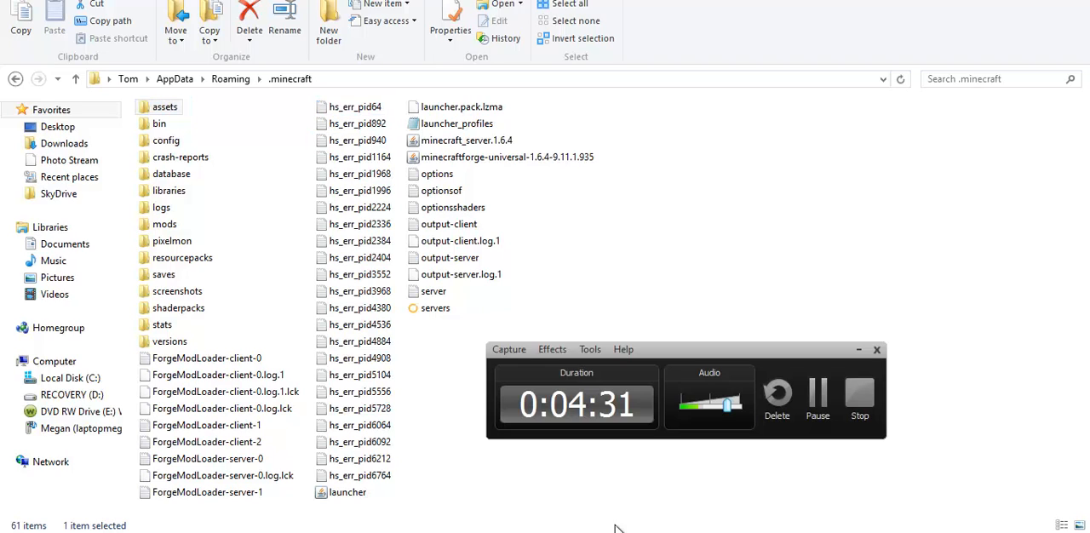
{"action": "mouse_move", "coordinate": [833, 402]}
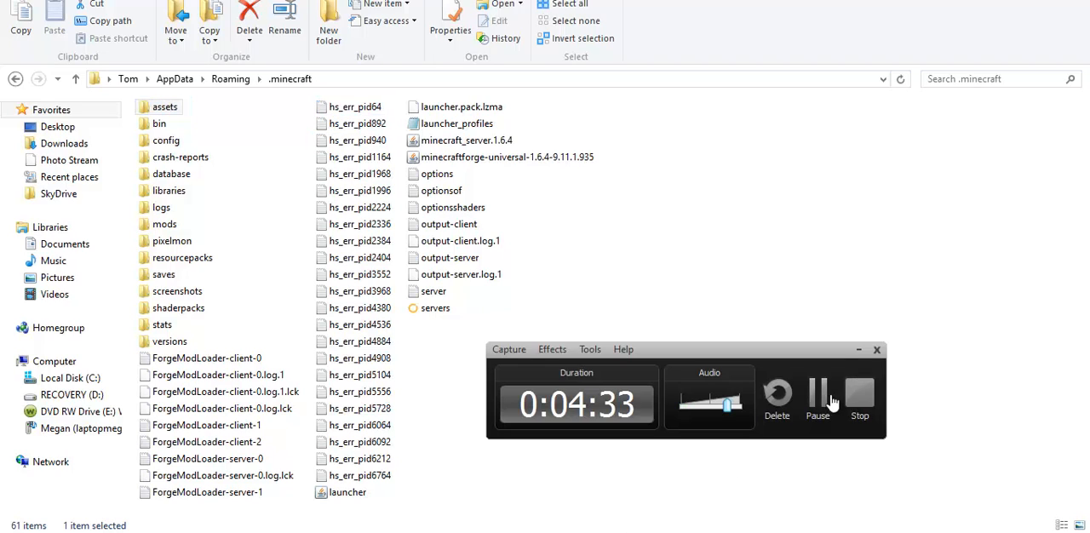
{"action": "double_click", "coordinate": [169, 340]}
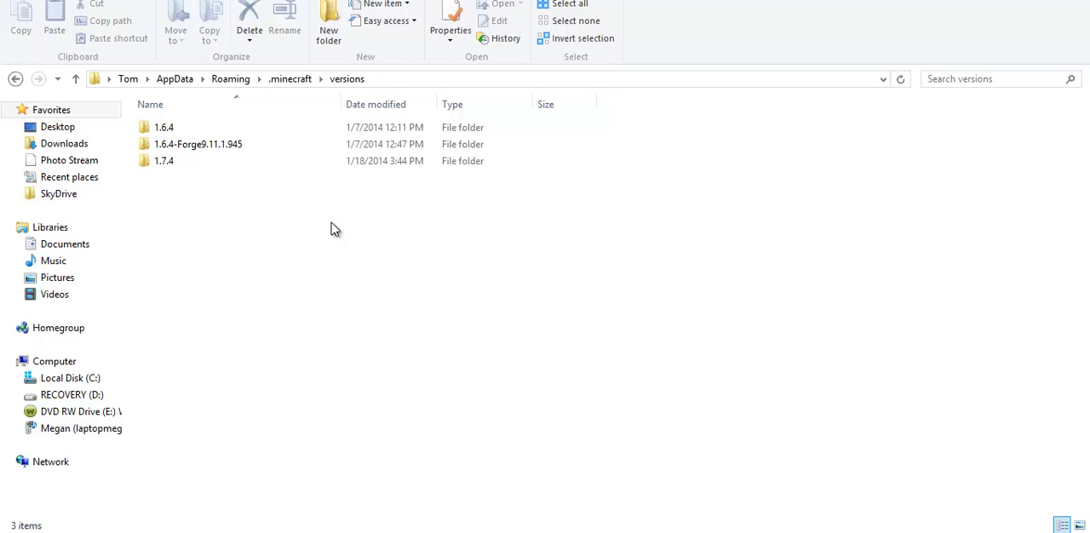
- Open the versions\1.7.4 folder and select the 1.7.4 jar
{"action": "left_click", "coordinate": [289, 79]}
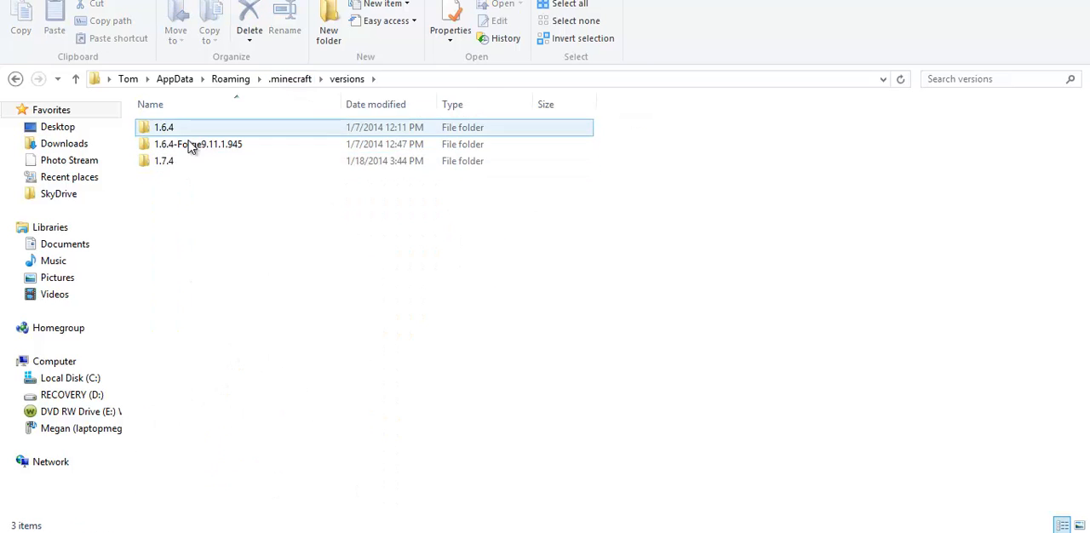
{"action": "double_click", "coordinate": [164, 160]}
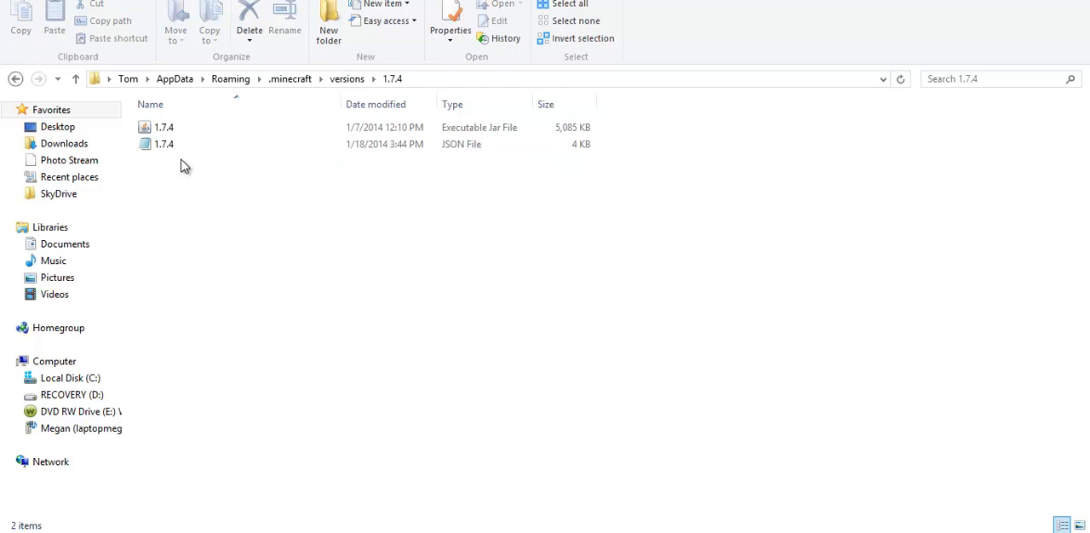
{"action": "left_click", "coordinate": [163, 144]}
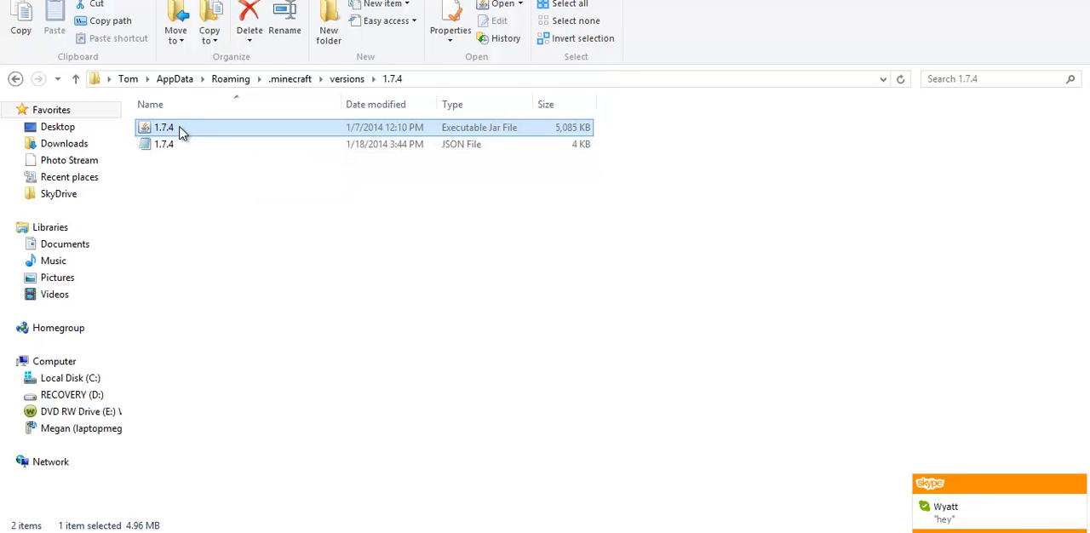
- Associate .jar files with WinRAR and open the 1.7.4 jar
{"action": "right_click", "coordinate": [164, 127]}
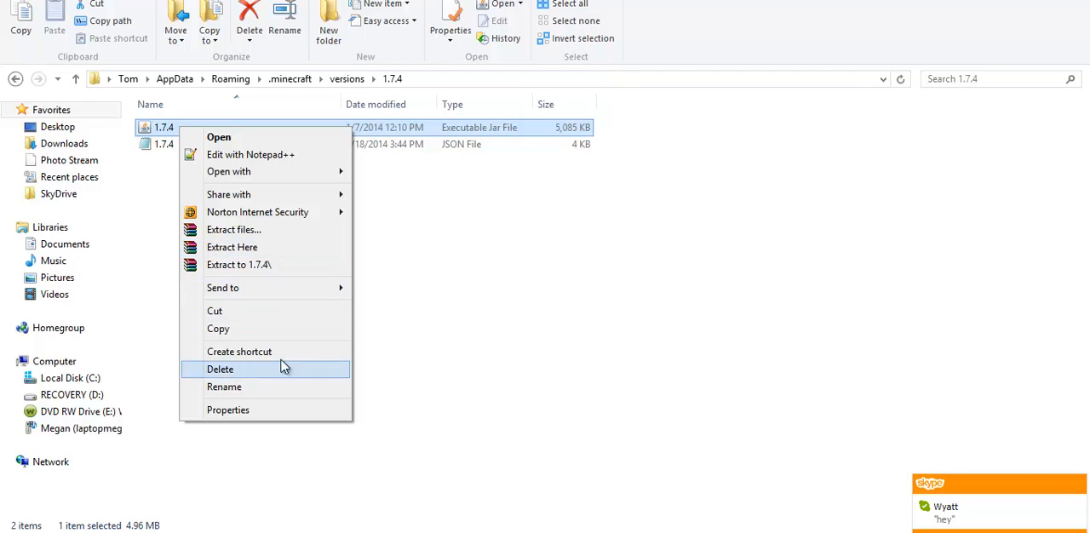
{"action": "mouse_move", "coordinate": [254, 333]}
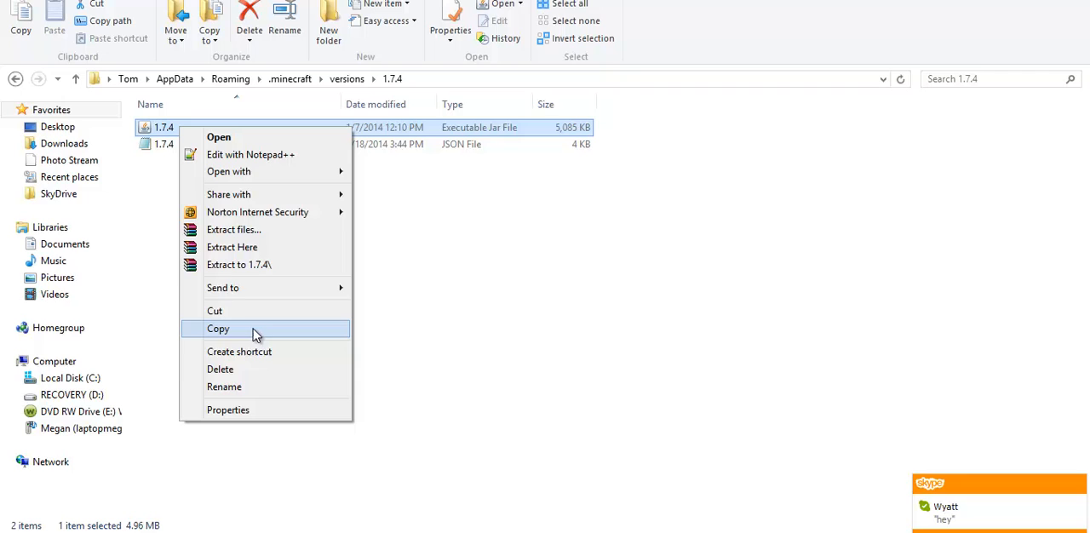
{"action": "mouse_move", "coordinate": [228, 171]}
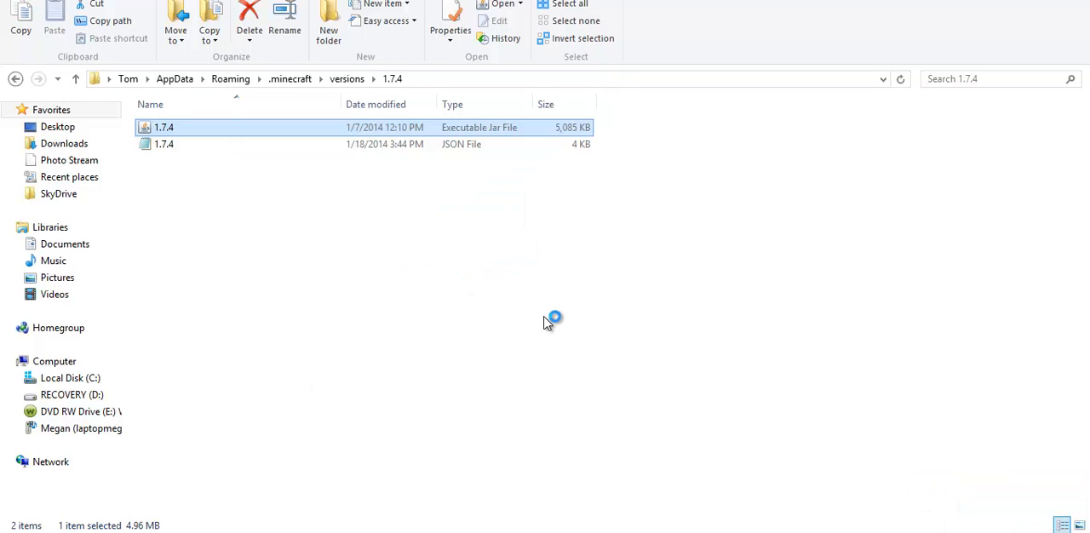
{"action": "double_click", "coordinate": [165, 127]}
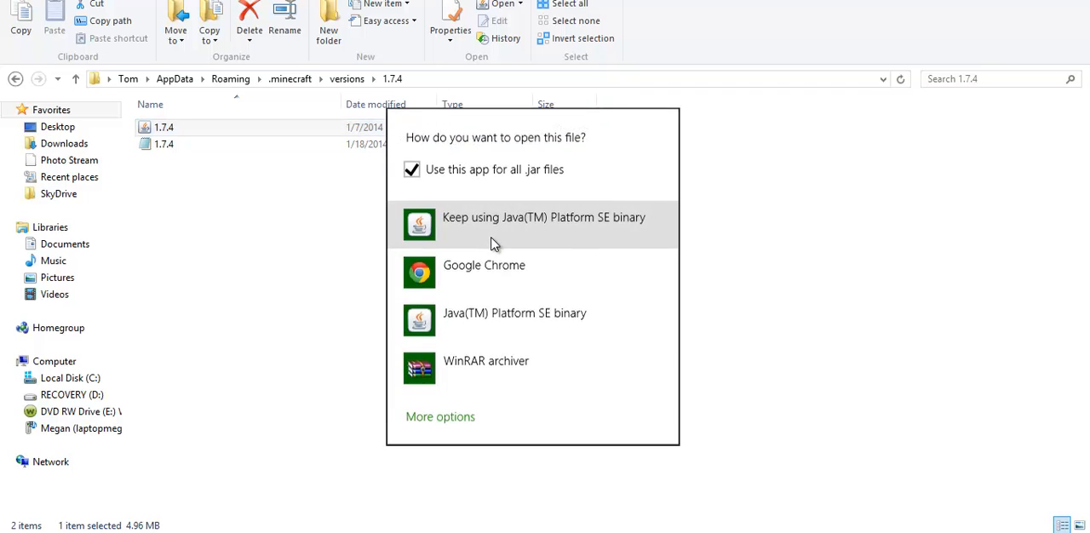
{"action": "mouse_move", "coordinate": [194, 176]}
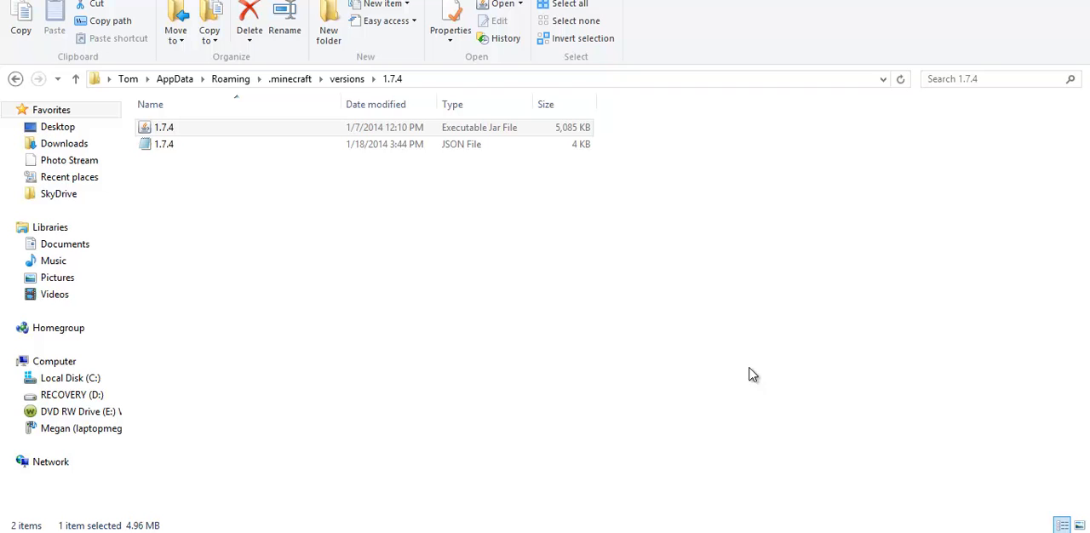
{"action": "double_click", "coordinate": [164, 127]}
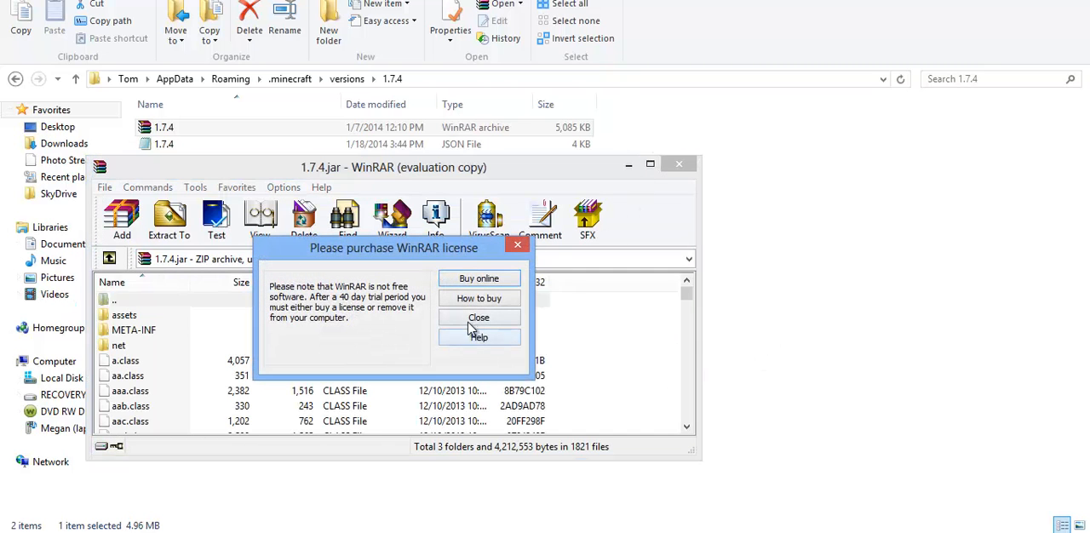
- Dismiss the license nag and delete META-INF from the 1.7.4 jar
{"action": "left_click", "coordinate": [478, 317]}
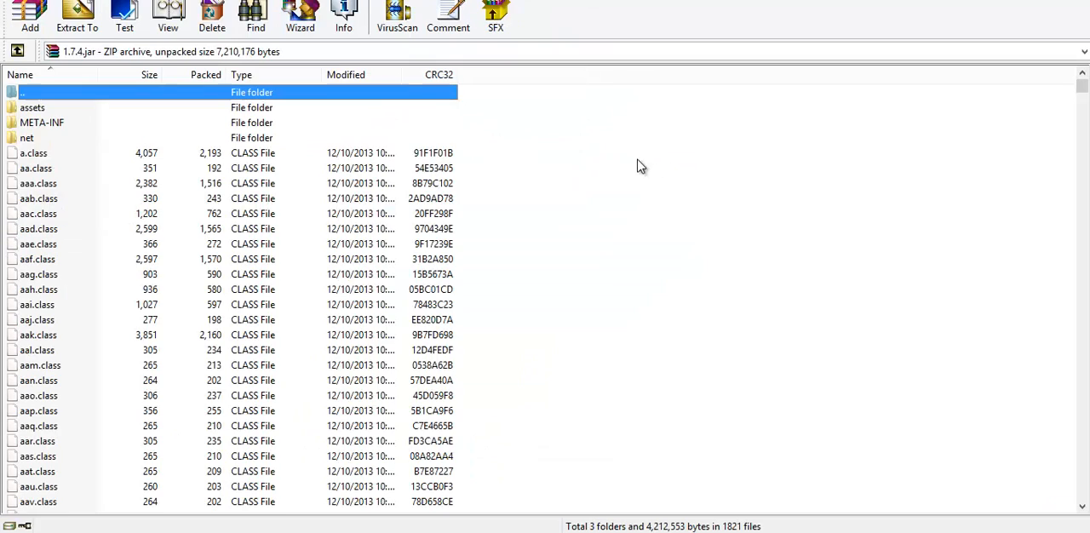
{"action": "mouse_move", "coordinate": [59, 130]}
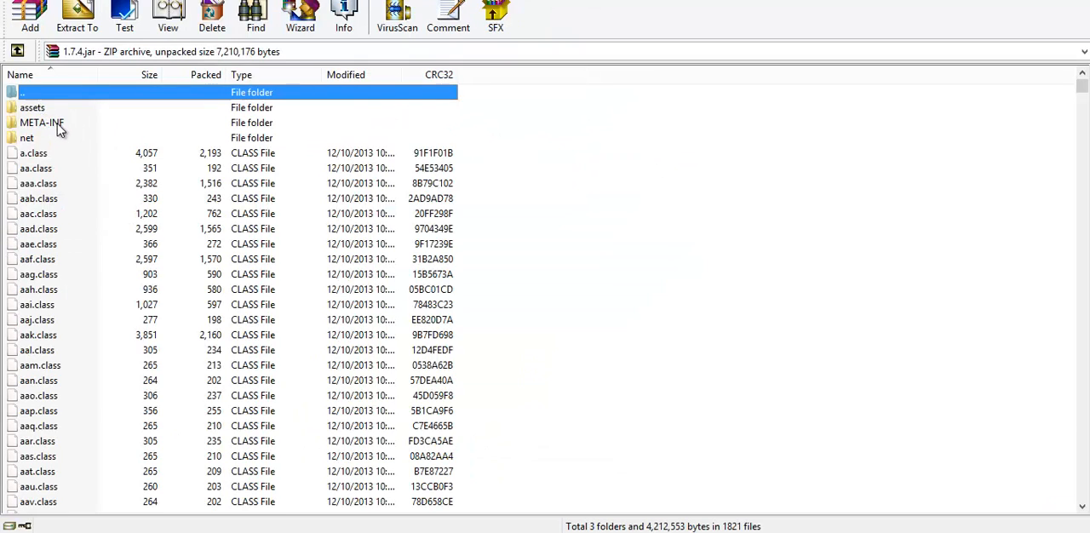
{"action": "left_click", "coordinate": [41, 122]}
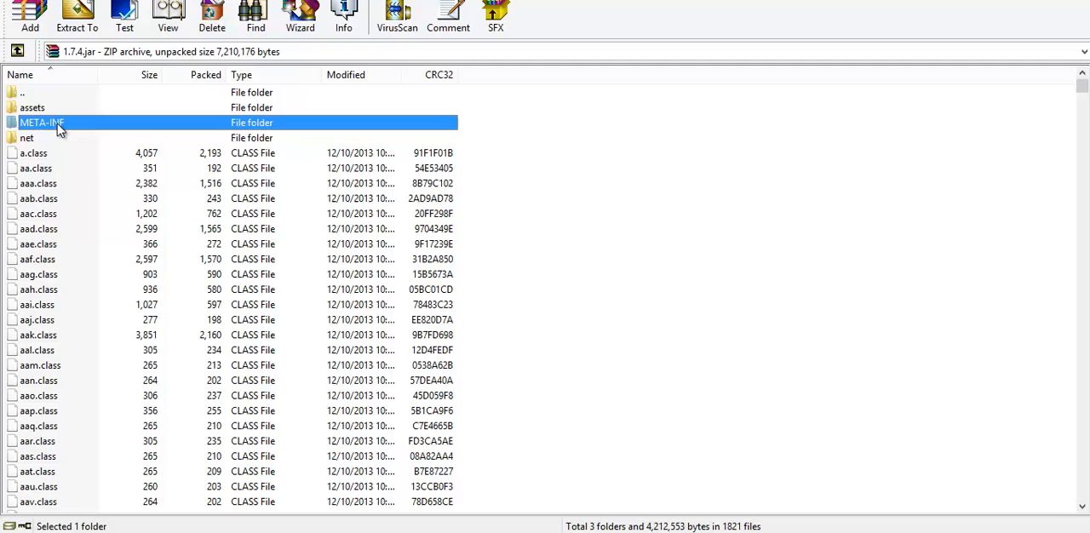
{"action": "right_click", "coordinate": [41, 123]}
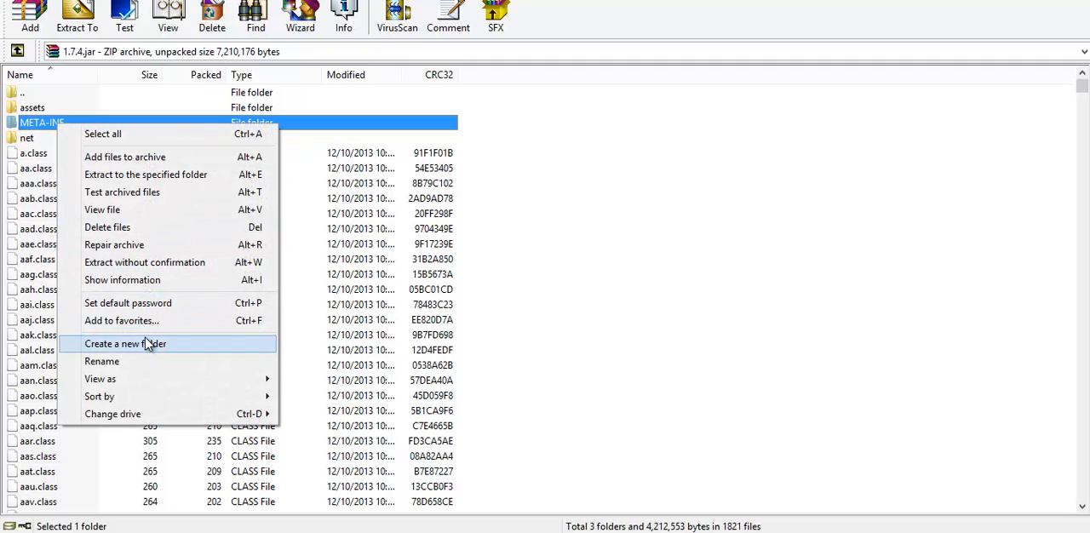
{"action": "left_click", "coordinate": [107, 228]}
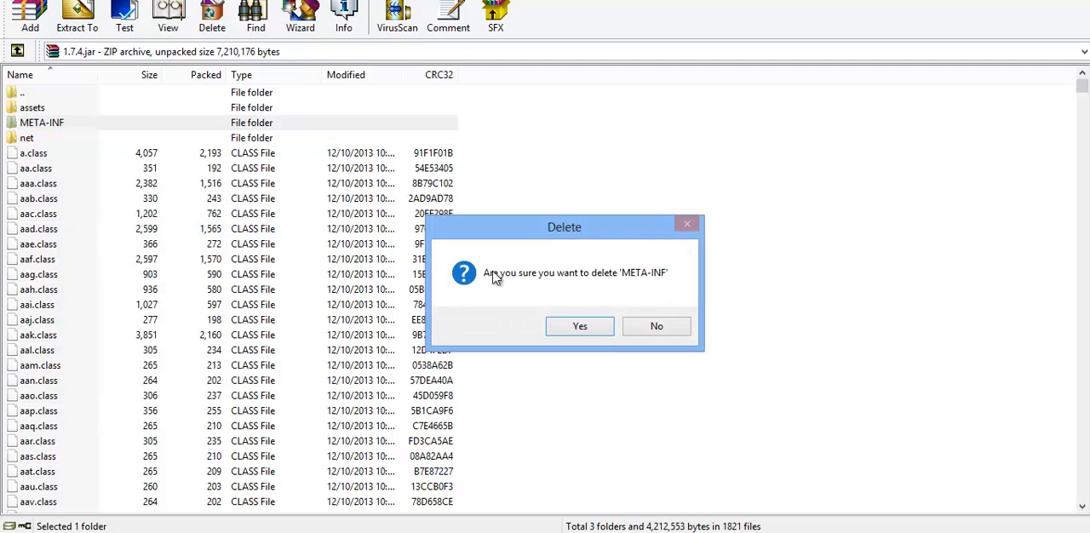
{"action": "left_click", "coordinate": [580, 326]}
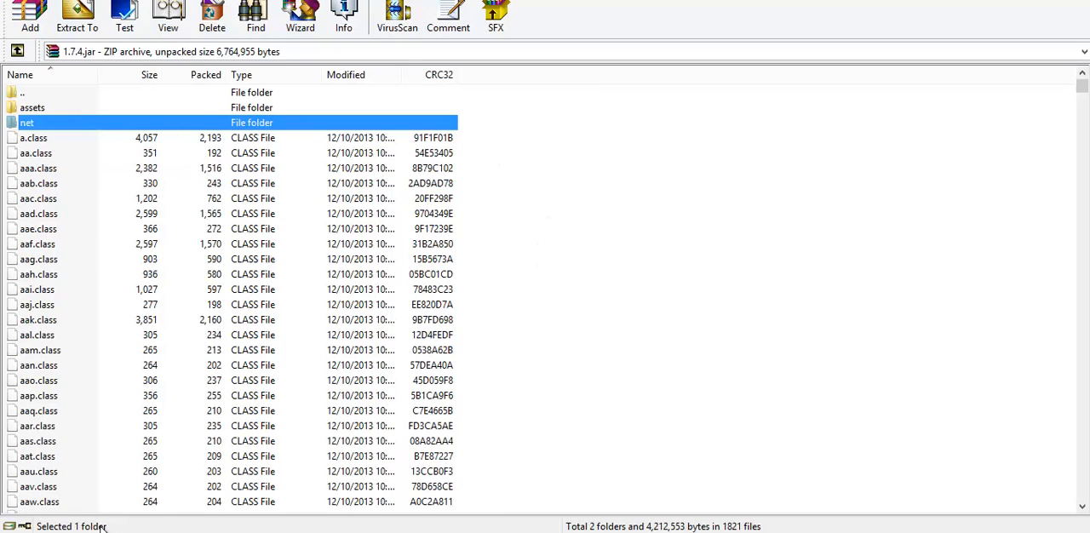
{"action": "mouse_move", "coordinate": [115, 512]}
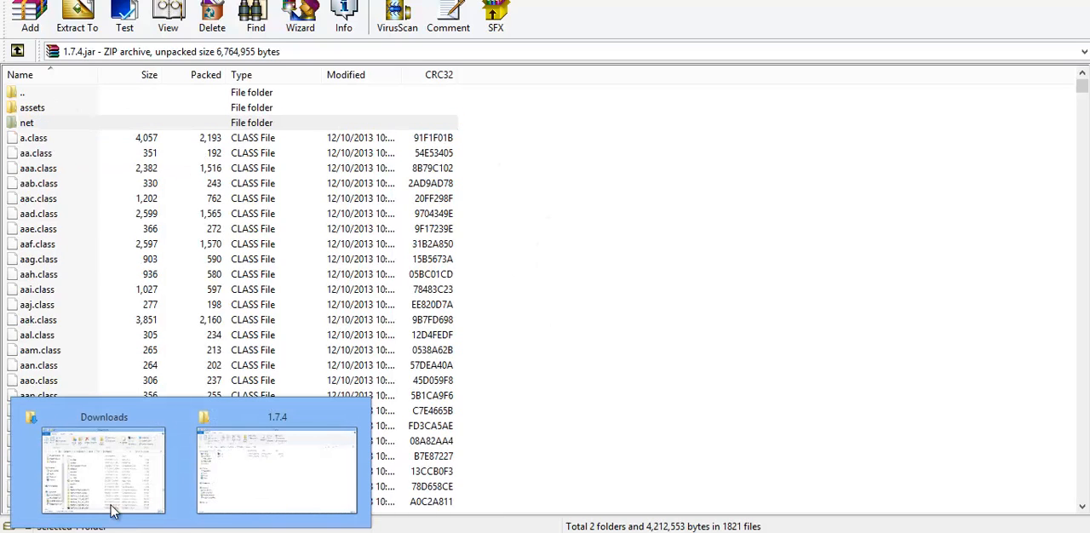
- Switch to the OptiFine 1.7.2 jar window and drag all its entries to the 1.7.4 jar
{"action": "left_click", "coordinate": [103, 471]}
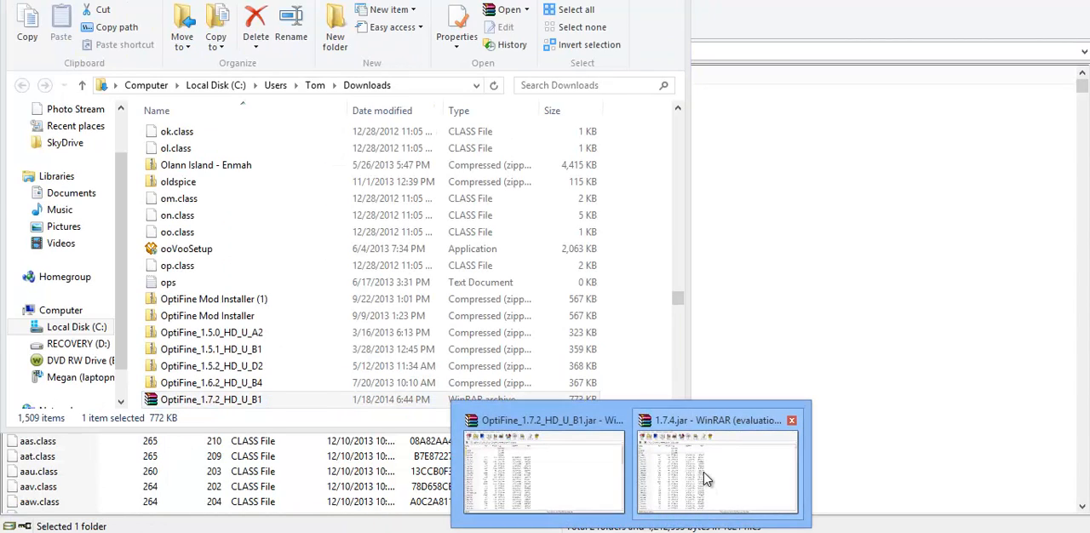
{"action": "left_click", "coordinate": [543, 468]}
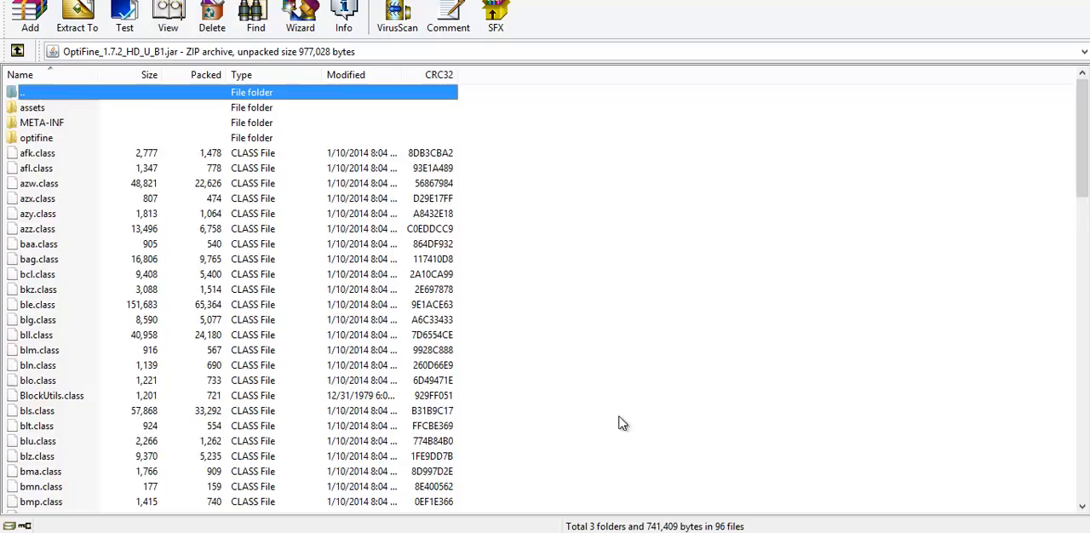
{"action": "scroll", "scroll_direction": "down", "scroll_amount": 3}
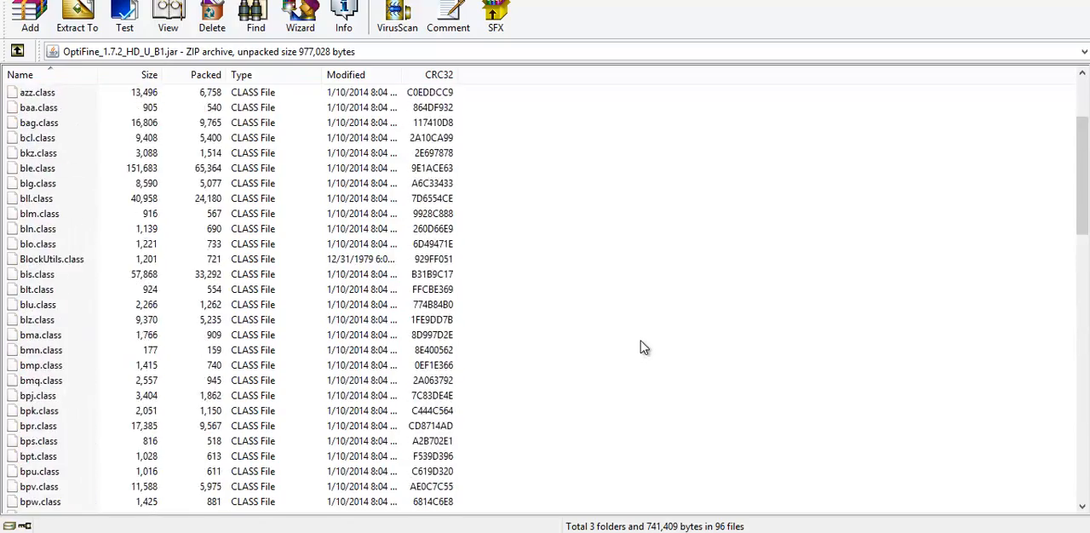
{"action": "scroll", "scroll_direction": "down", "scroll_amount": 3}
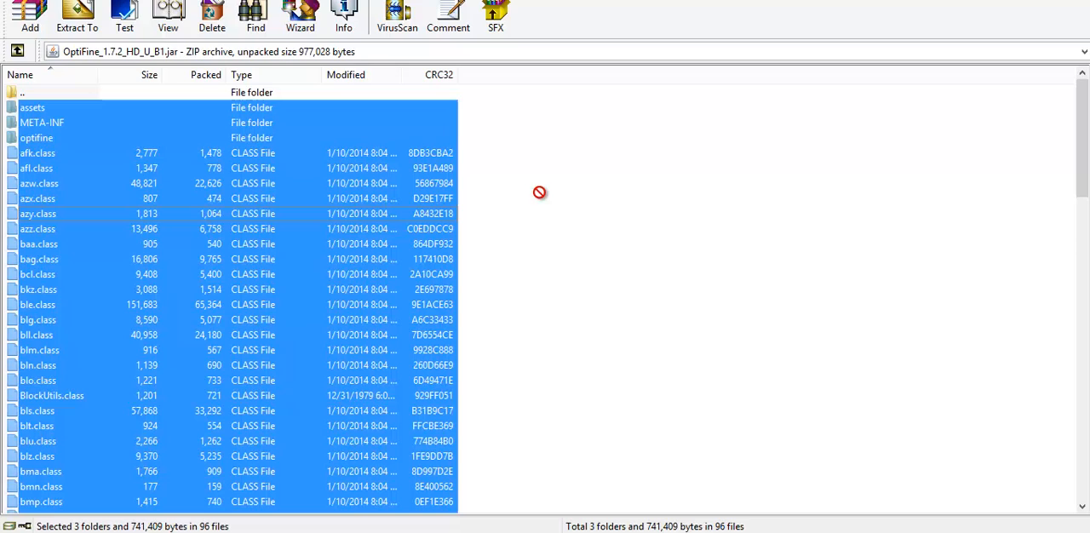
{"action": "mouse_move", "coordinate": [536, 207]}
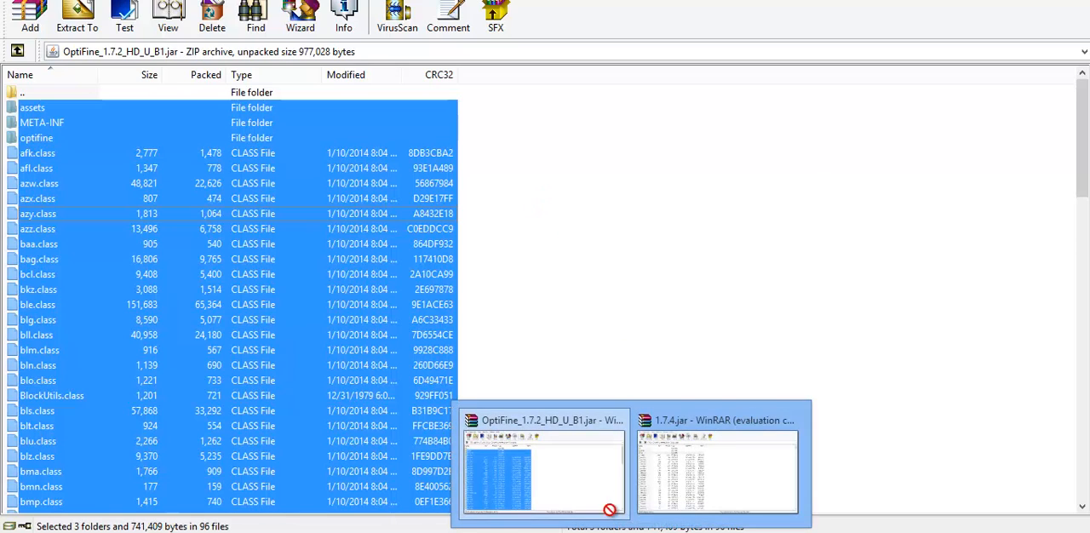
{"action": "left_click", "coordinate": [716, 471]}
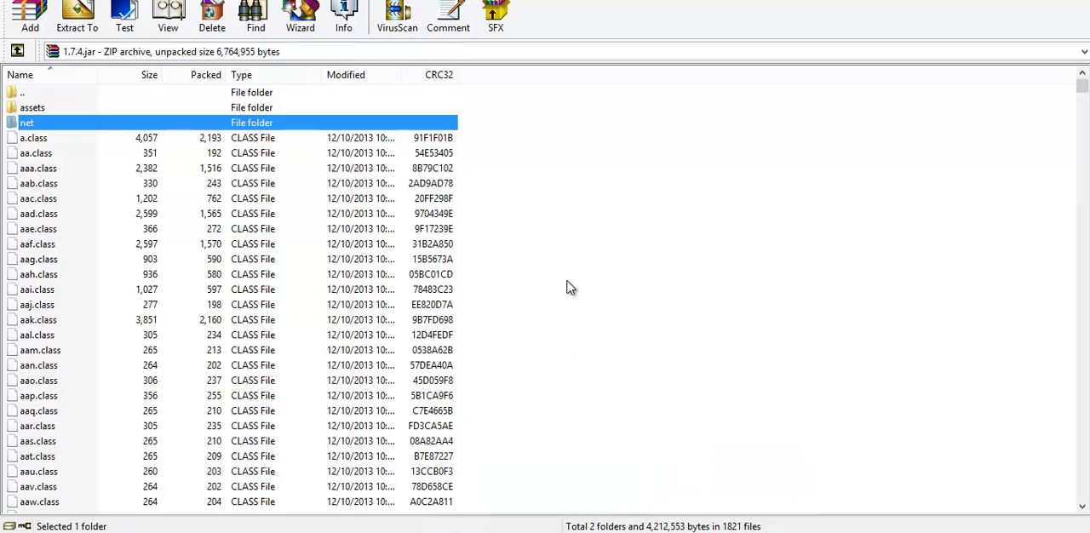
- Drop the OptiFine files into 1.7.4.jar and confirm the ZIP add dialog
{"action": "left_click", "coordinate": [30, 13]}
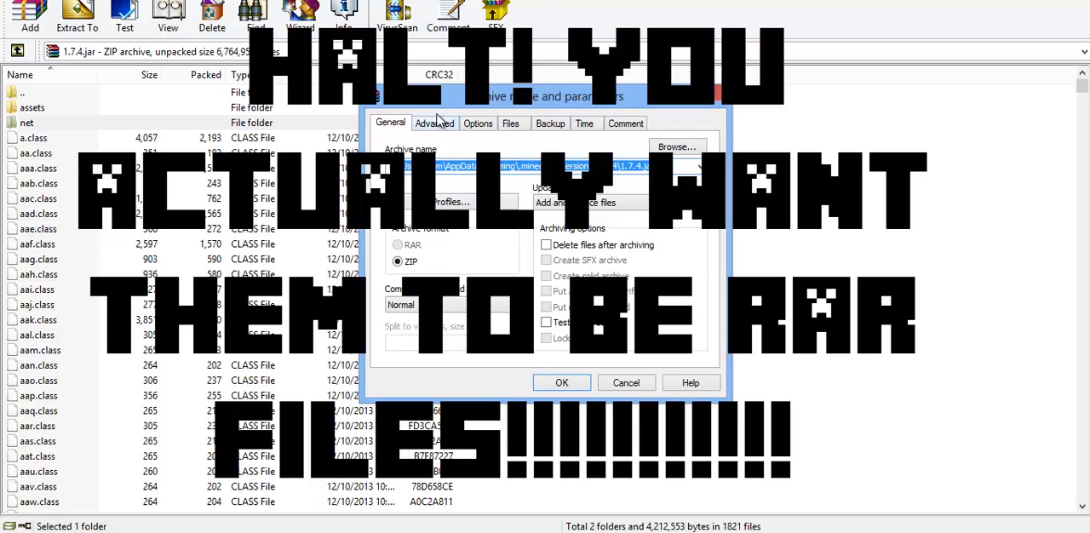
{"action": "left_click", "coordinate": [561, 383]}
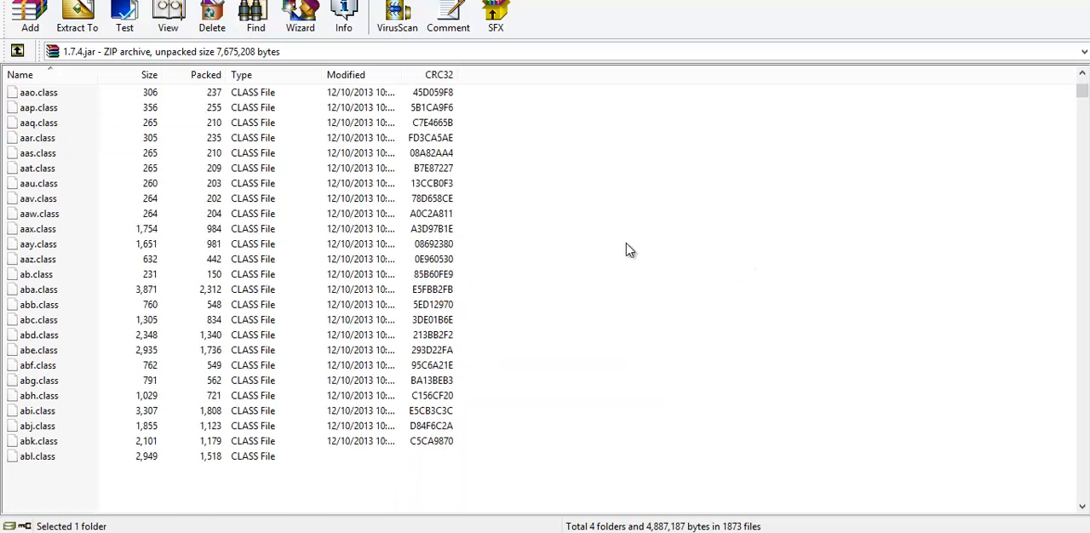
{"action": "scroll", "scroll_direction": "down", "scroll_amount": 3}
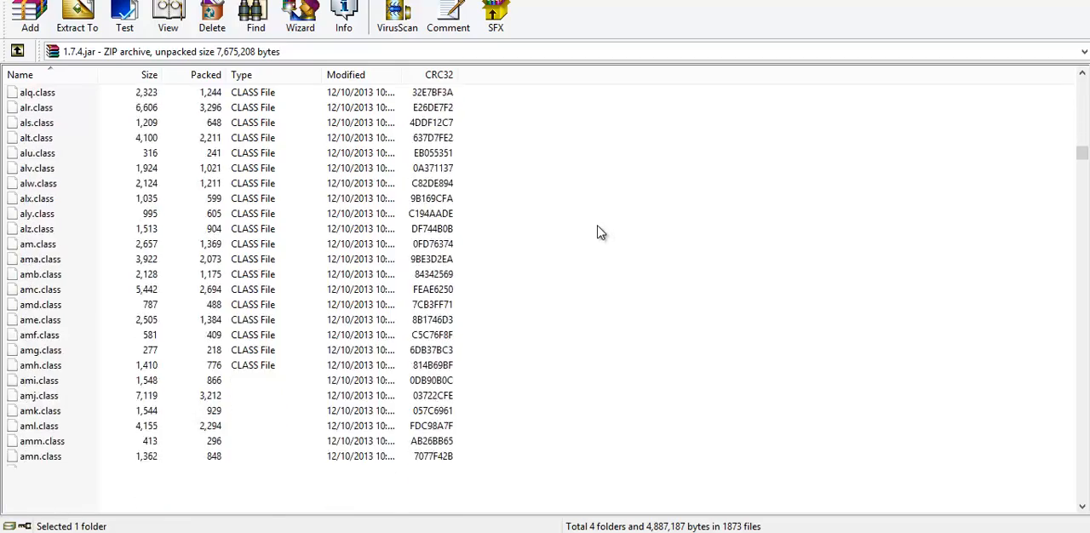
{"action": "scroll", "scroll_direction": "down", "scroll_amount": 3}
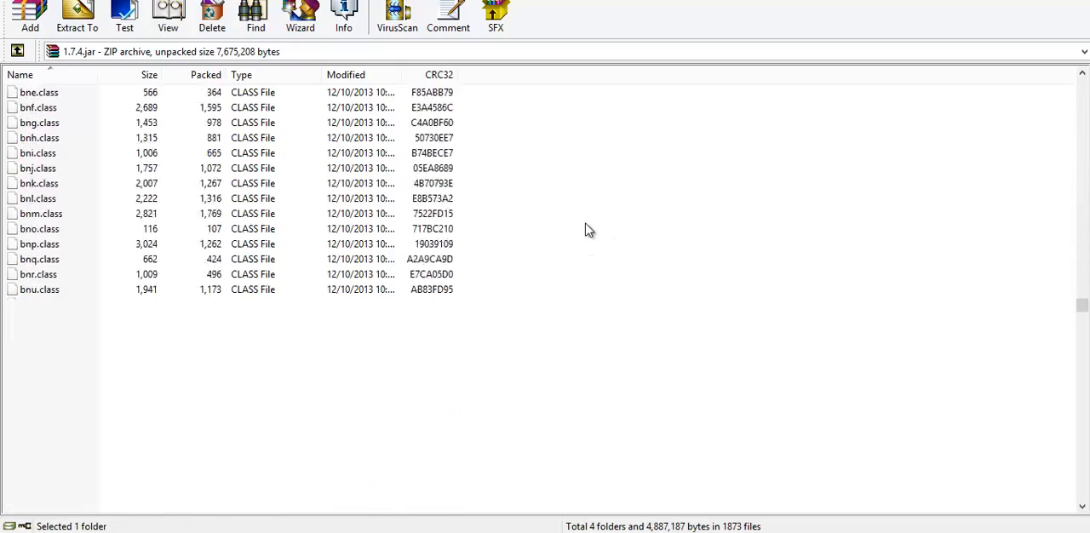
{"action": "scroll", "scroll_direction": "down", "scroll_amount": 3}
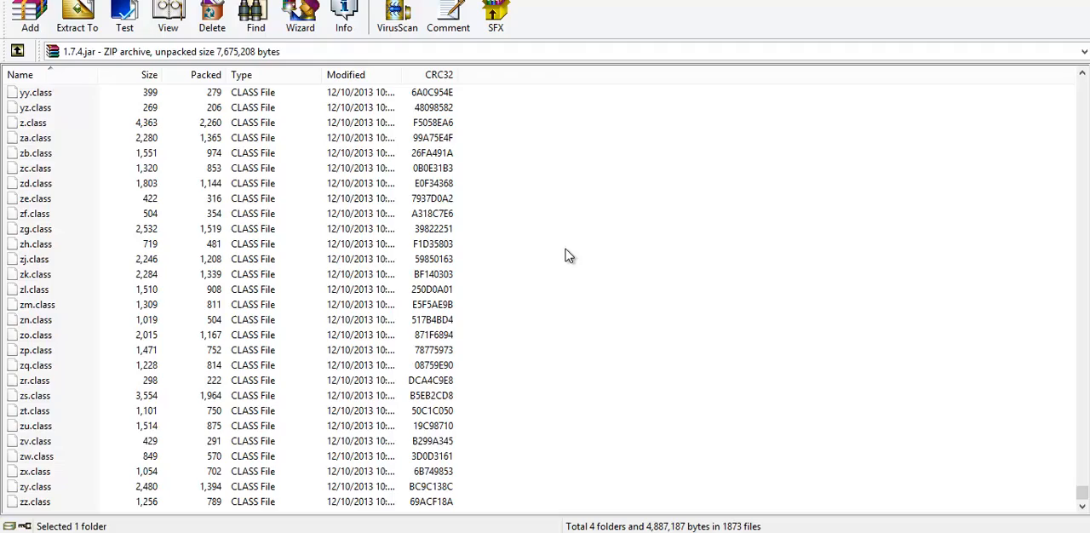
{"action": "scroll", "scroll_direction": "up", "scroll_amount": 3}
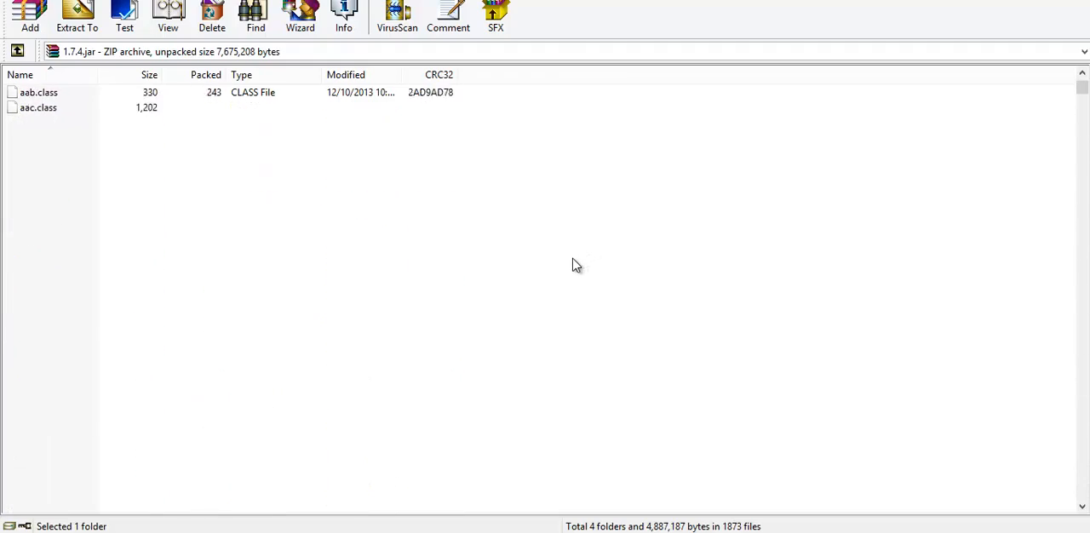
{"action": "left_click", "coordinate": [17, 51]}
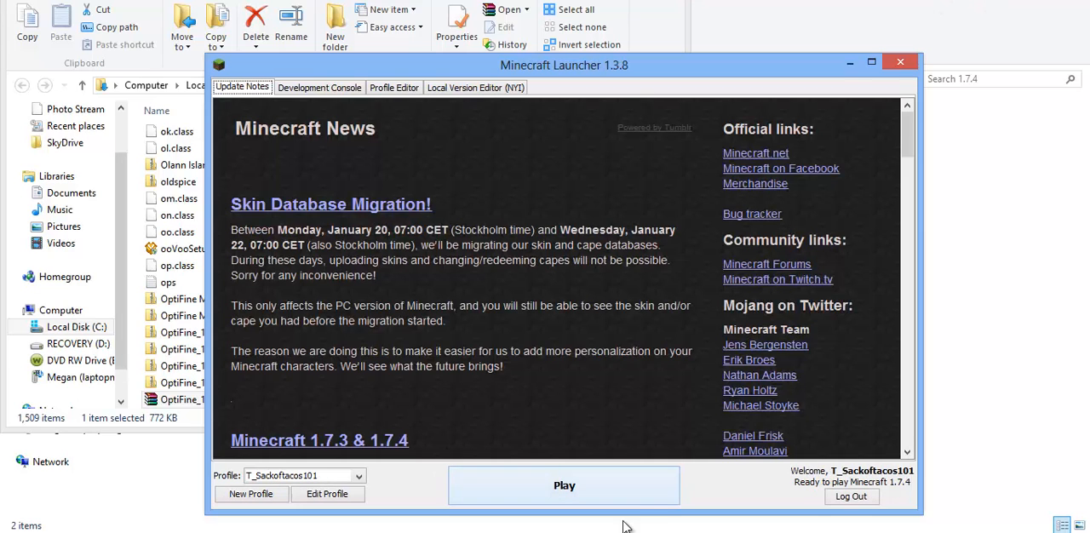
{"action": "mouse_move", "coordinate": [852, 514]}
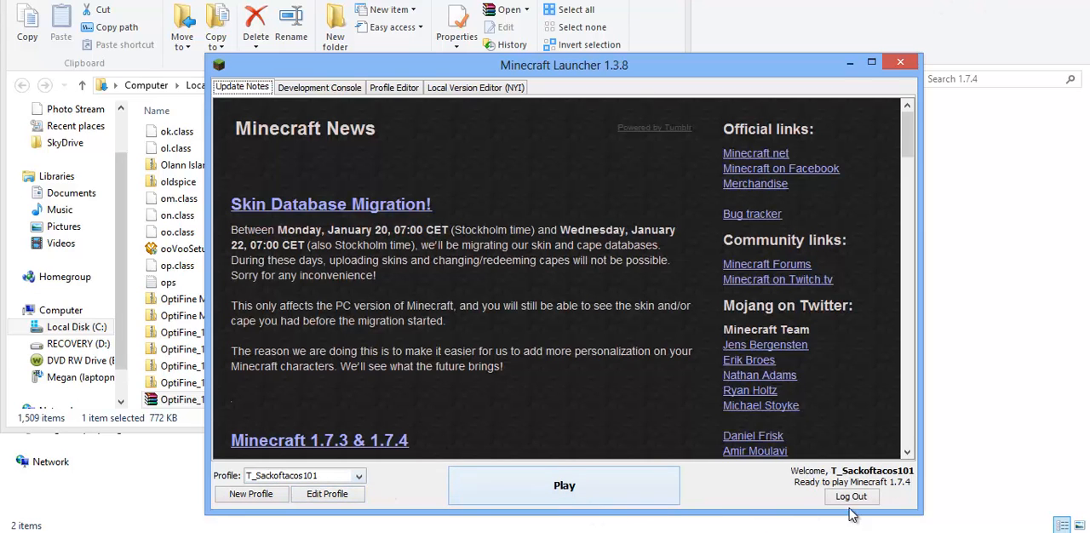
{"action": "mouse_move", "coordinate": [345, 477]}
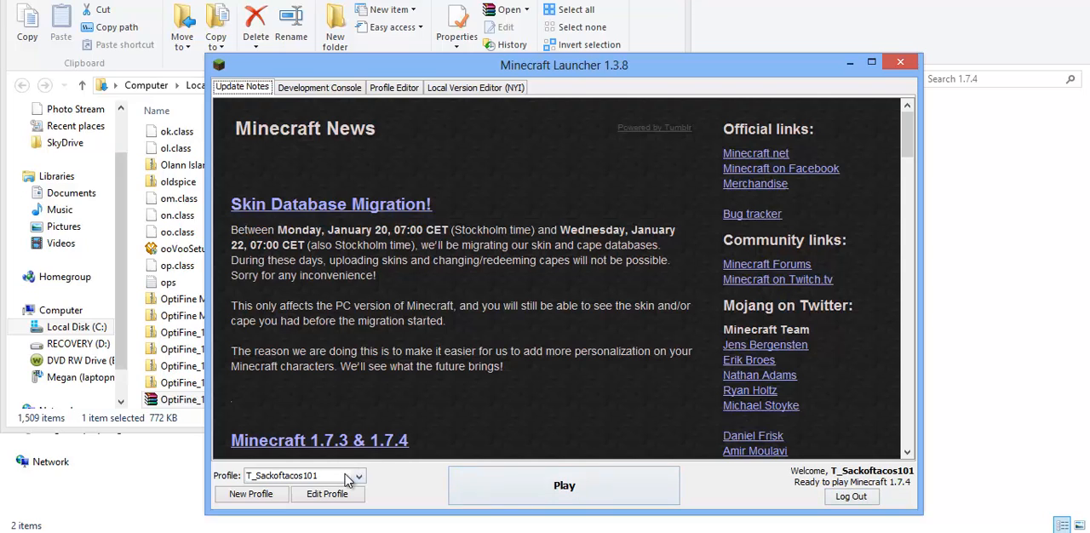
- List the launcher profiles, including 1.6.2_OptiFine, Forge, 1.7.2-XRay and 1.6.2-Modded
{"action": "left_click", "coordinate": [357, 475]}
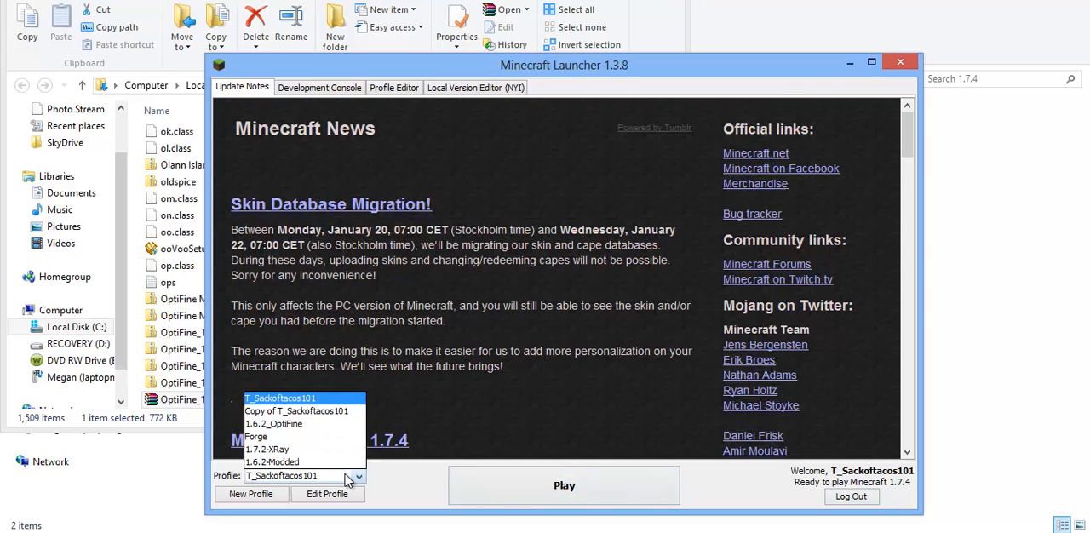
{"action": "mouse_move", "coordinate": [330, 411]}
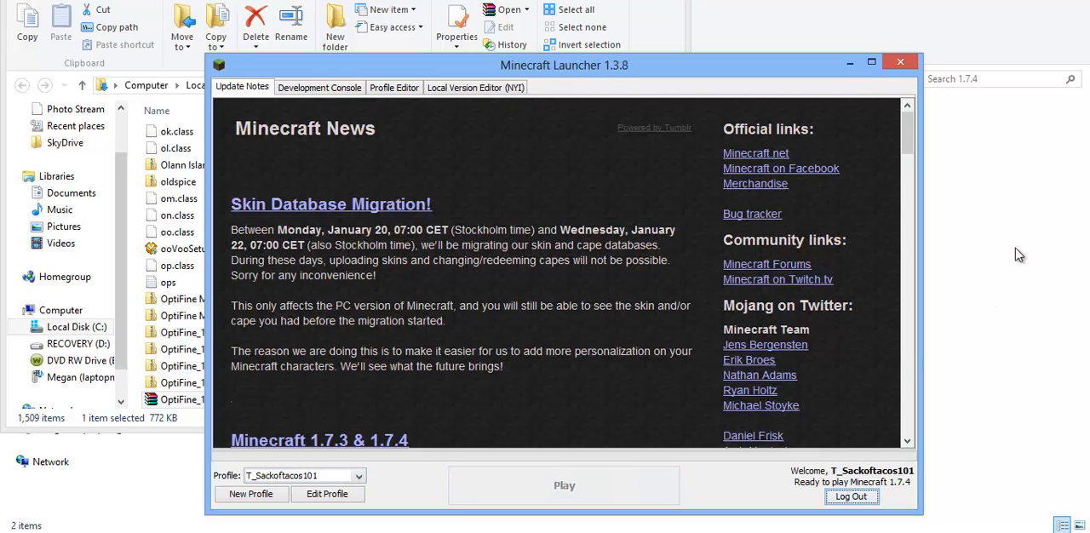
{"action": "mouse_move", "coordinate": [395, 493]}
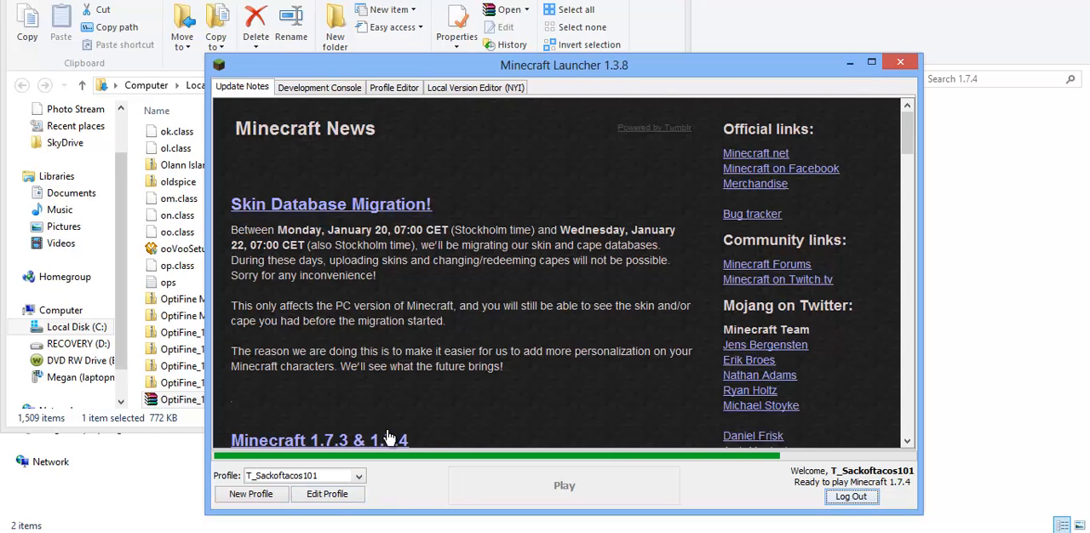
{"action": "mouse_move", "coordinate": [220, 460]}
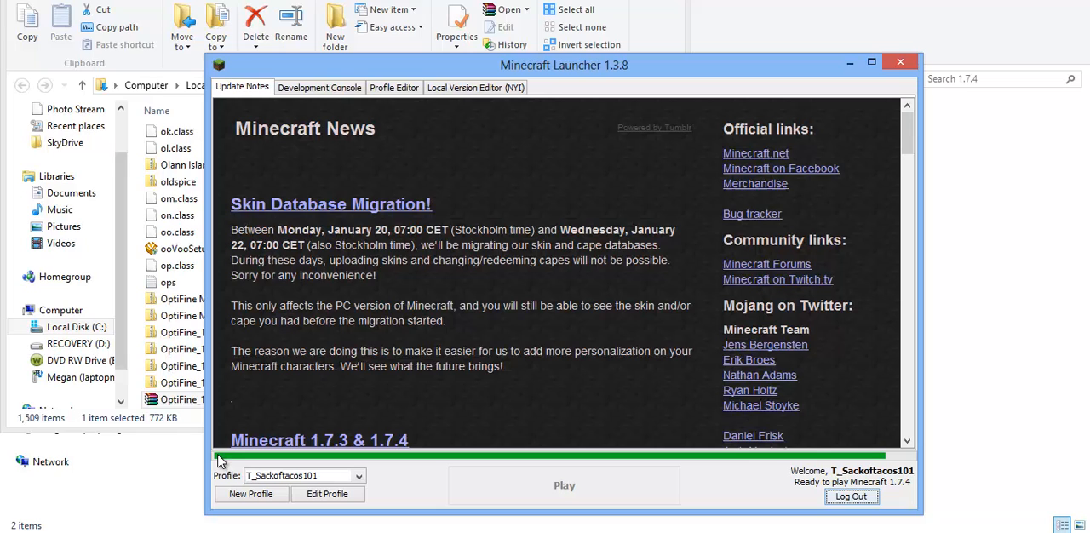
{"action": "mouse_move", "coordinate": [1046, 186]}
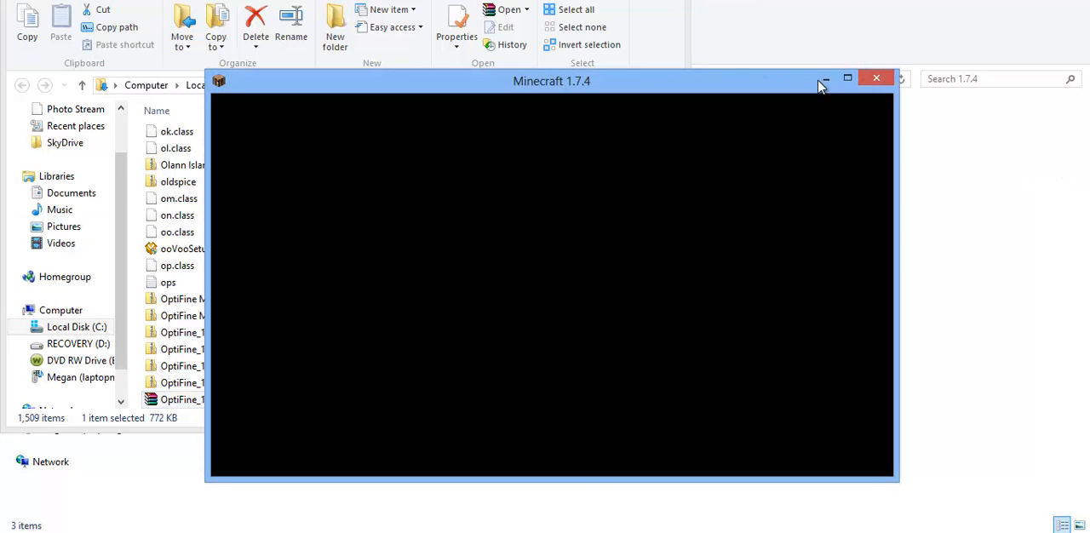
{"action": "mouse_move", "coordinate": [584, 207]}
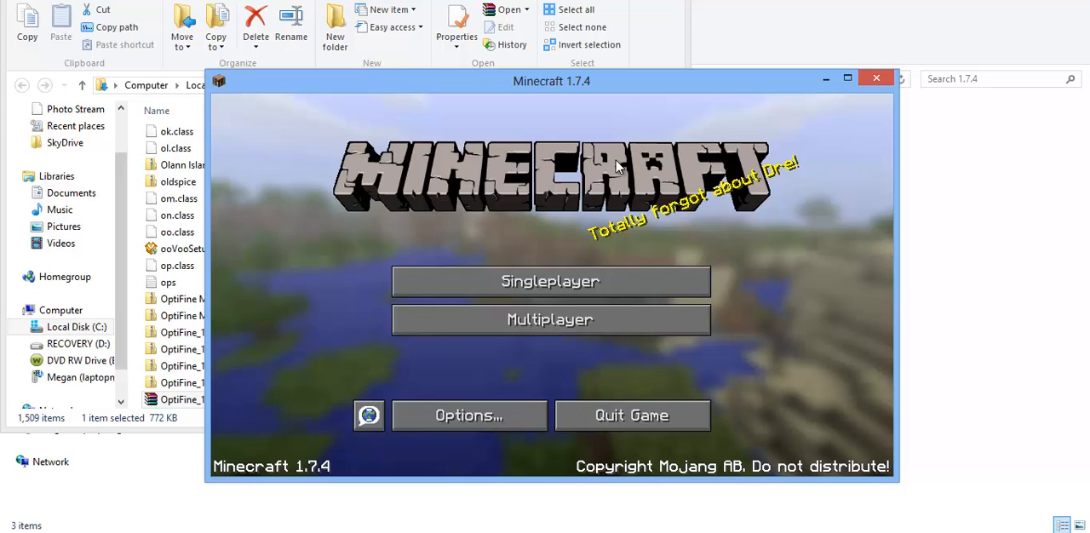
{"action": "mouse_move", "coordinate": [564, 241]}
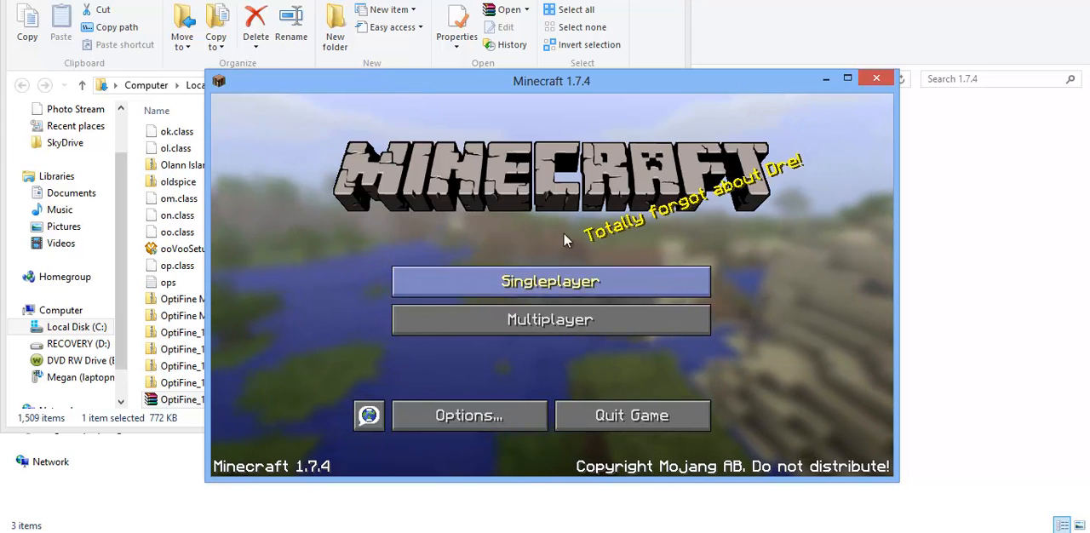
- Load a singleplayer world in a snowy night forest, then pause with Esc
{"action": "left_click", "coordinate": [550, 281]}
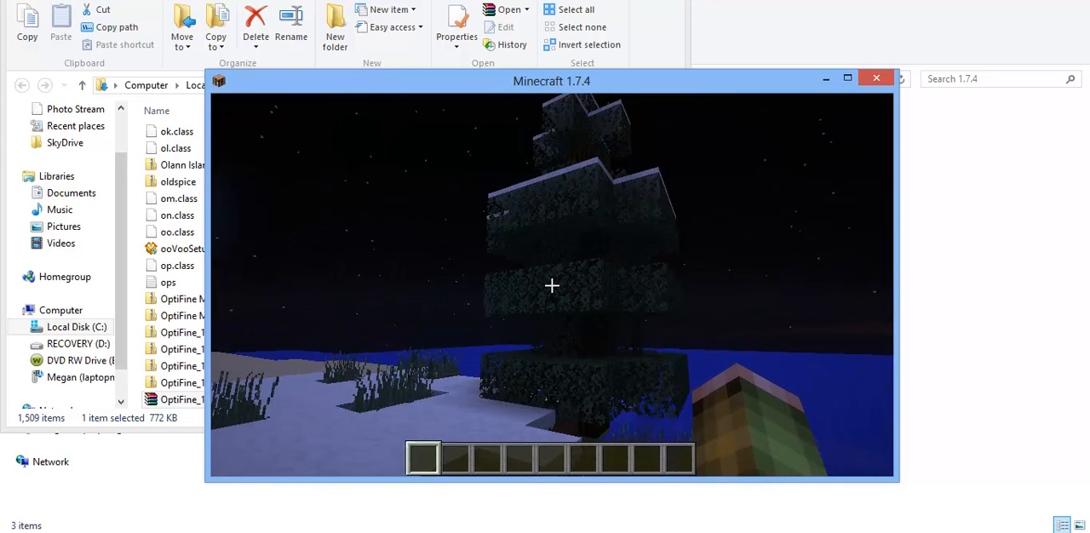
{"action": "mouse_move", "coordinate": [551, 286]}
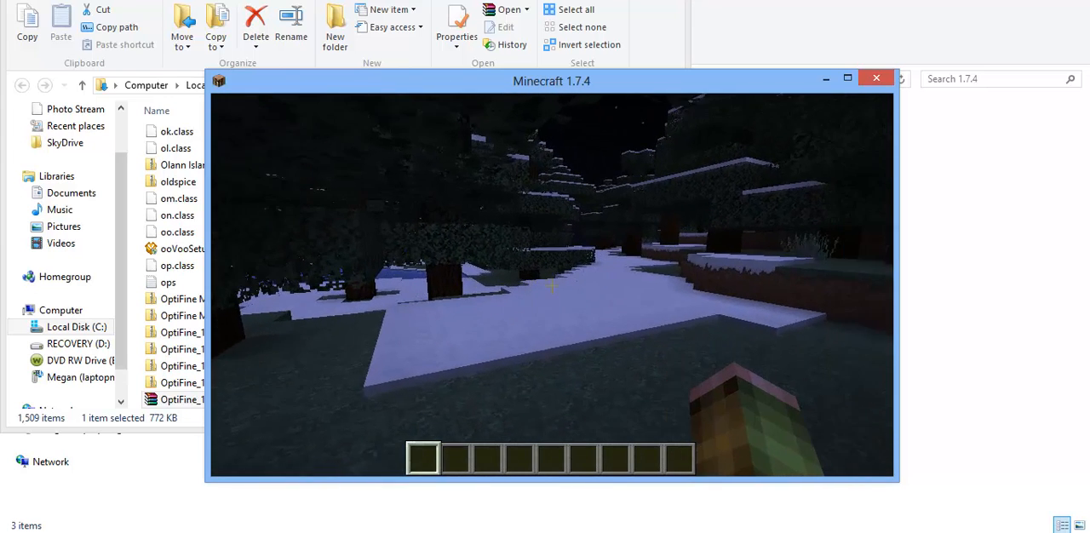
{"action": "key", "text": "Escape"}
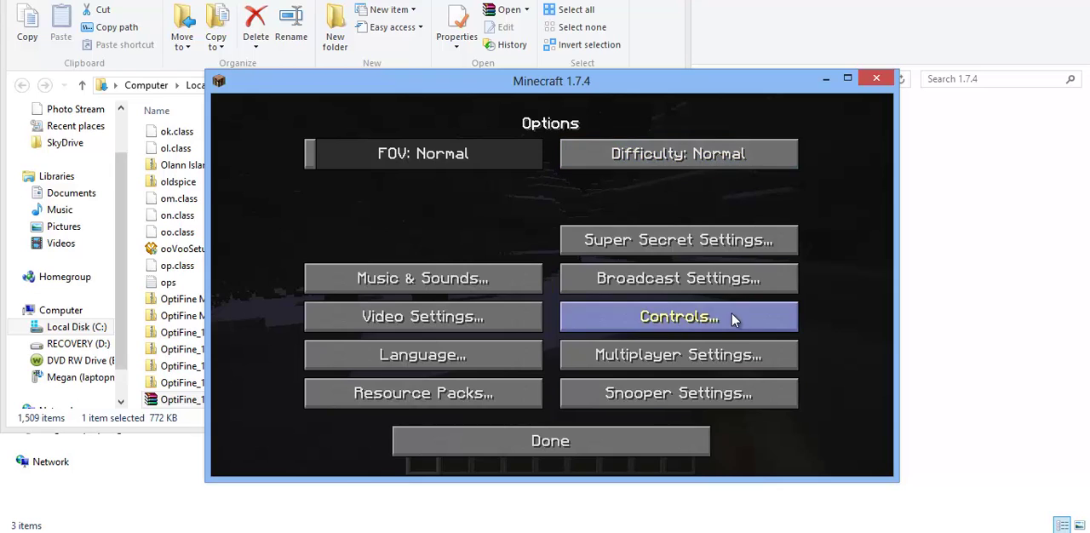
- Scroll through the Controls key bindings list, then close it with Done
{"action": "left_click", "coordinate": [678, 316]}
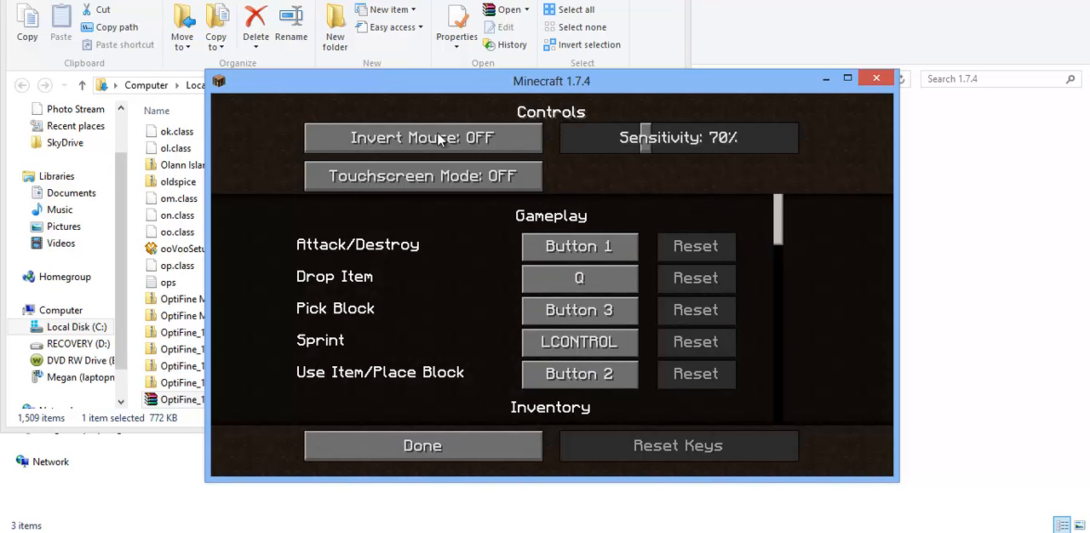
{"action": "scroll", "scroll_direction": "down", "scroll_amount": 3}
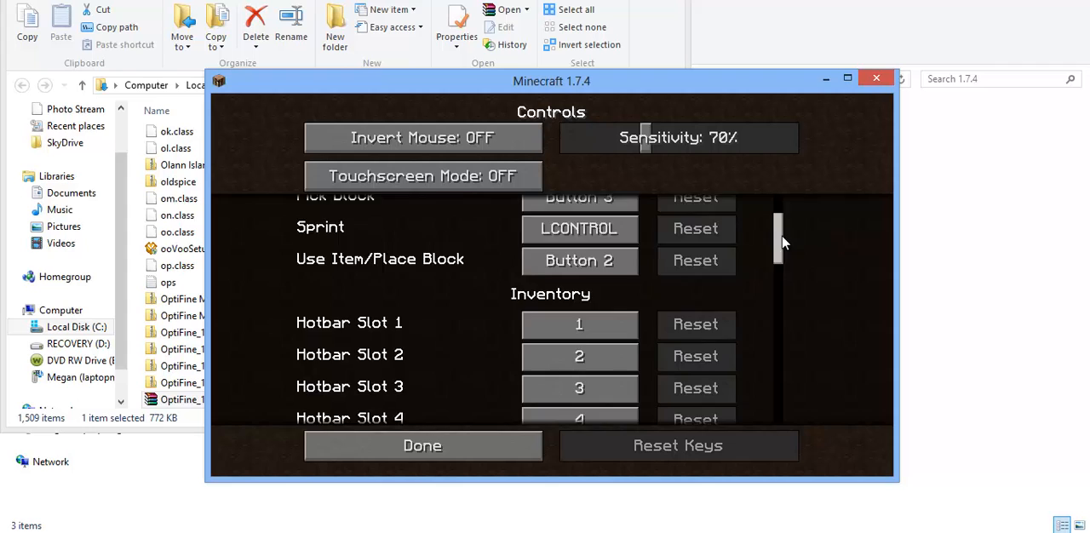
{"action": "scroll", "scroll_direction": "up", "scroll_amount": 3}
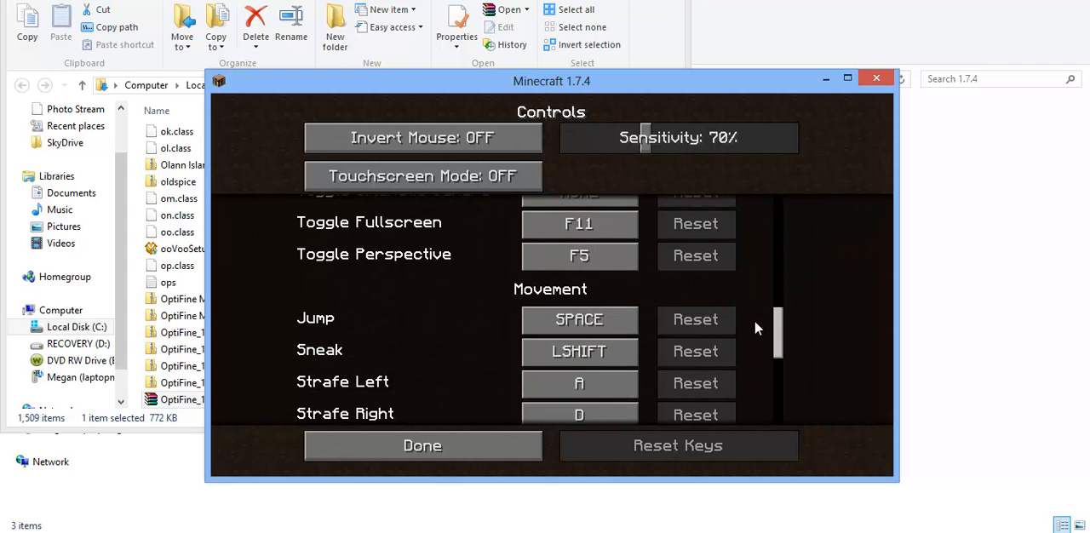
{"action": "scroll", "scroll_direction": "up", "scroll_amount": 3}
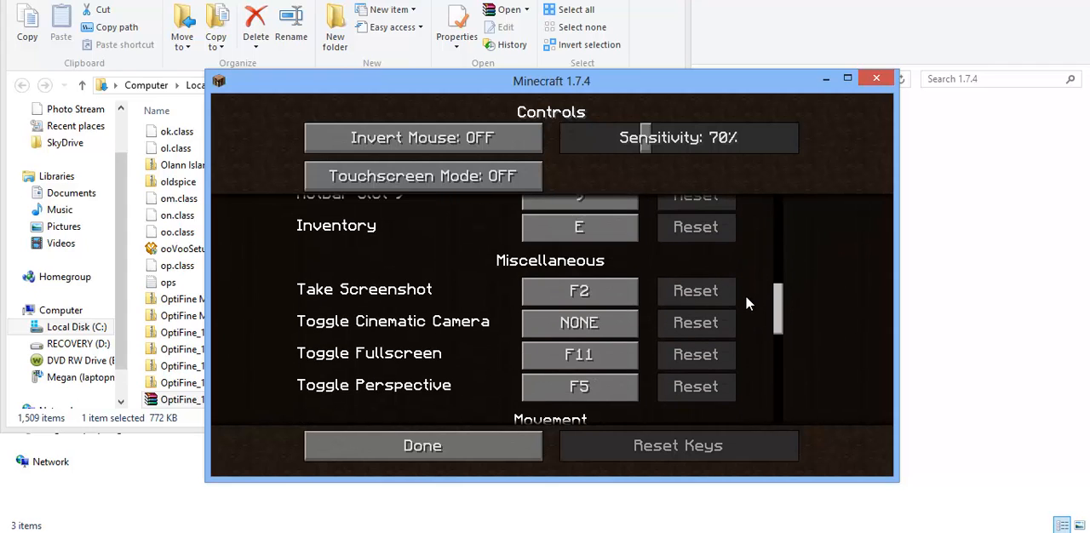
{"action": "scroll", "scroll_direction": "down", "scroll_amount": 3}
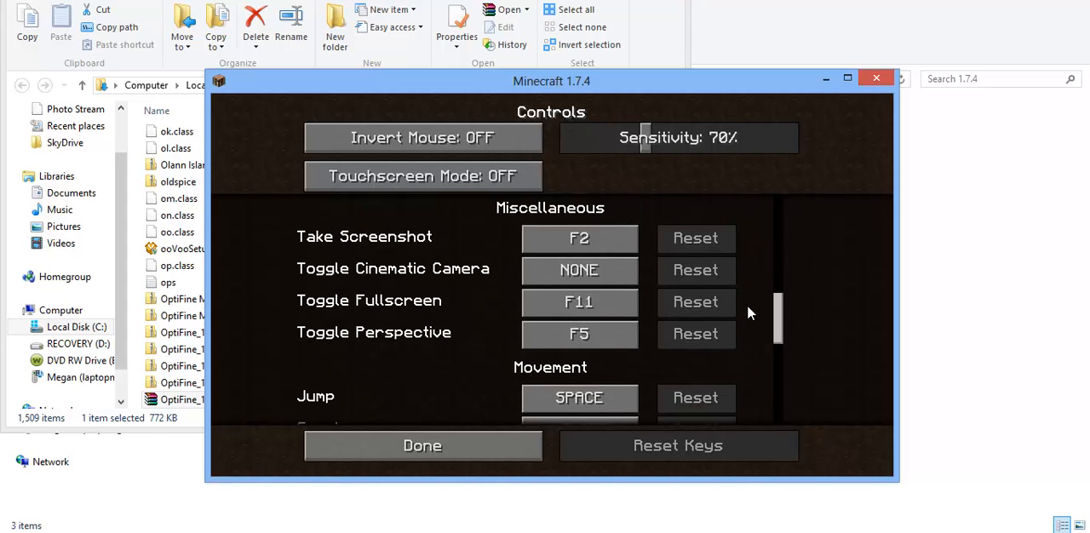
{"action": "scroll", "scroll_direction": "down", "scroll_amount": 3}
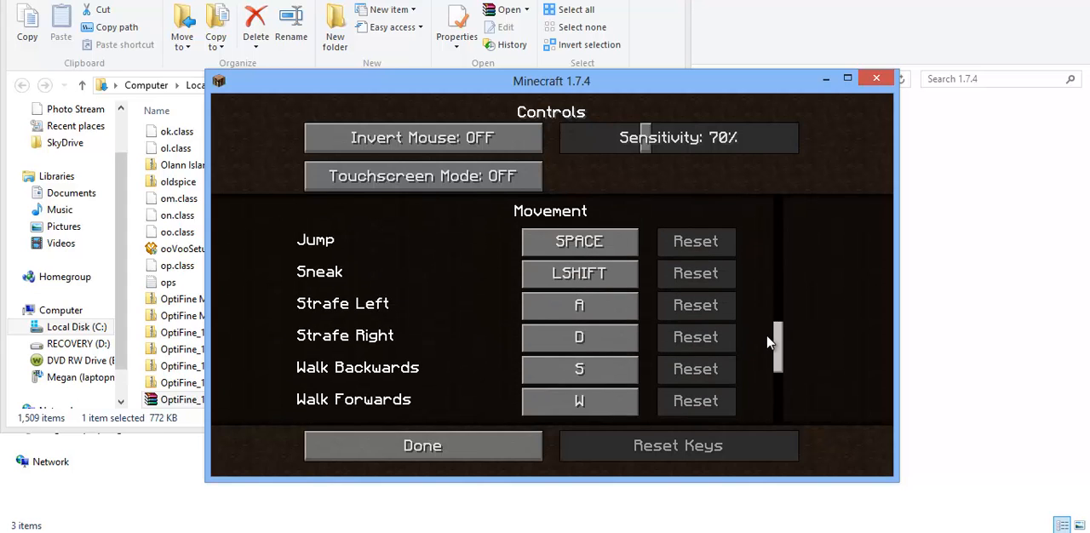
{"action": "scroll", "scroll_direction": "down", "scroll_amount": 3}
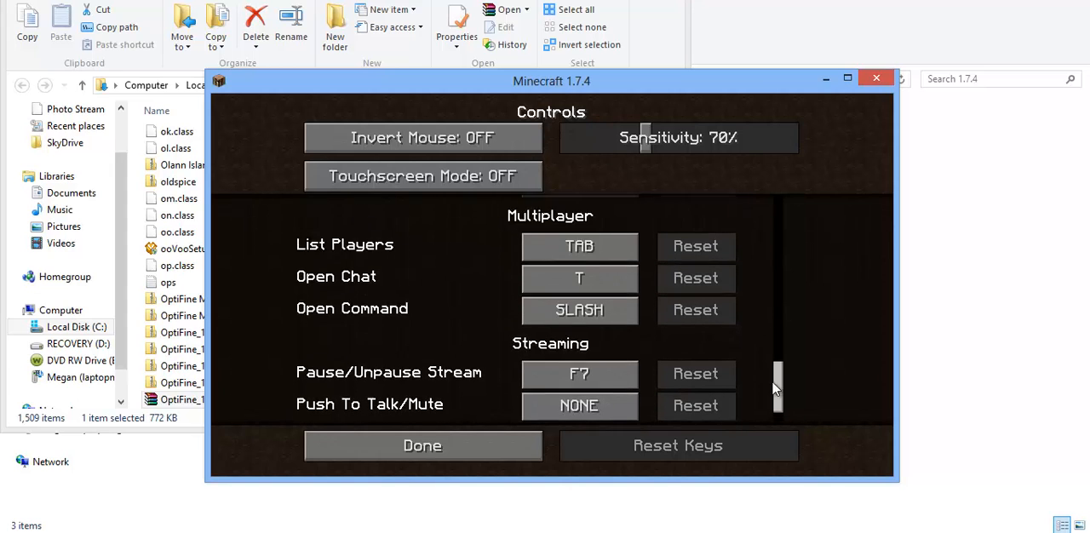
{"action": "scroll", "scroll_direction": "up", "scroll_amount": 3}
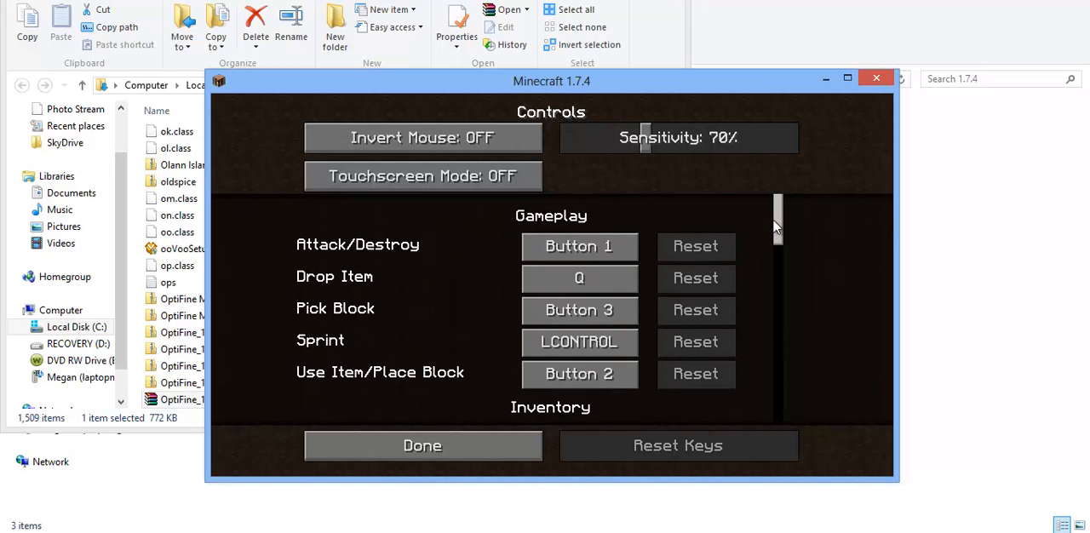
{"action": "mouse_move", "coordinate": [554, 196]}
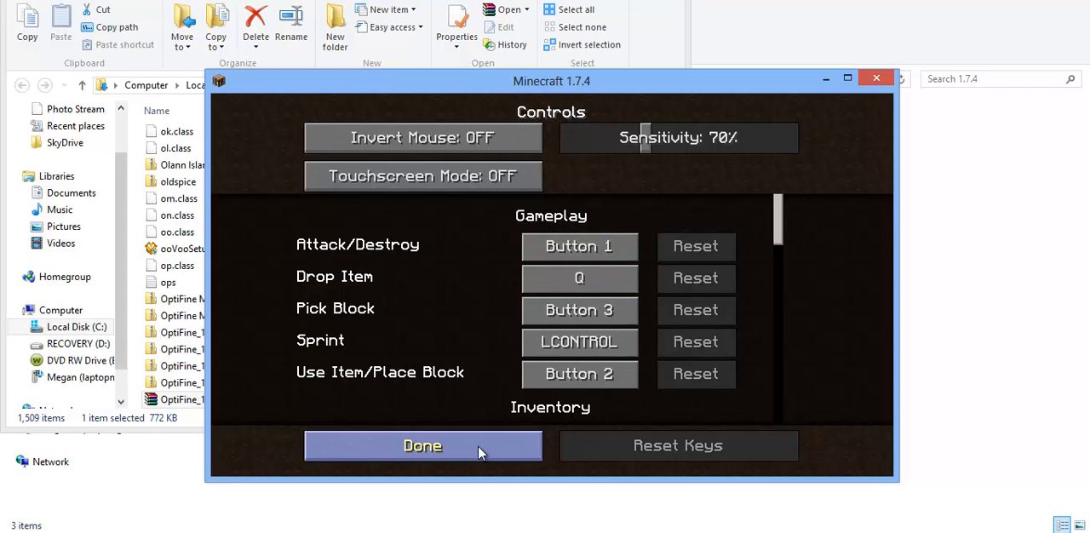
{"action": "left_click", "coordinate": [422, 445]}
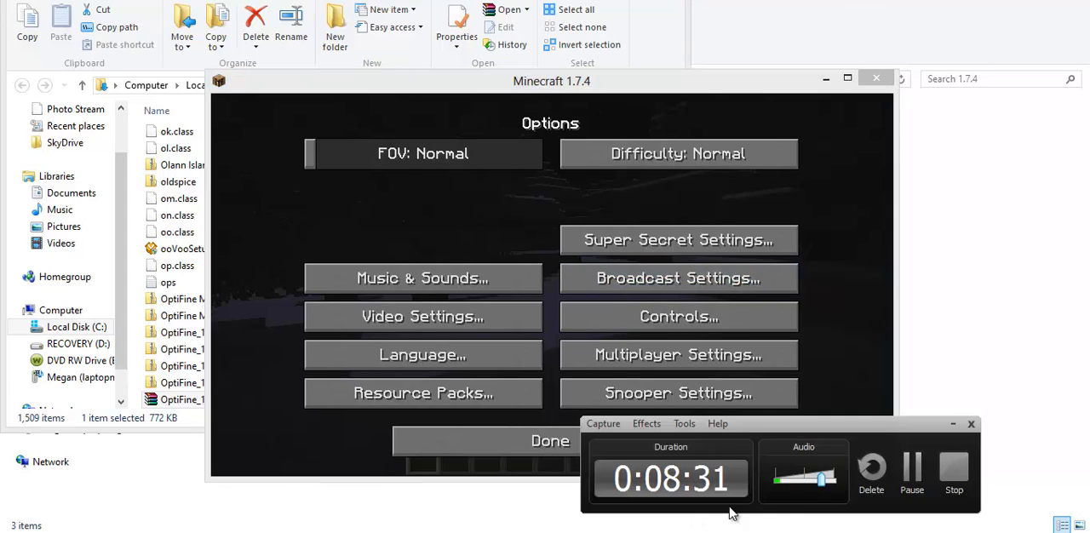
- Scroll through Video Settings unchanged, then Done twice back to the title screen
{"action": "left_click", "coordinate": [422, 316]}
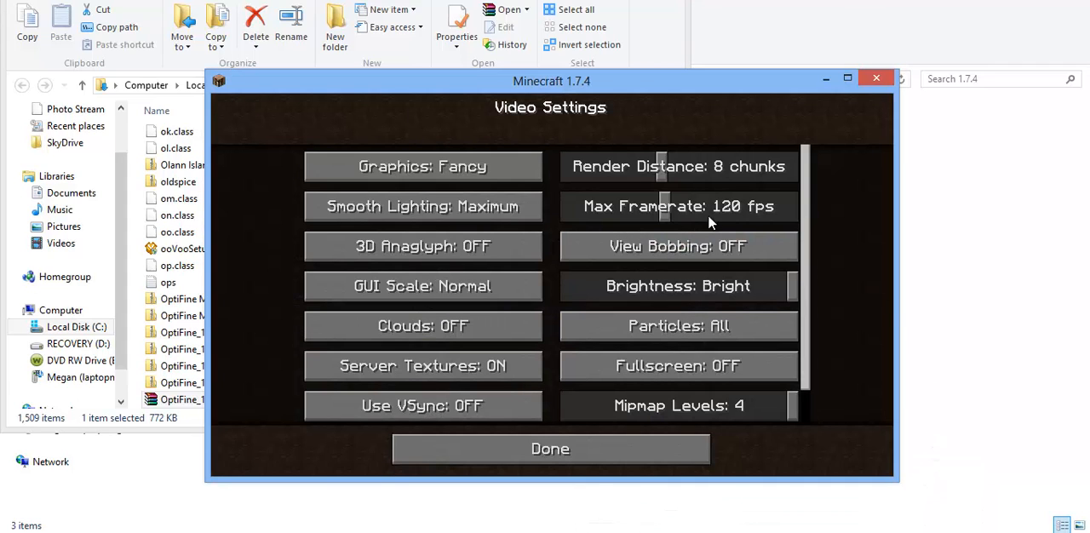
{"action": "mouse_move", "coordinate": [641, 196]}
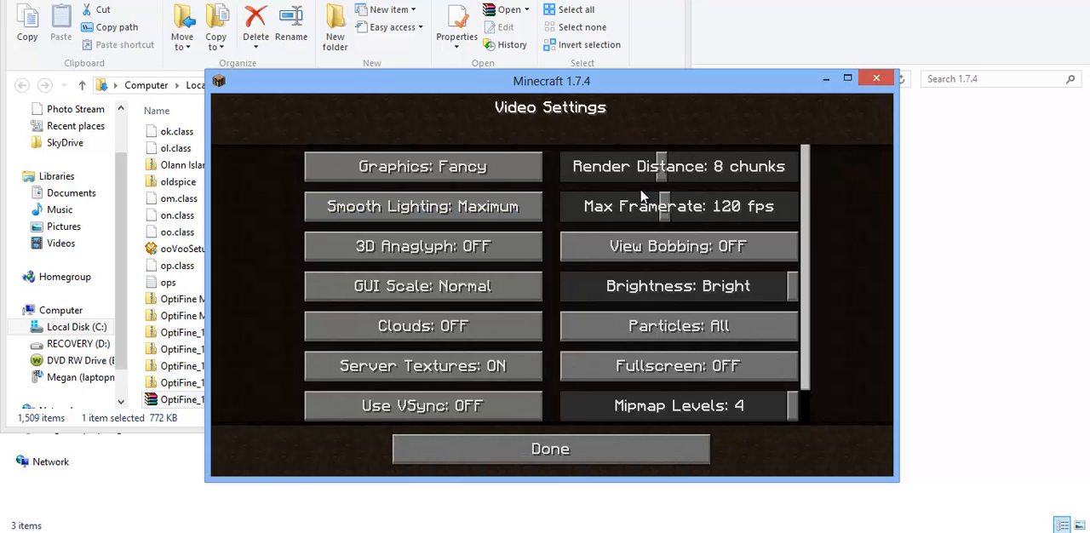
{"action": "mouse_move", "coordinate": [641, 198]}
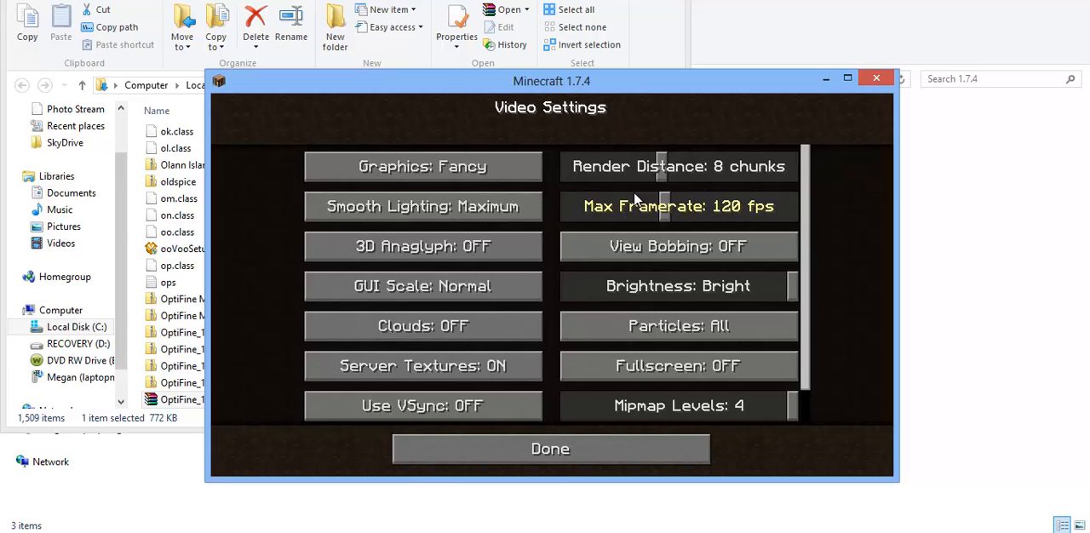
{"action": "scroll", "scroll_direction": "down", "scroll_amount": 3}
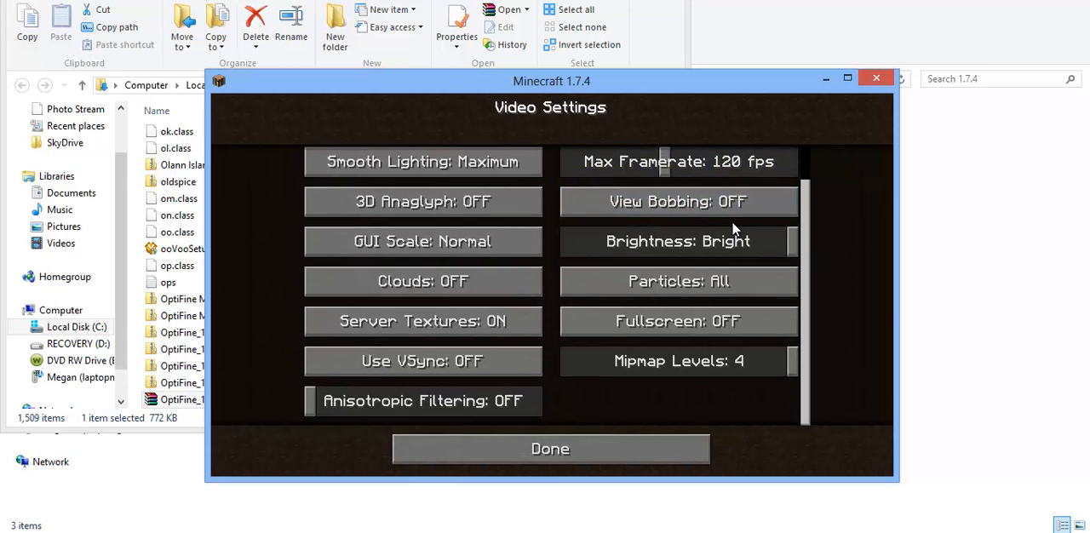
{"action": "left_click", "coordinate": [551, 449]}
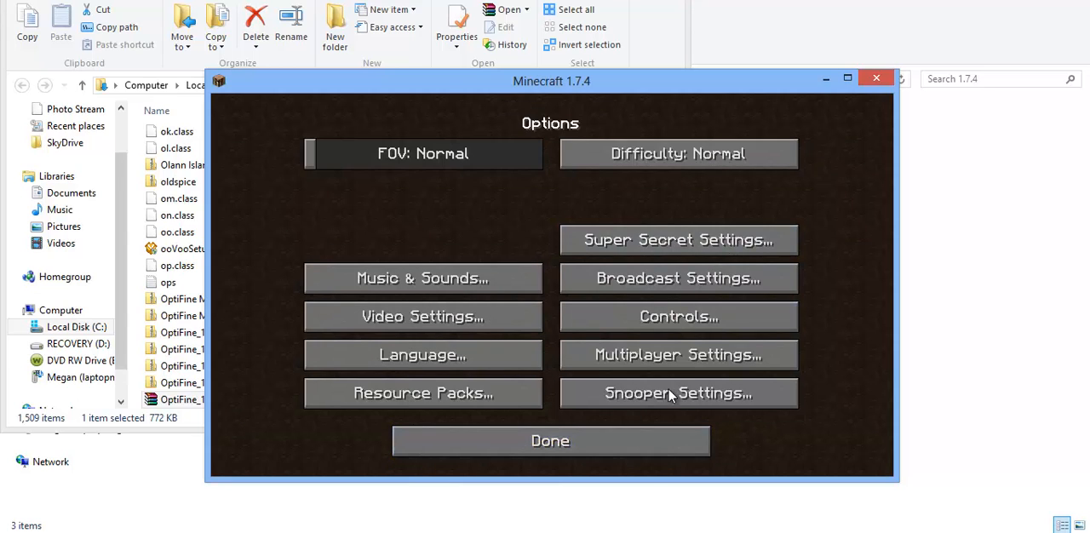
{"action": "left_click", "coordinate": [551, 441]}
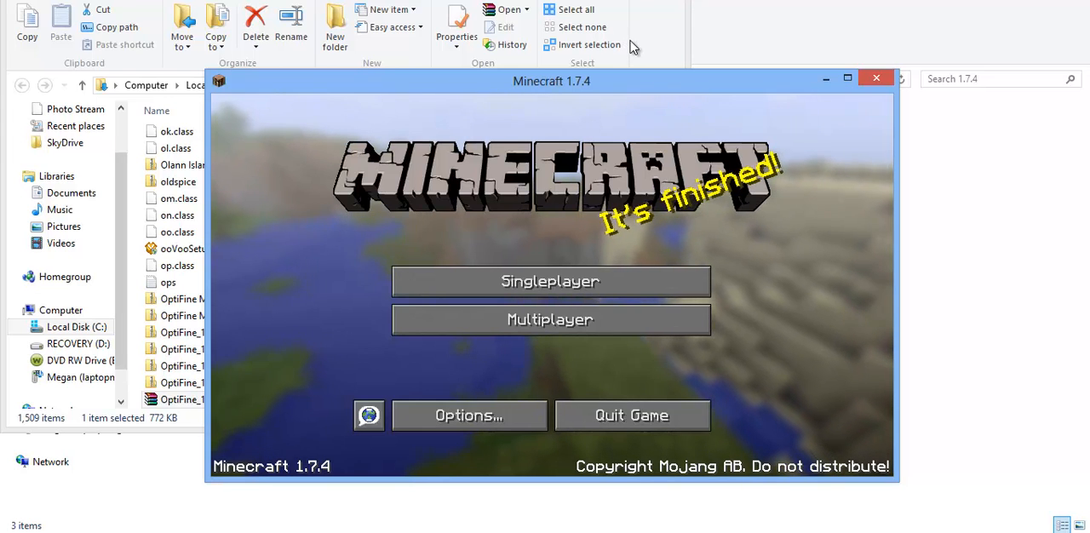
{"action": "mouse_move", "coordinate": [643, 20]}
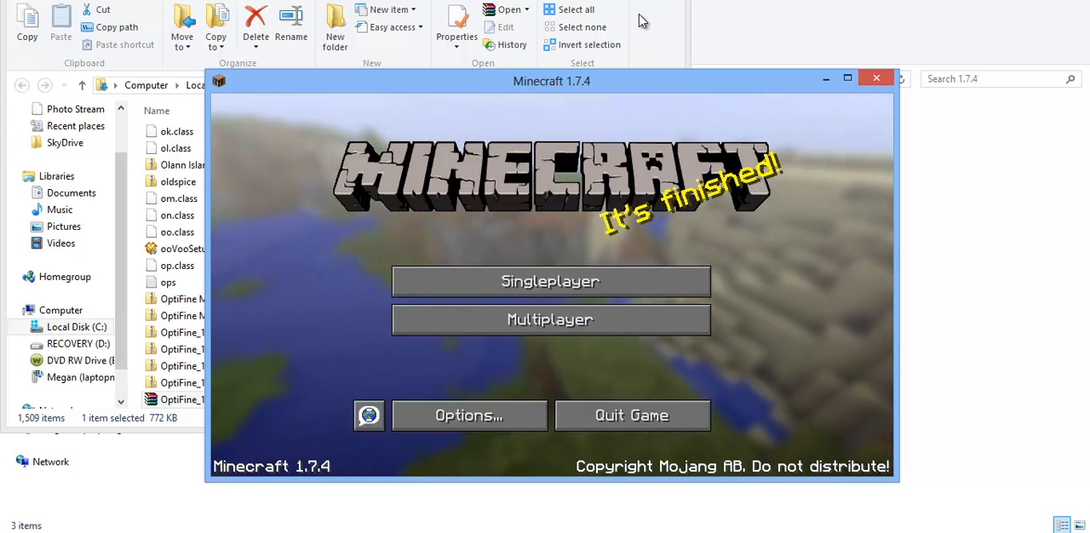
{"action": "mouse_move", "coordinate": [547, 254]}
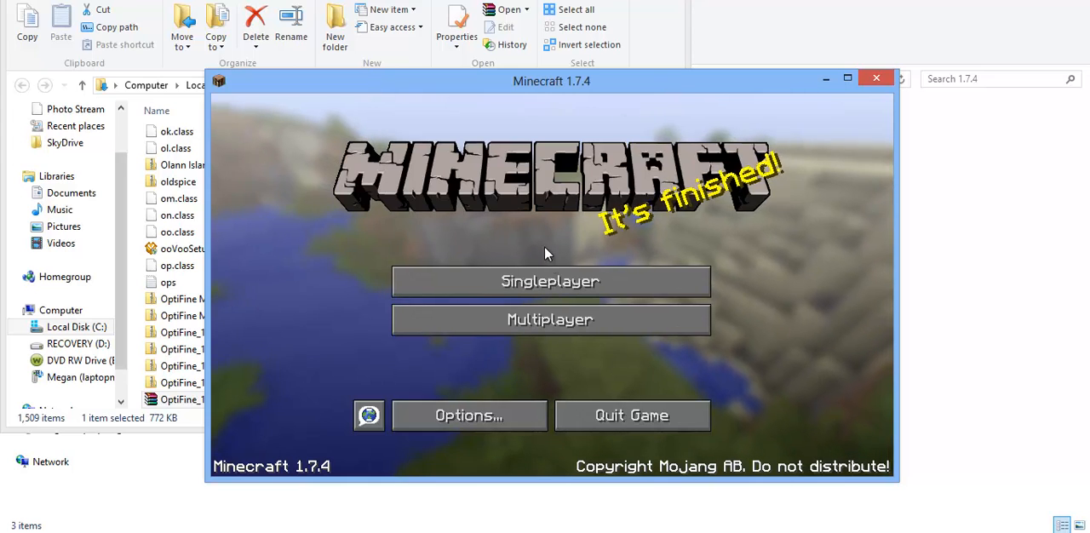